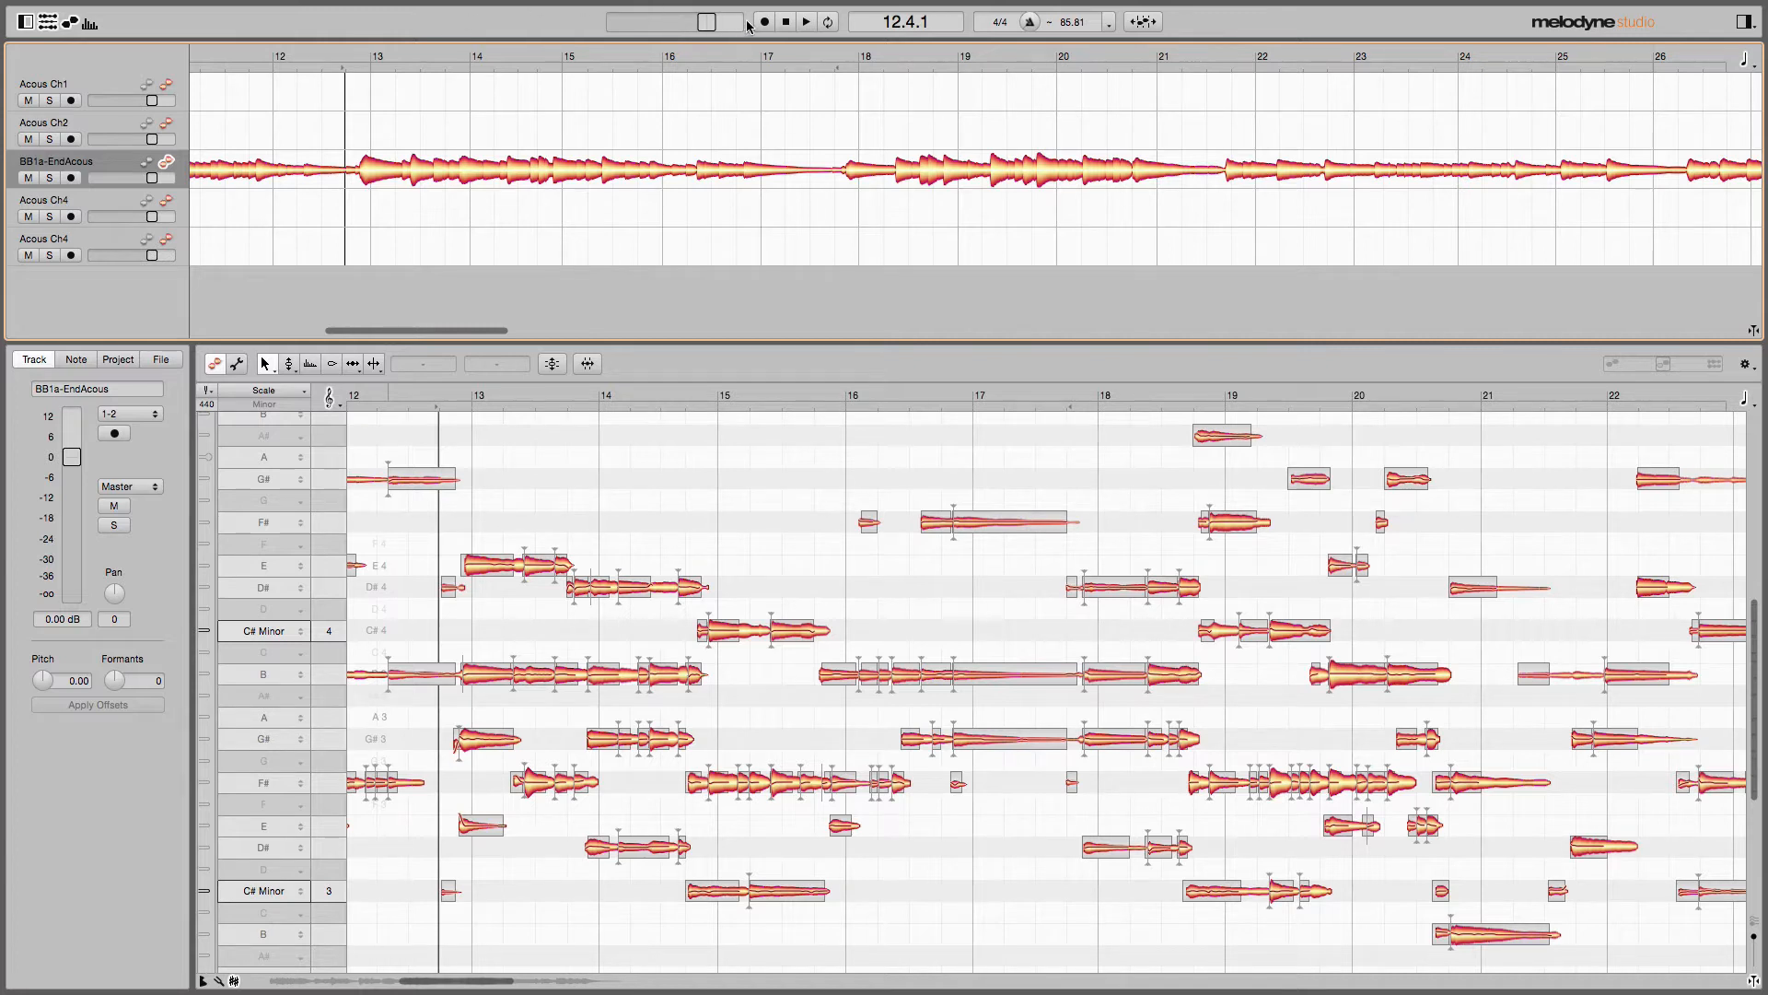
# Audition the guitar track briefly to hear the ringy tone before editing.
pyautogui.click(804, 20)
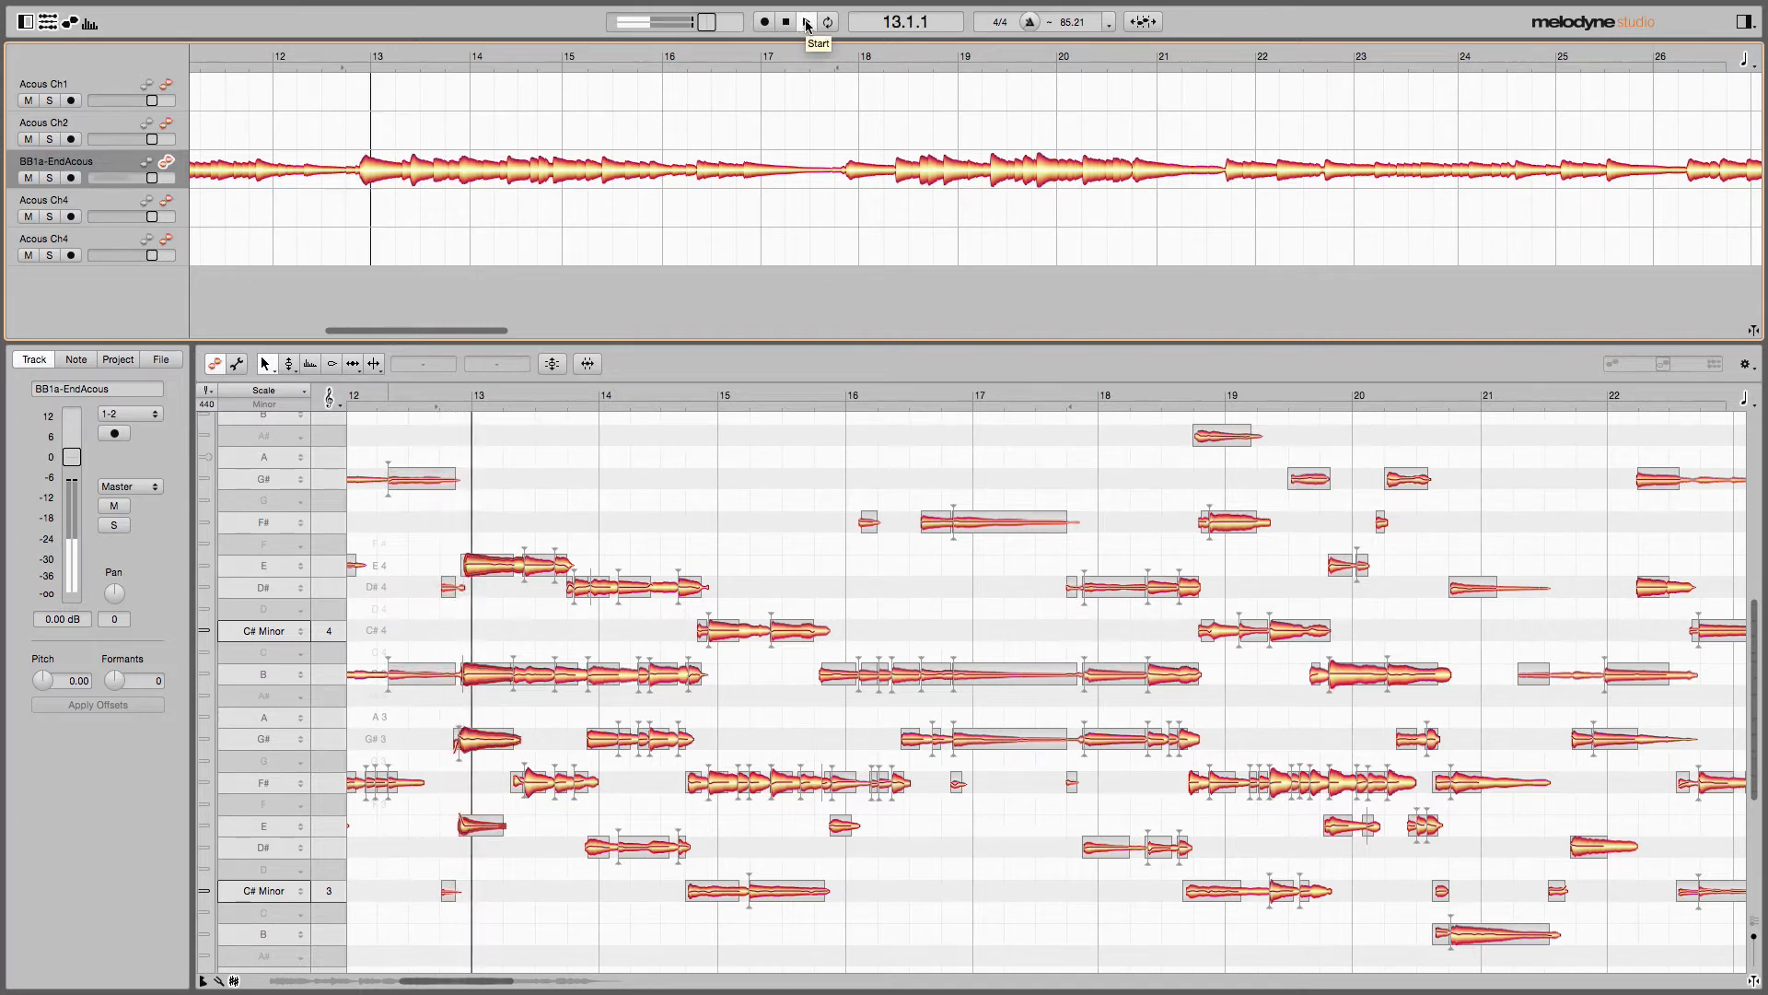
pyautogui.click(807, 22)
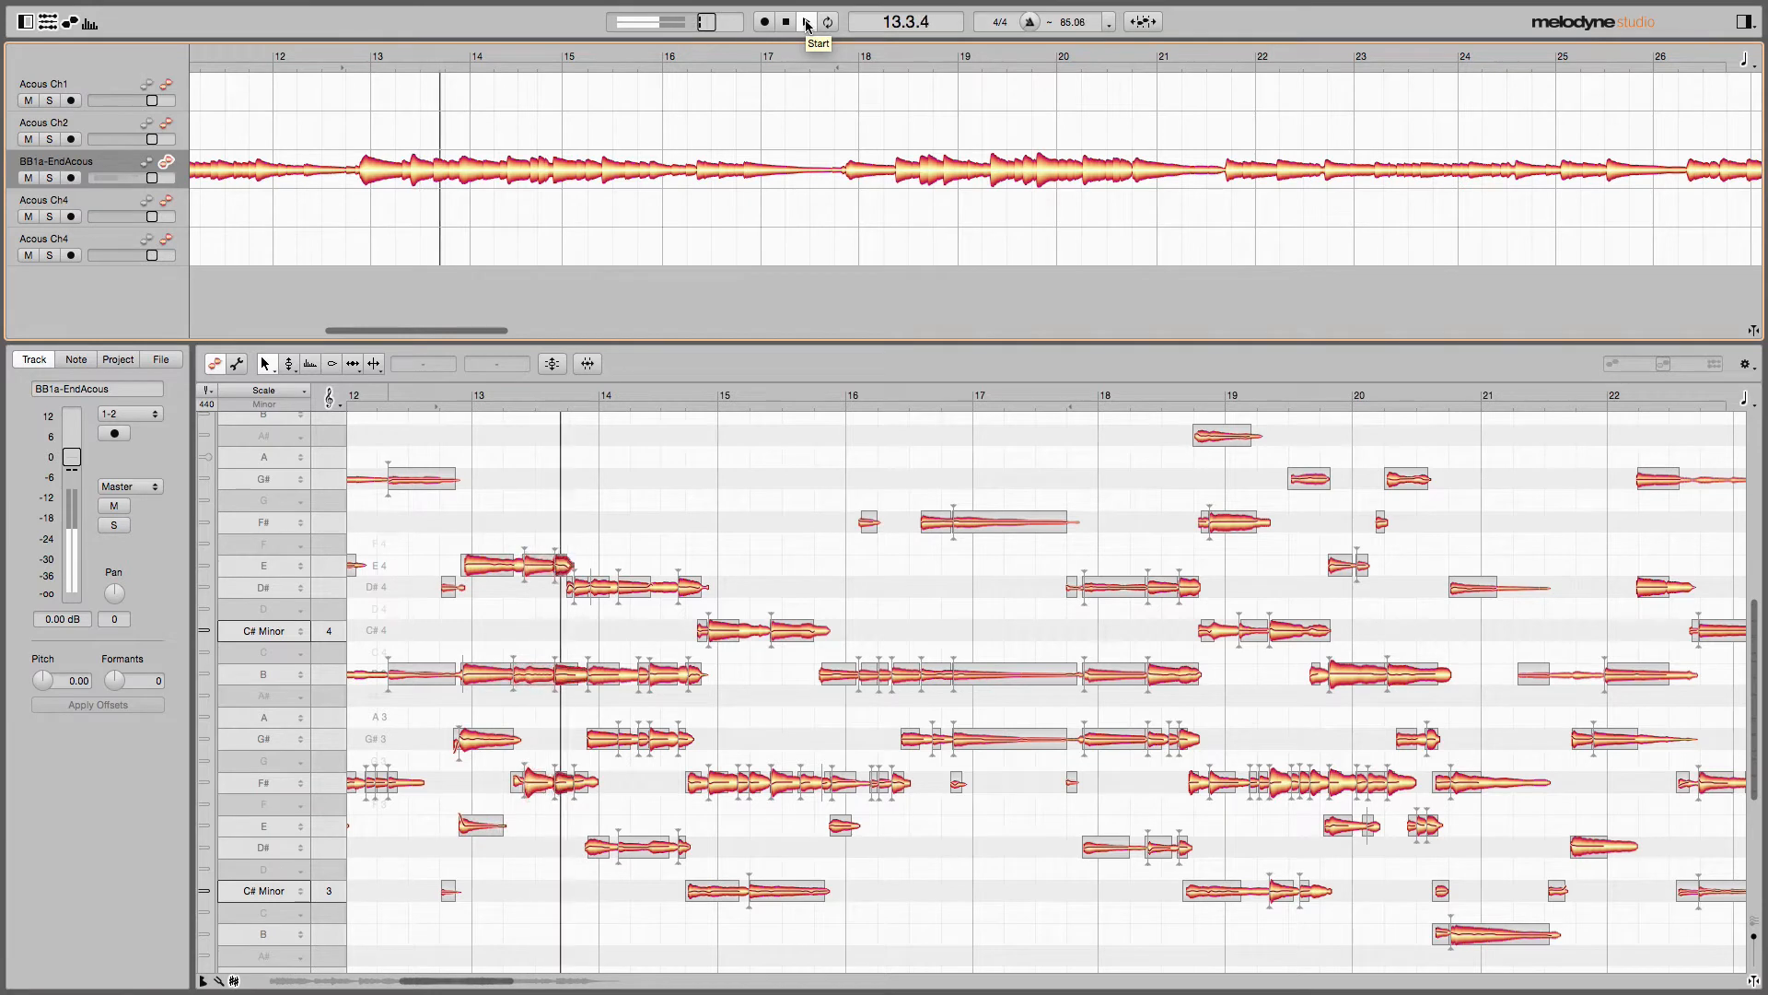
pyautogui.click(804, 20)
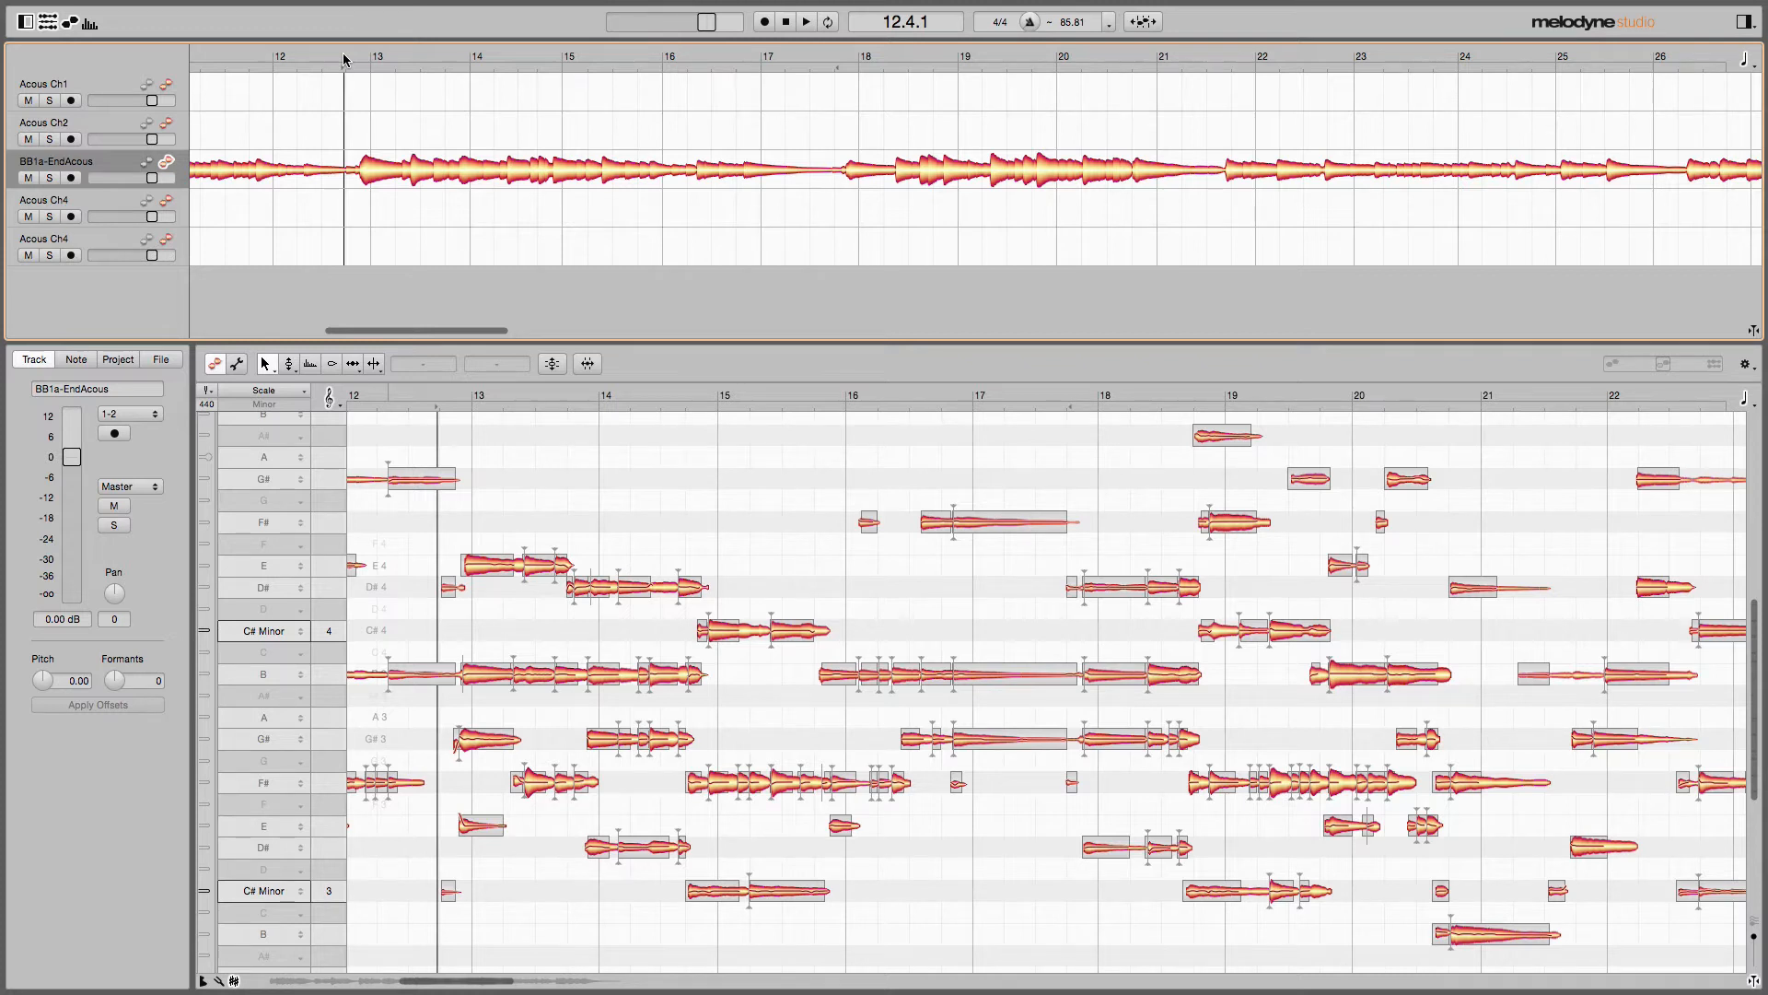
pyautogui.moveTo(1015, 560)
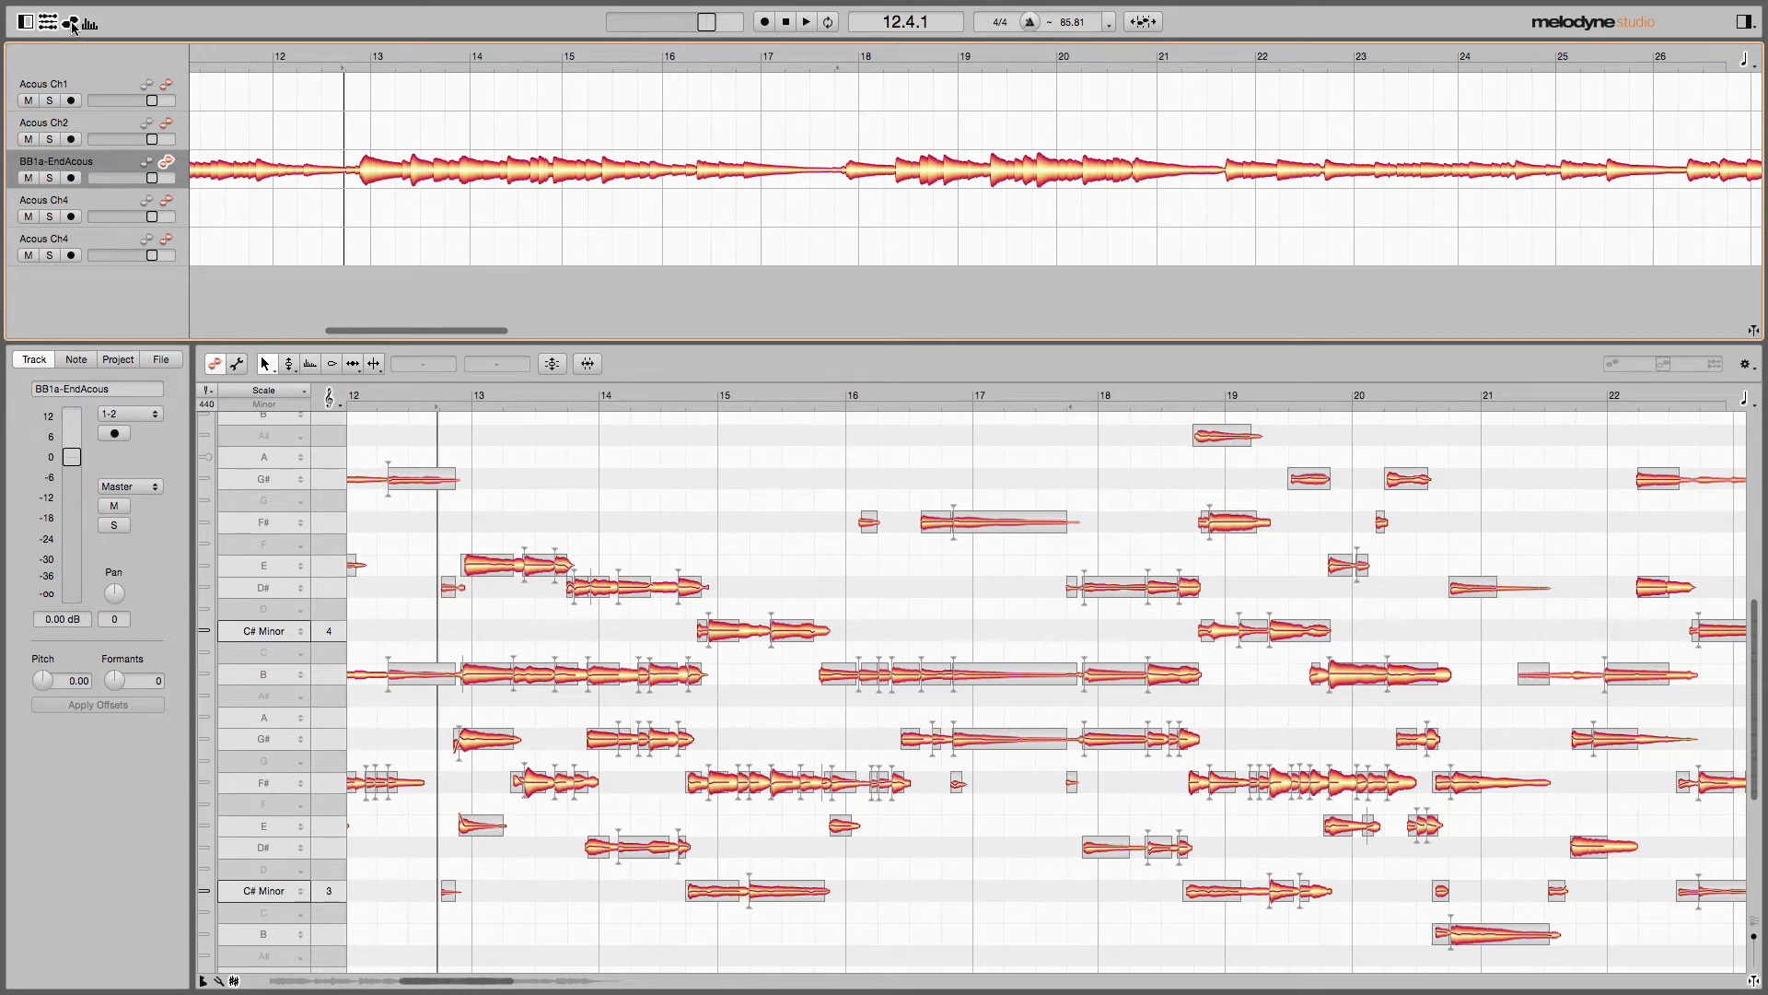
pyautogui.moveTo(72, 22)
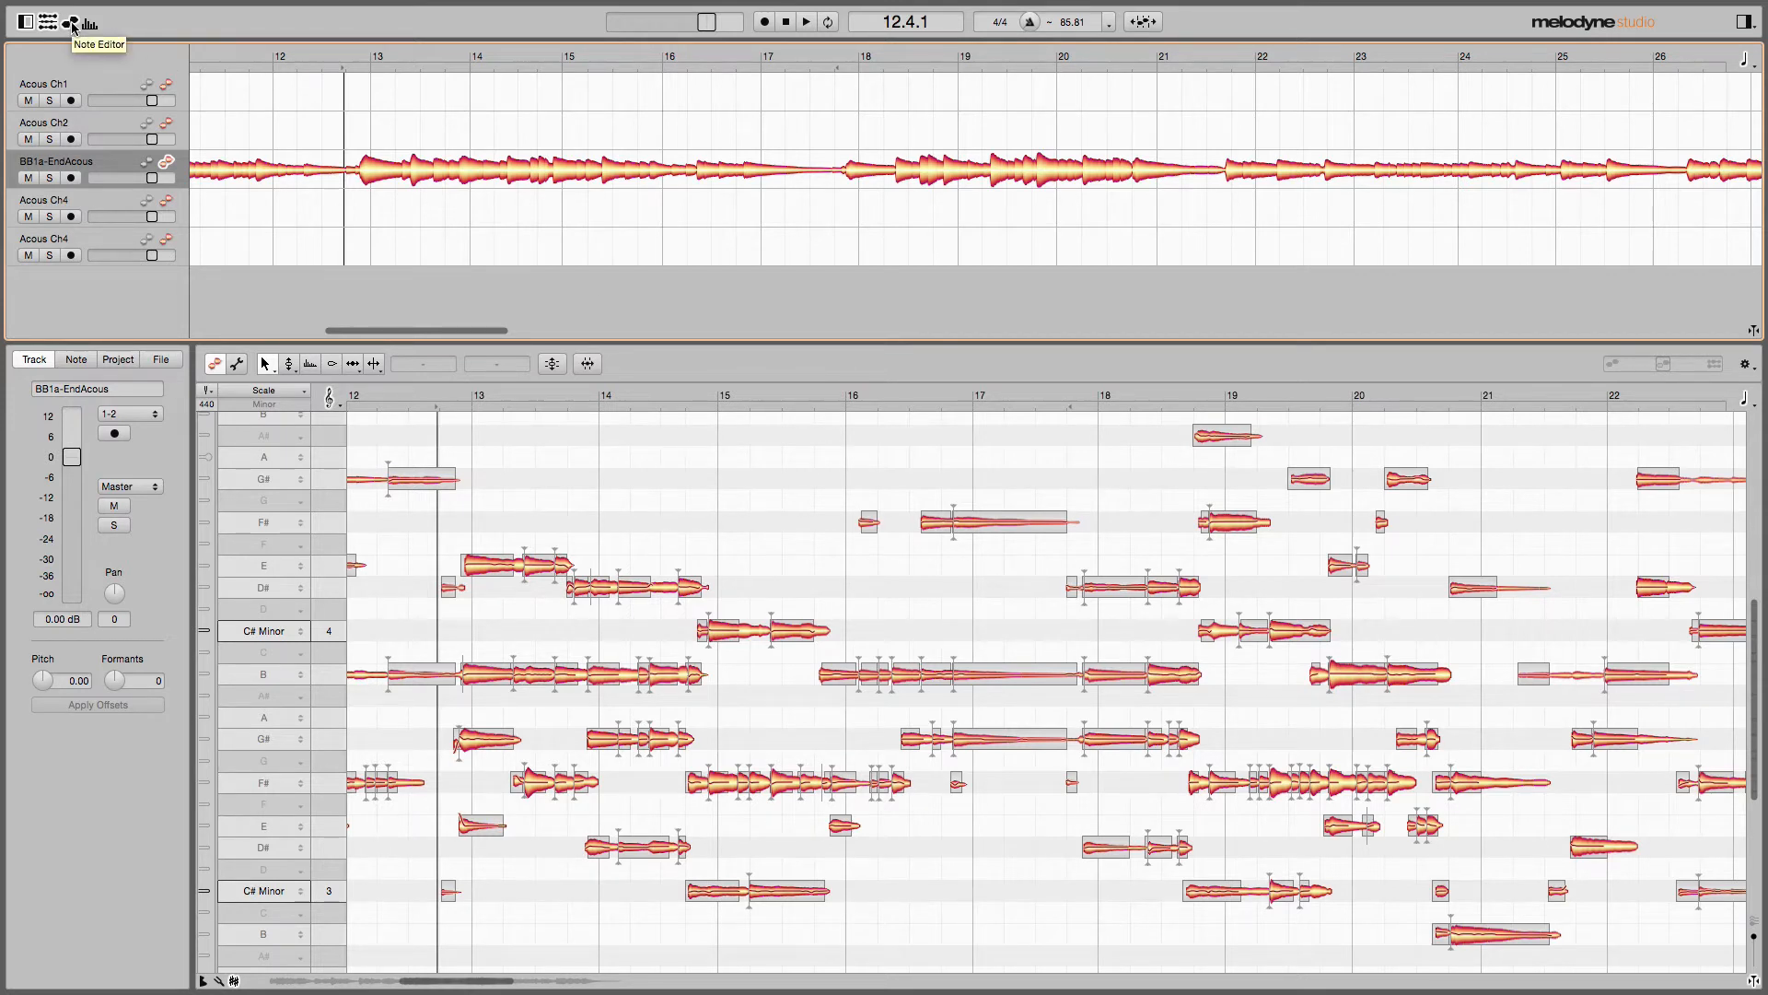
# Hide the Note Editor and show the Sound Editor's EQ frequency spectrum for the track.
pyautogui.click(70, 22)
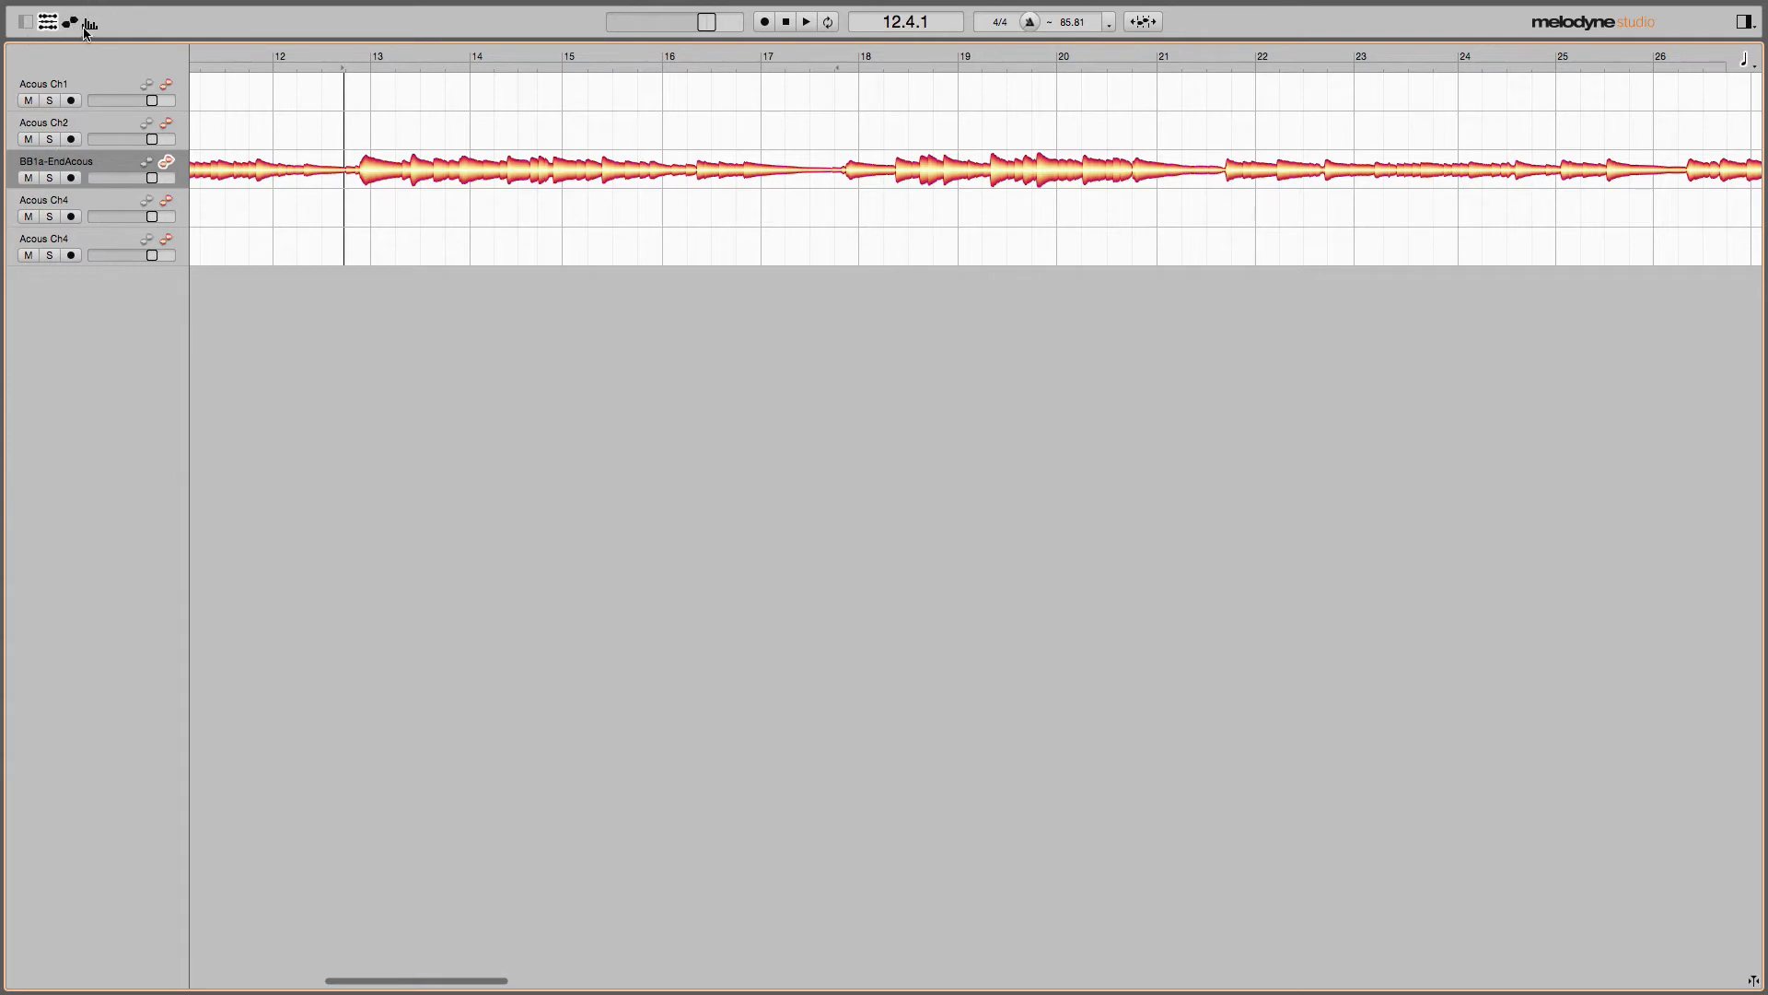
pyautogui.moveTo(90, 22)
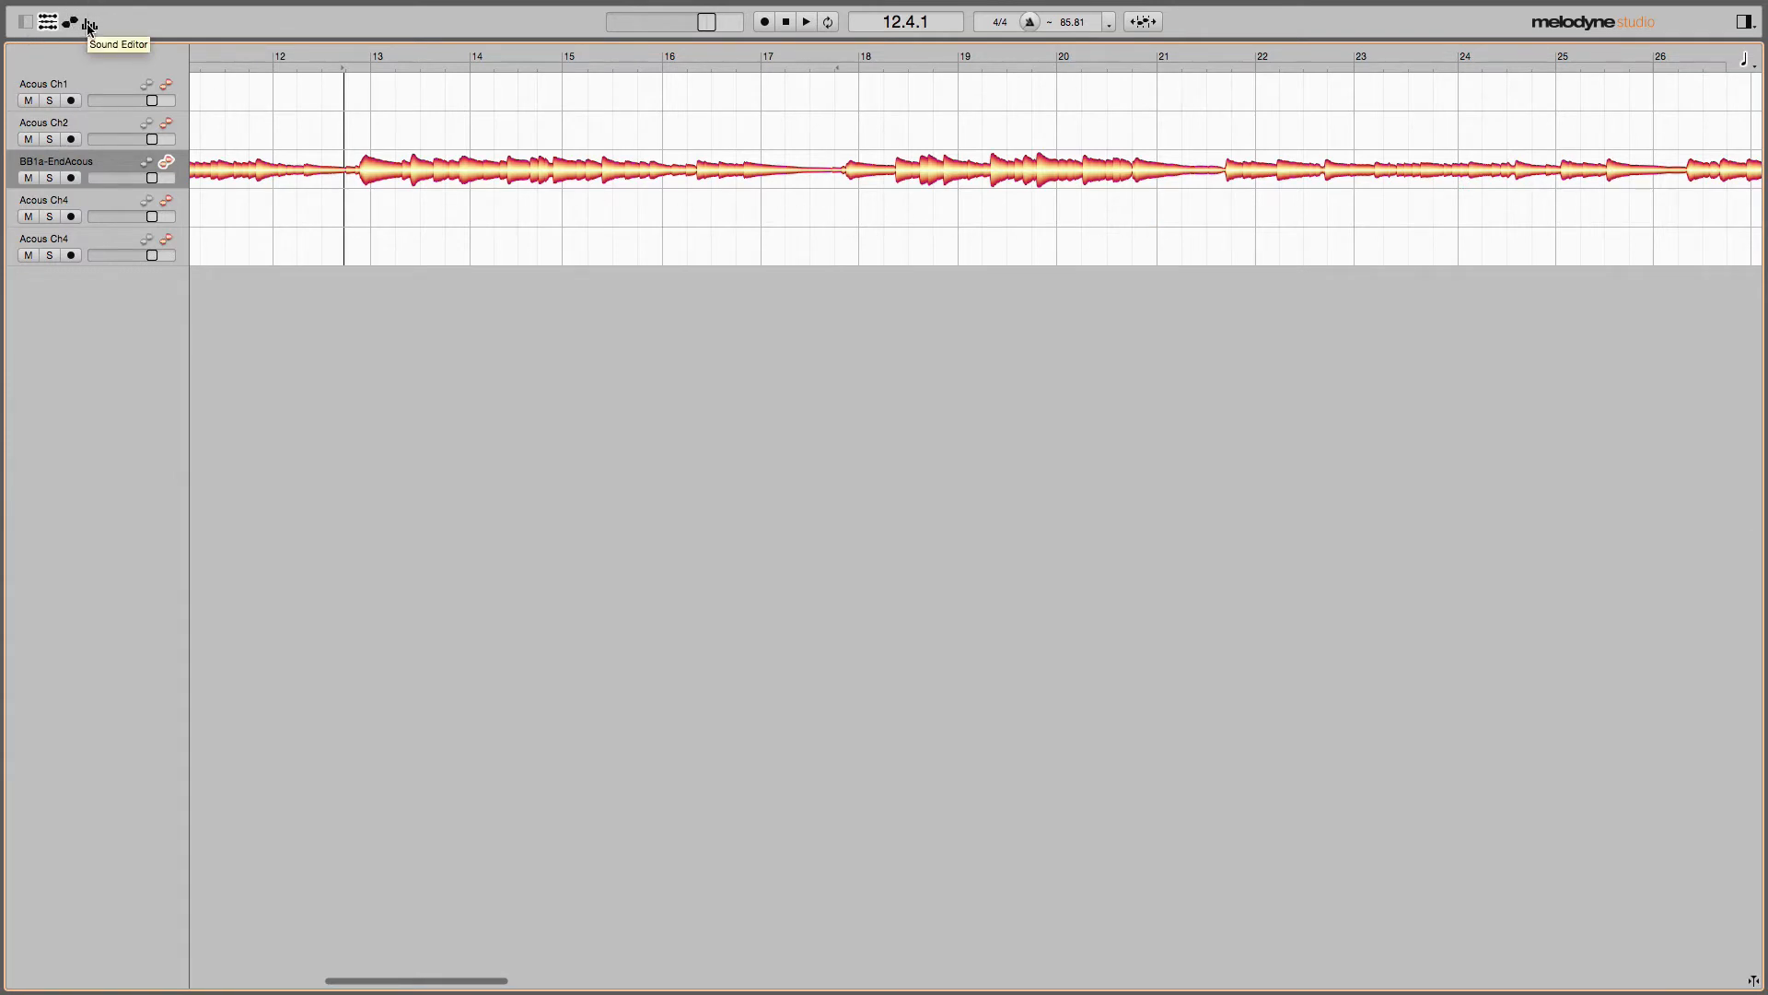
pyautogui.click(88, 22)
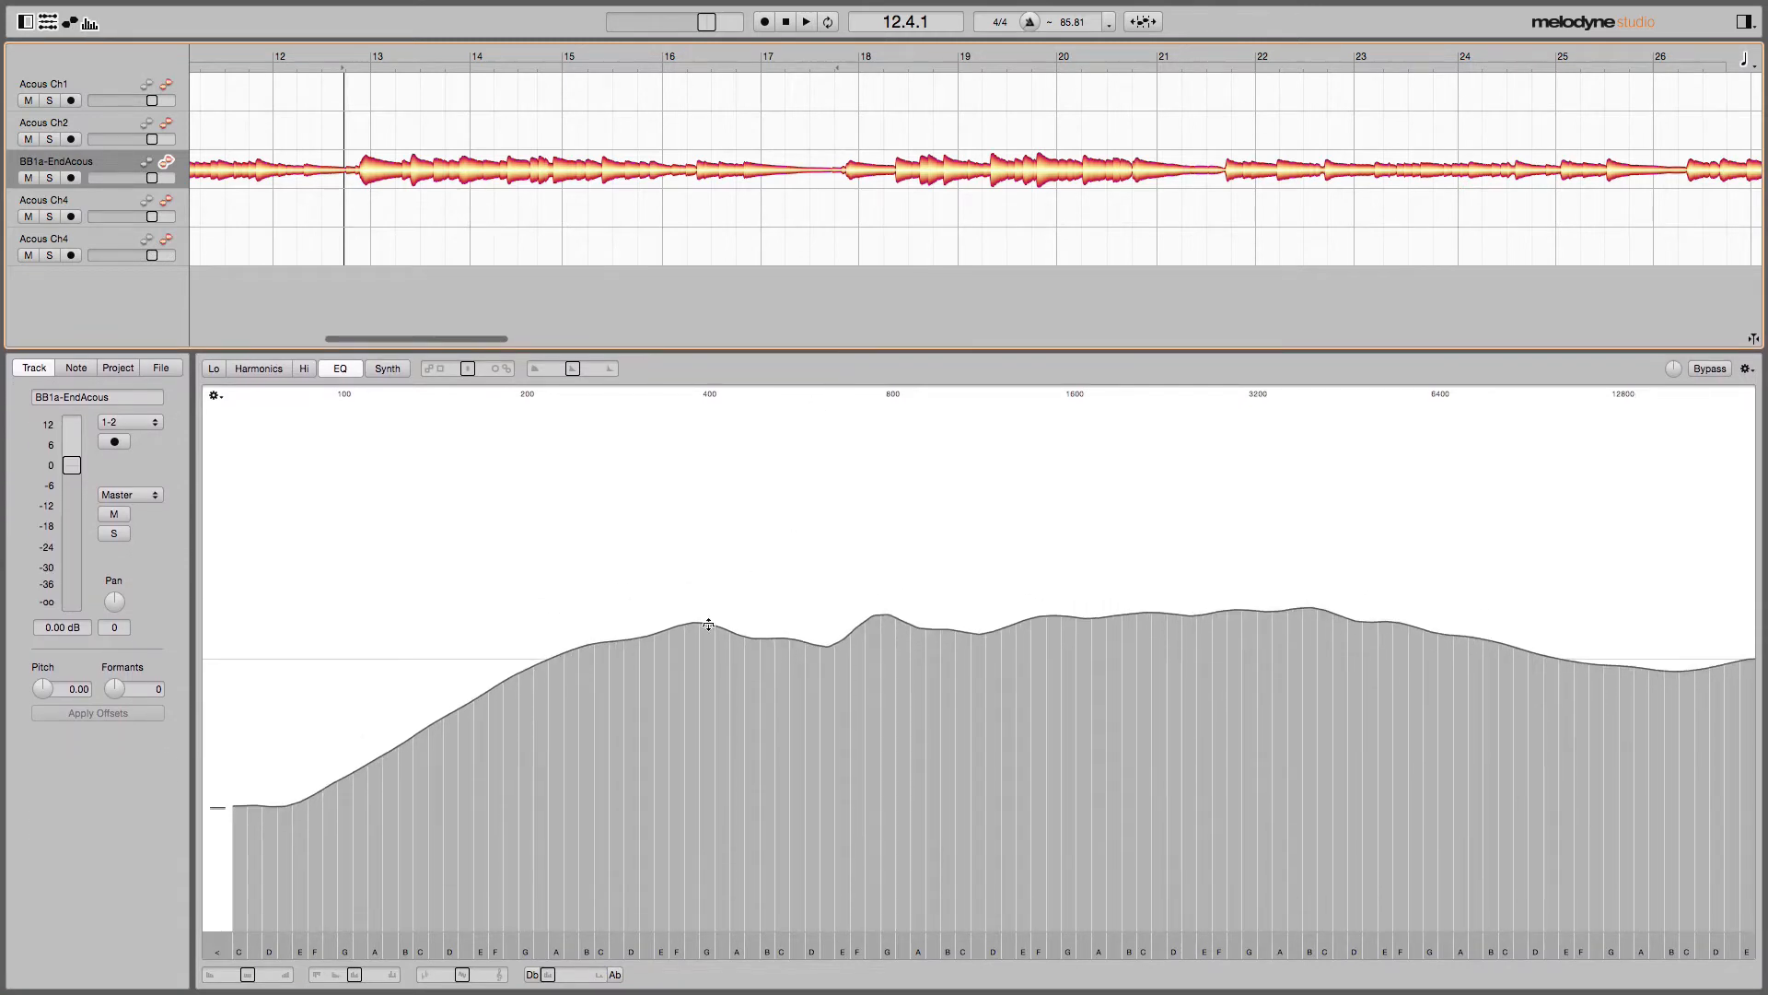
pyautogui.moveTo(1566, 639)
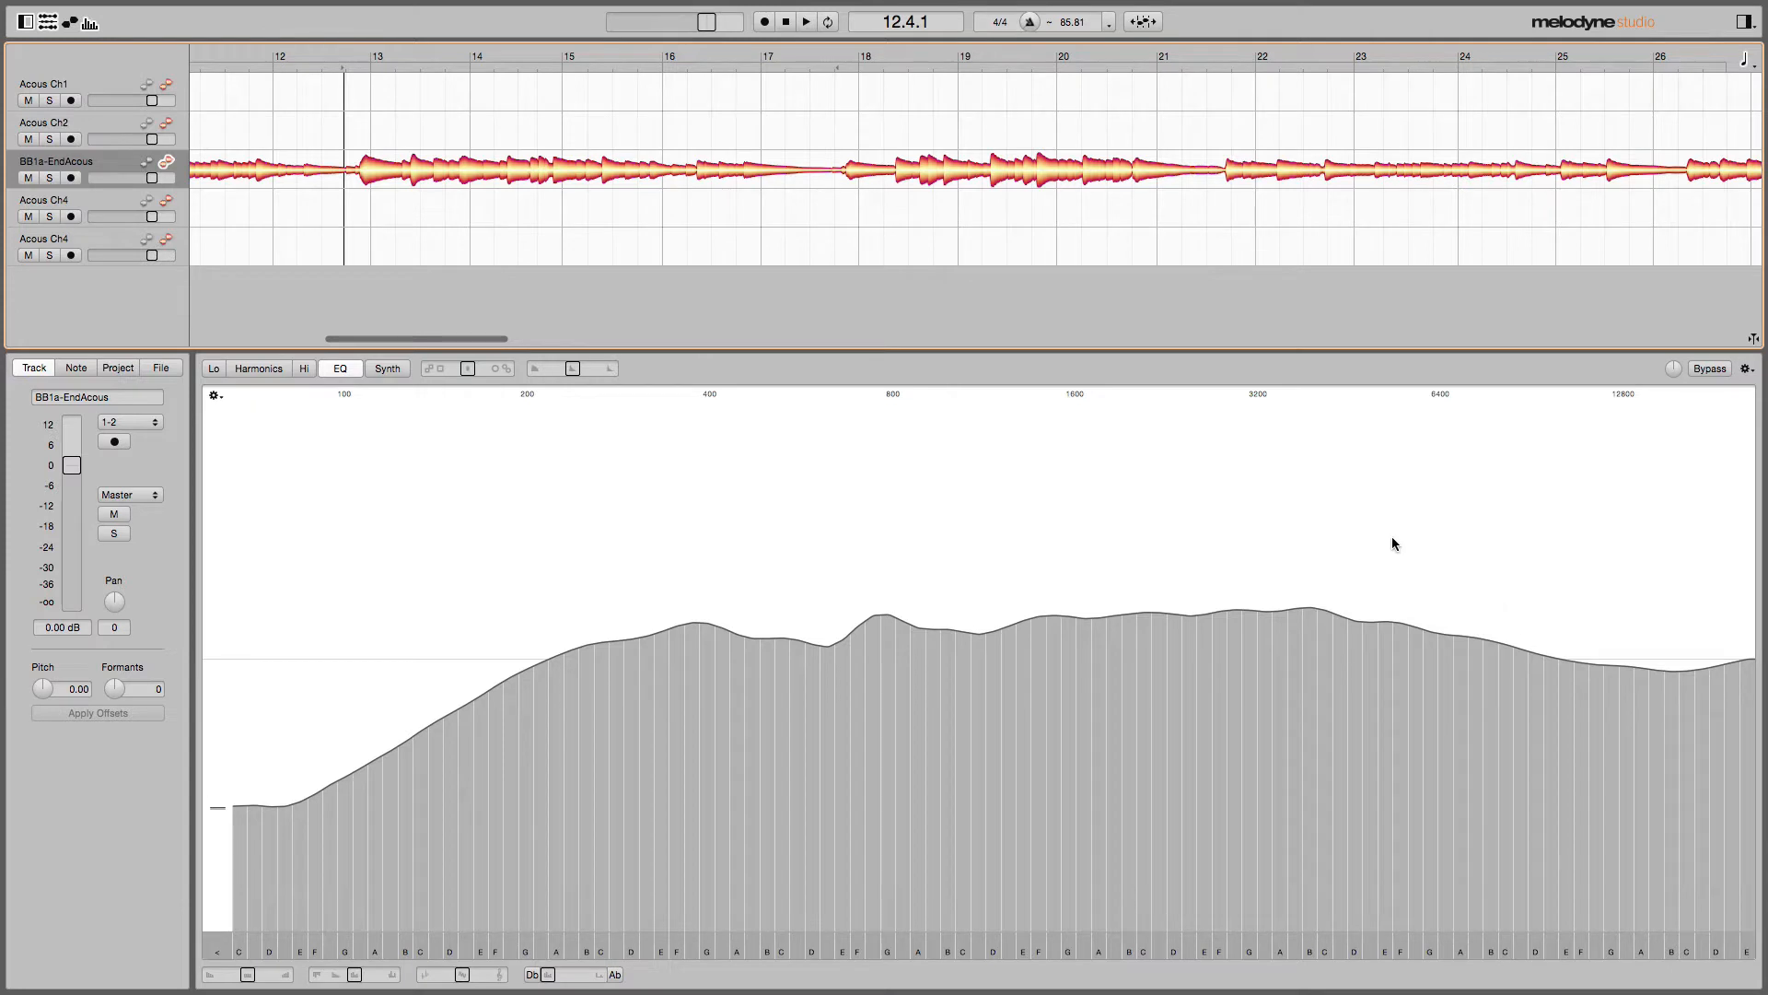
pyautogui.moveTo(617, 707)
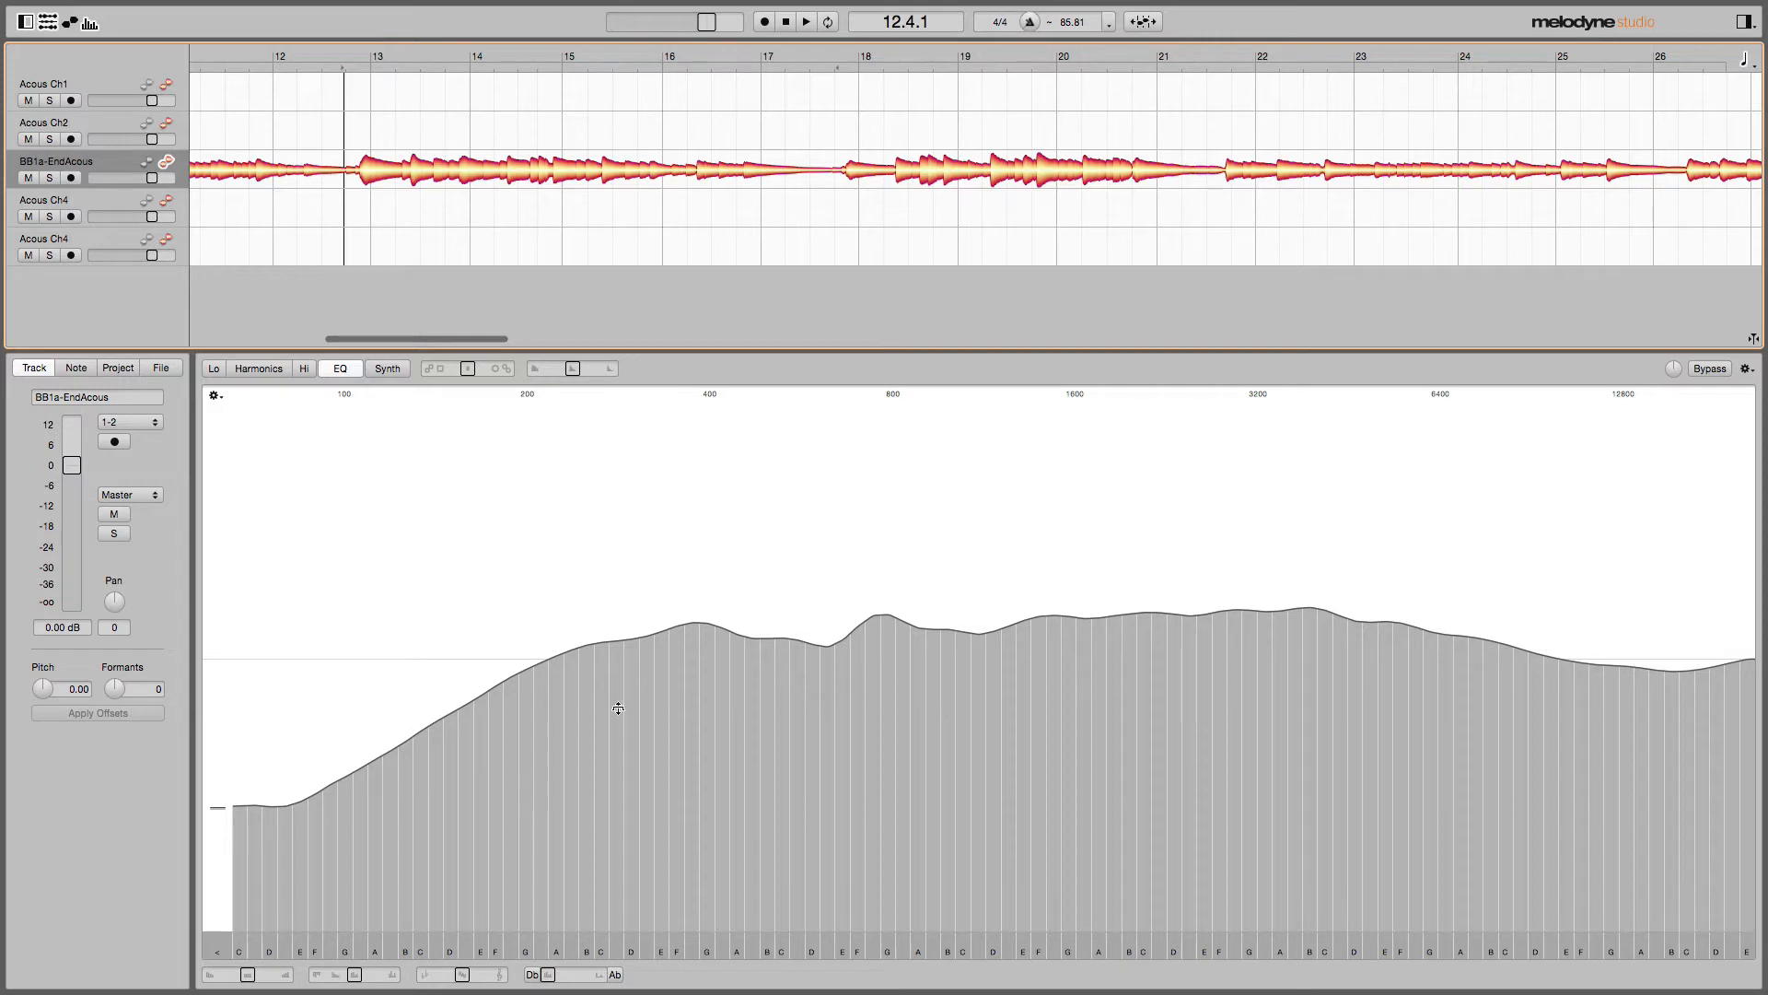
pyautogui.moveTo(617, 676)
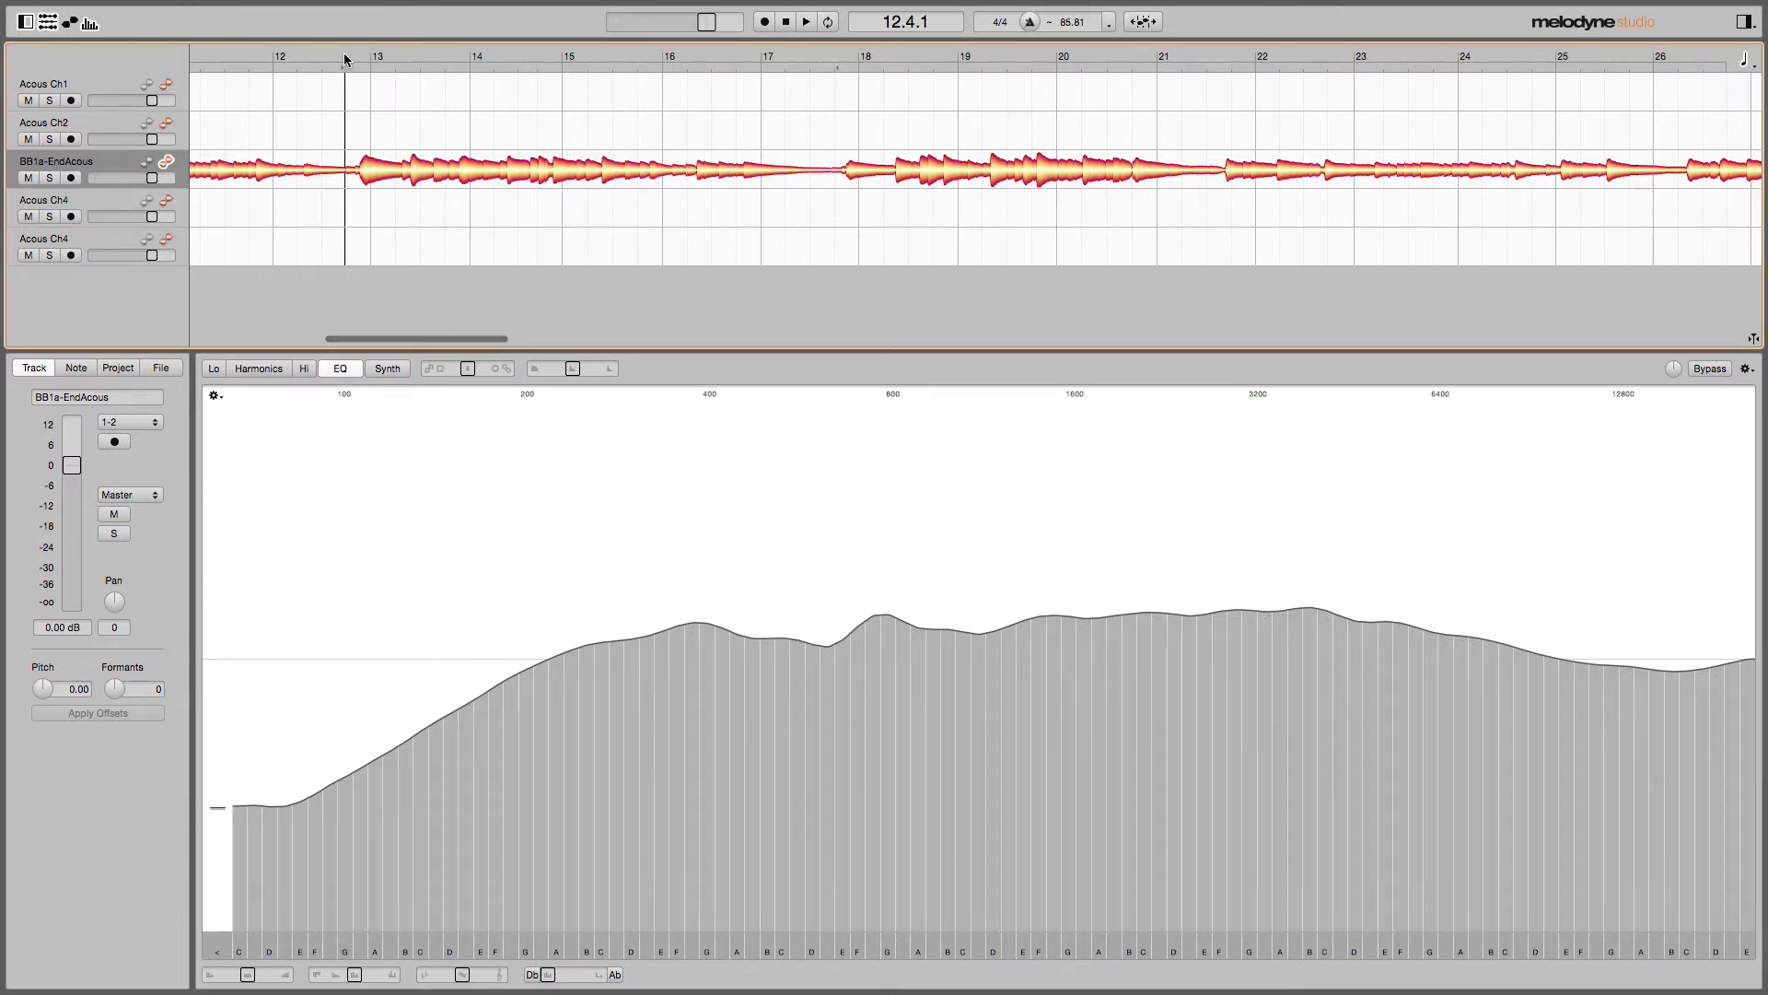
pyautogui.moveTo(361, 74)
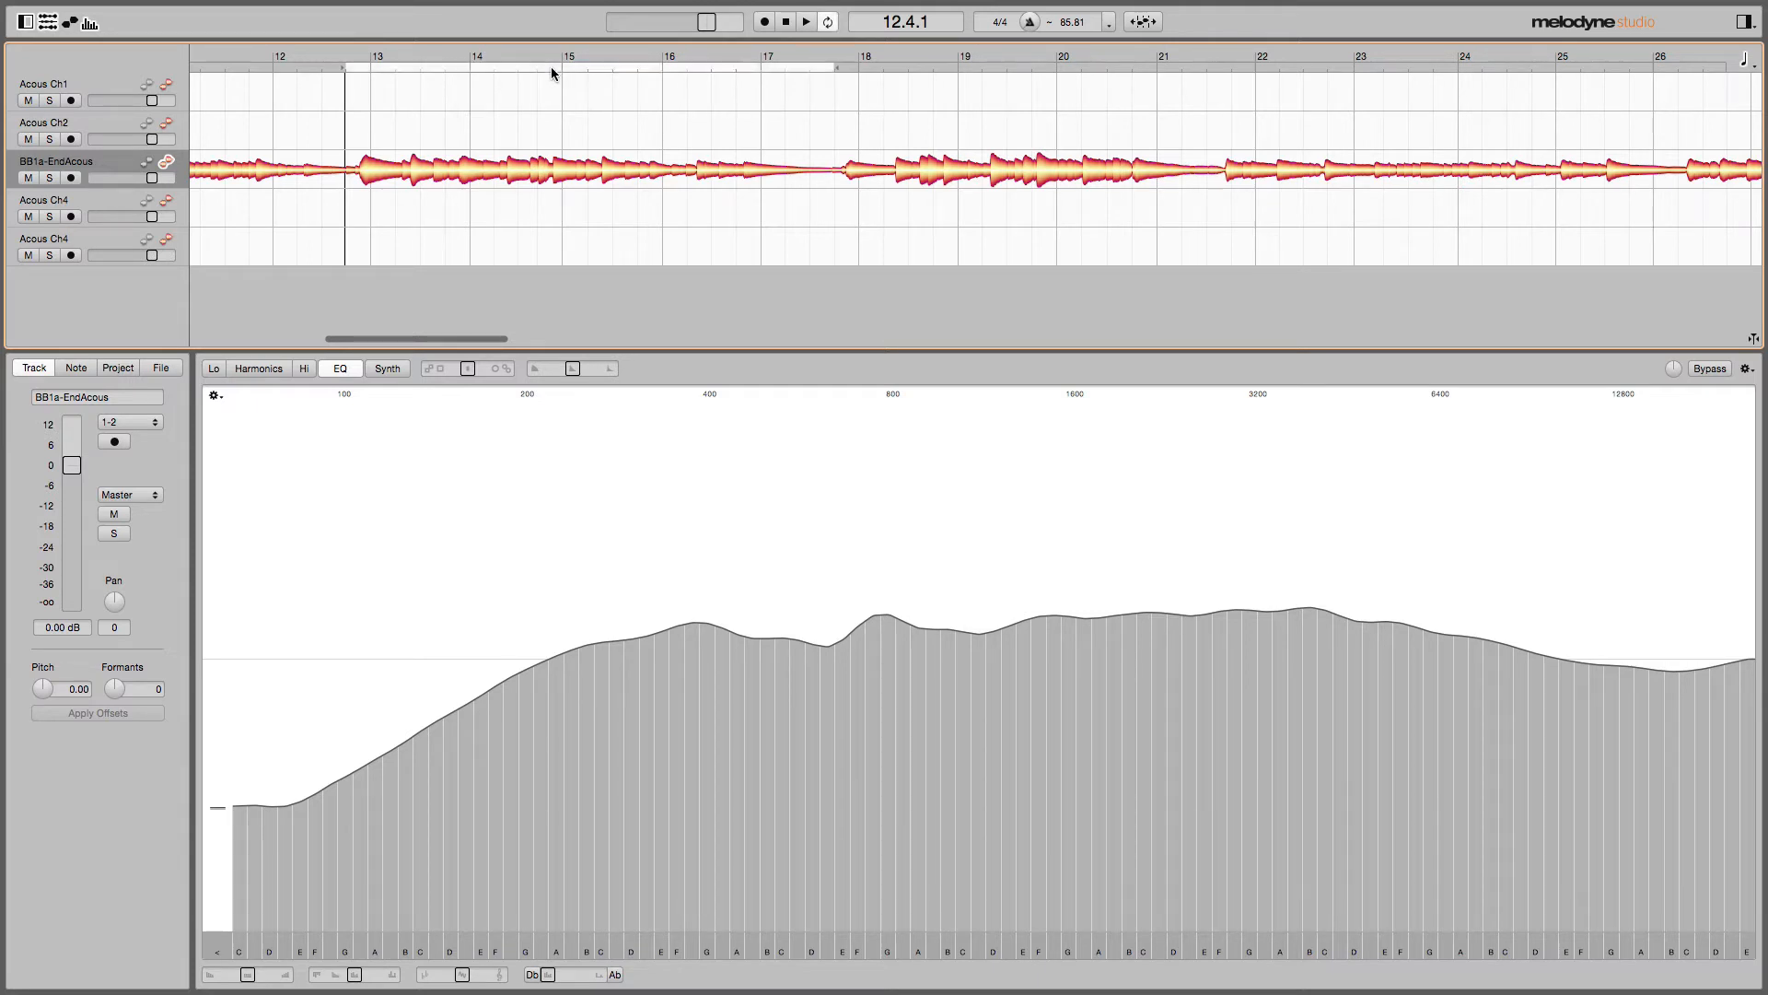
pyautogui.moveTo(438, 121)
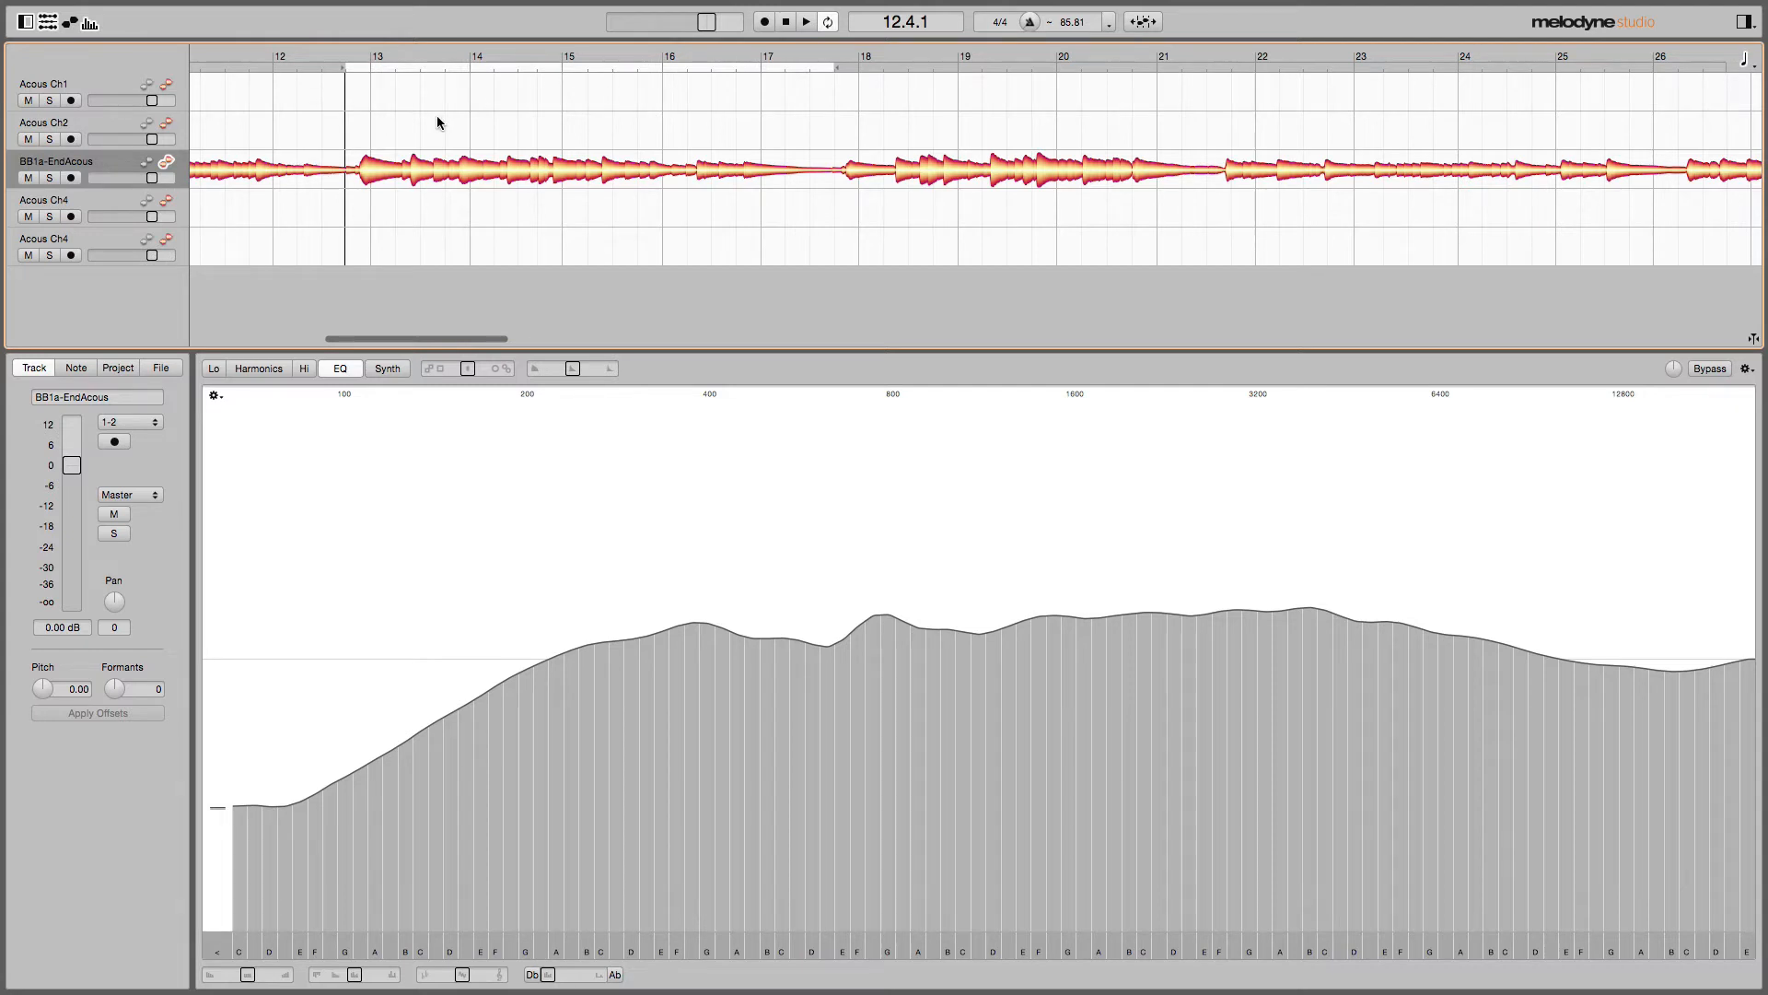
pyautogui.moveTo(772, 563)
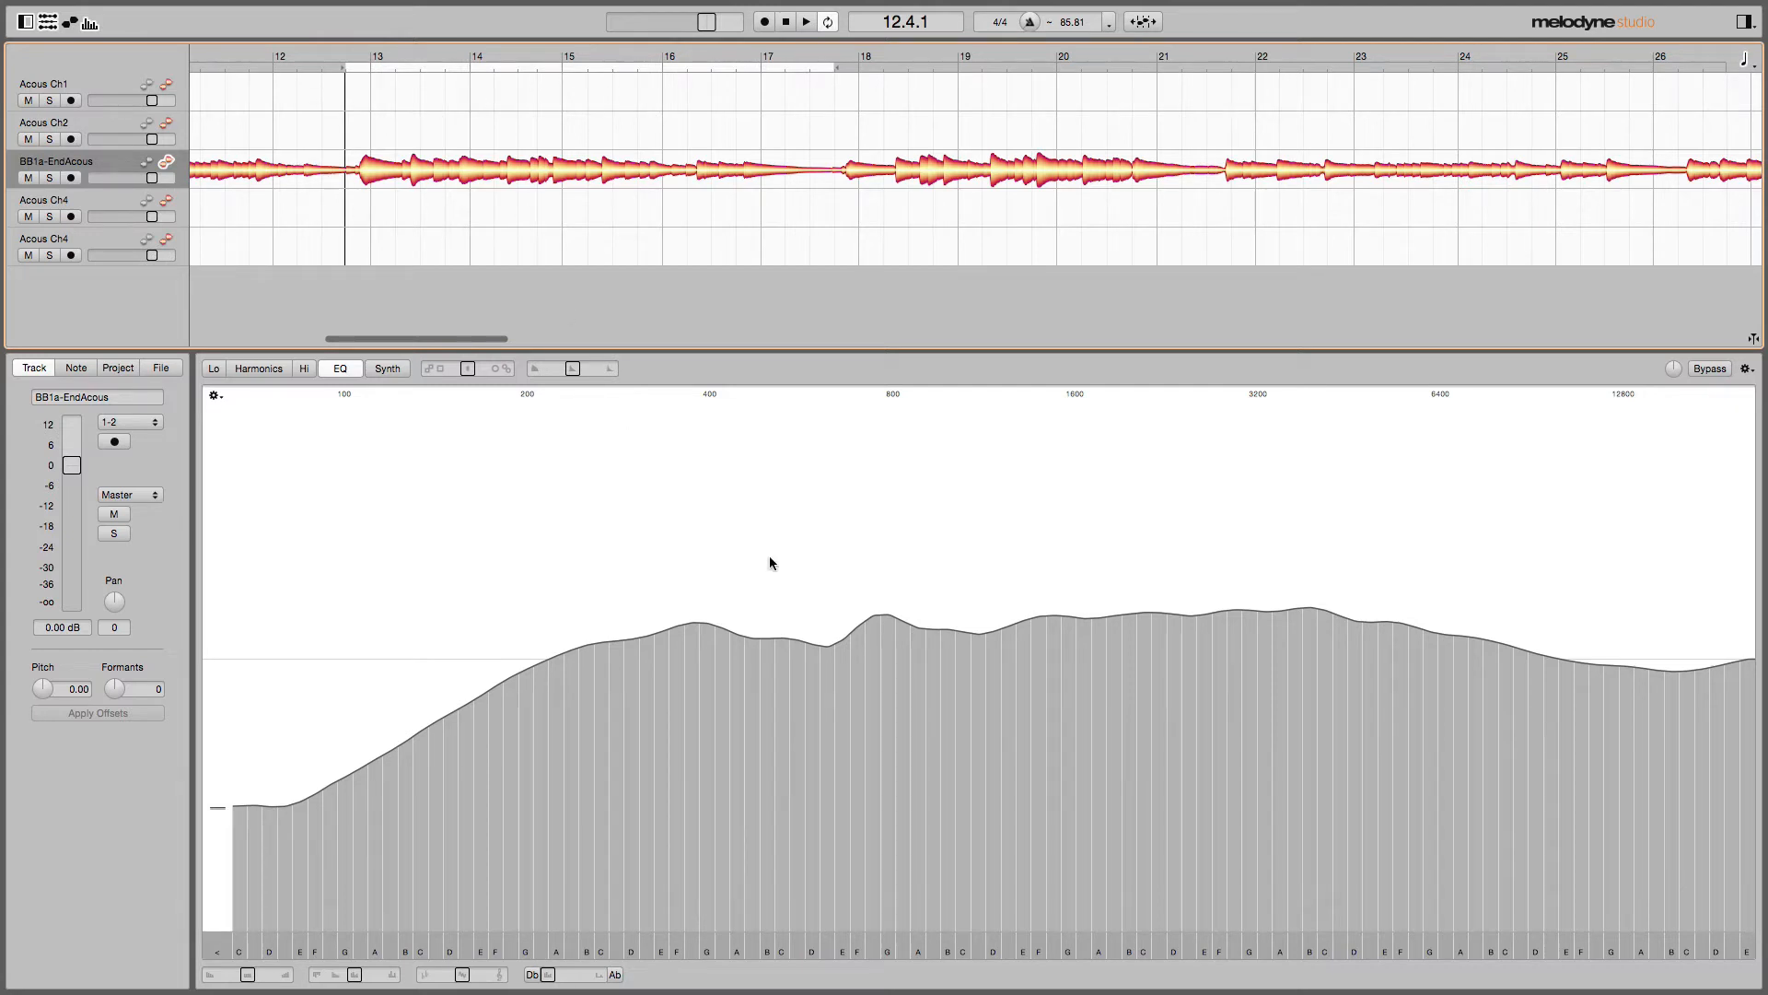
pyautogui.moveTo(774, 573)
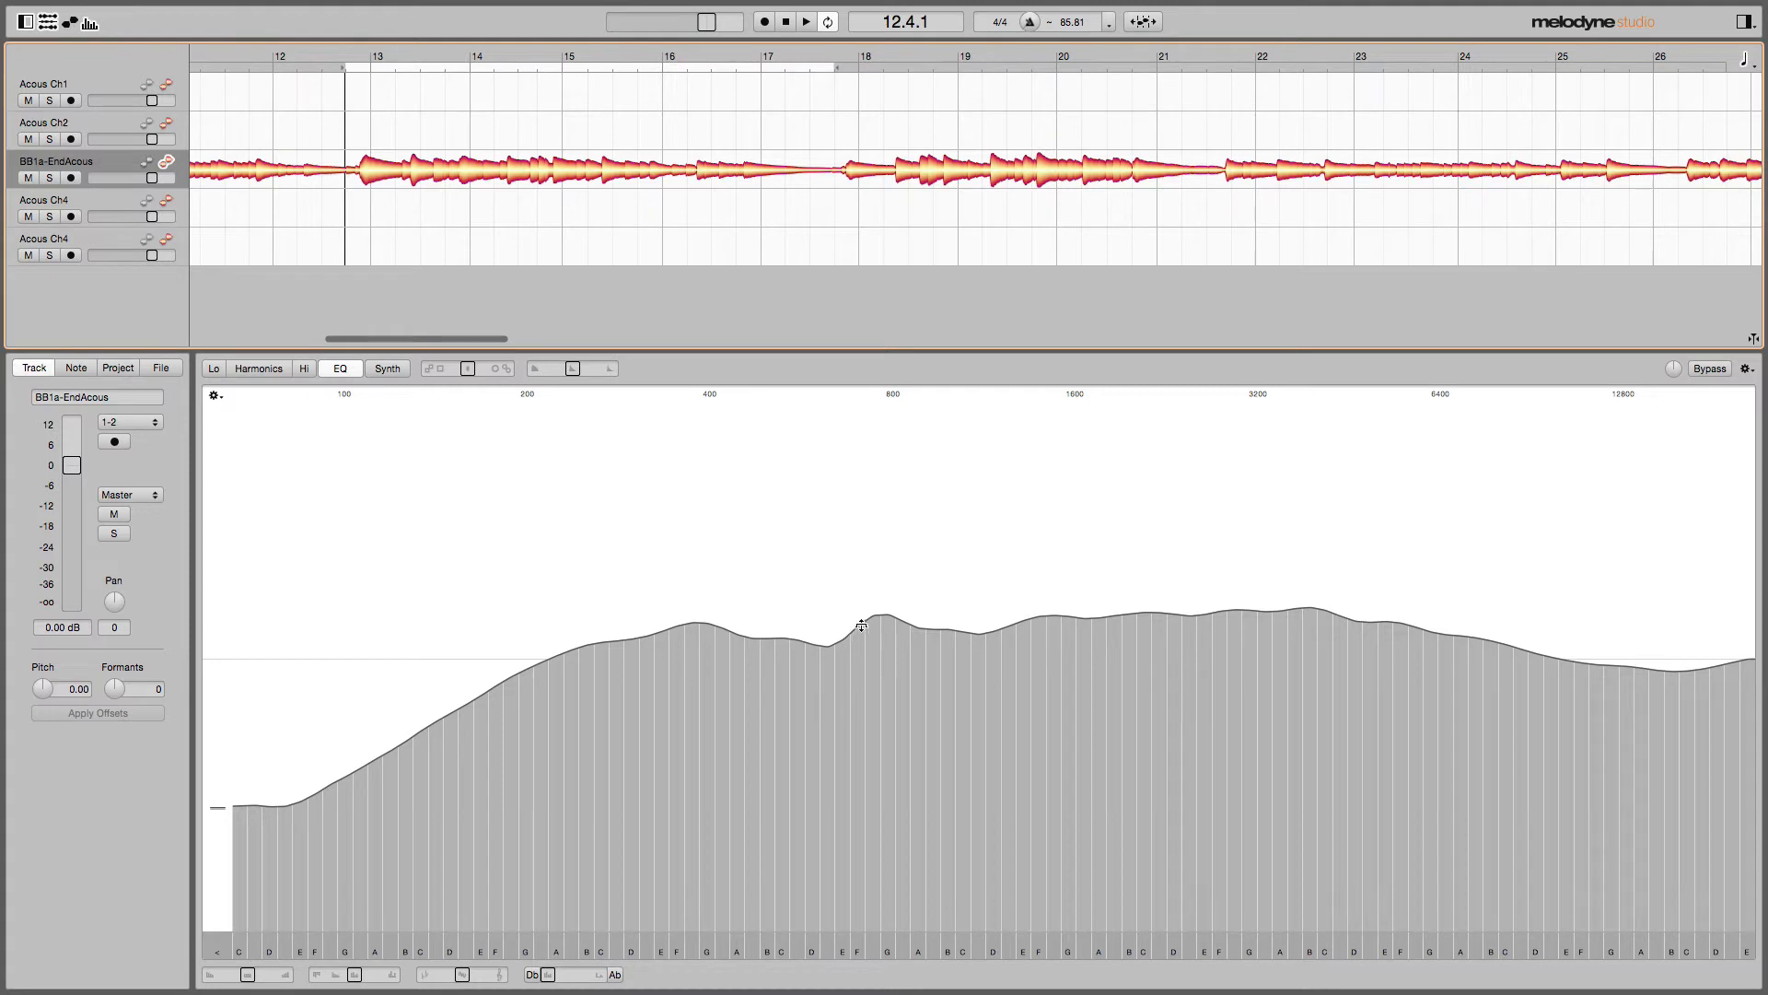
pyautogui.moveTo(904, 619)
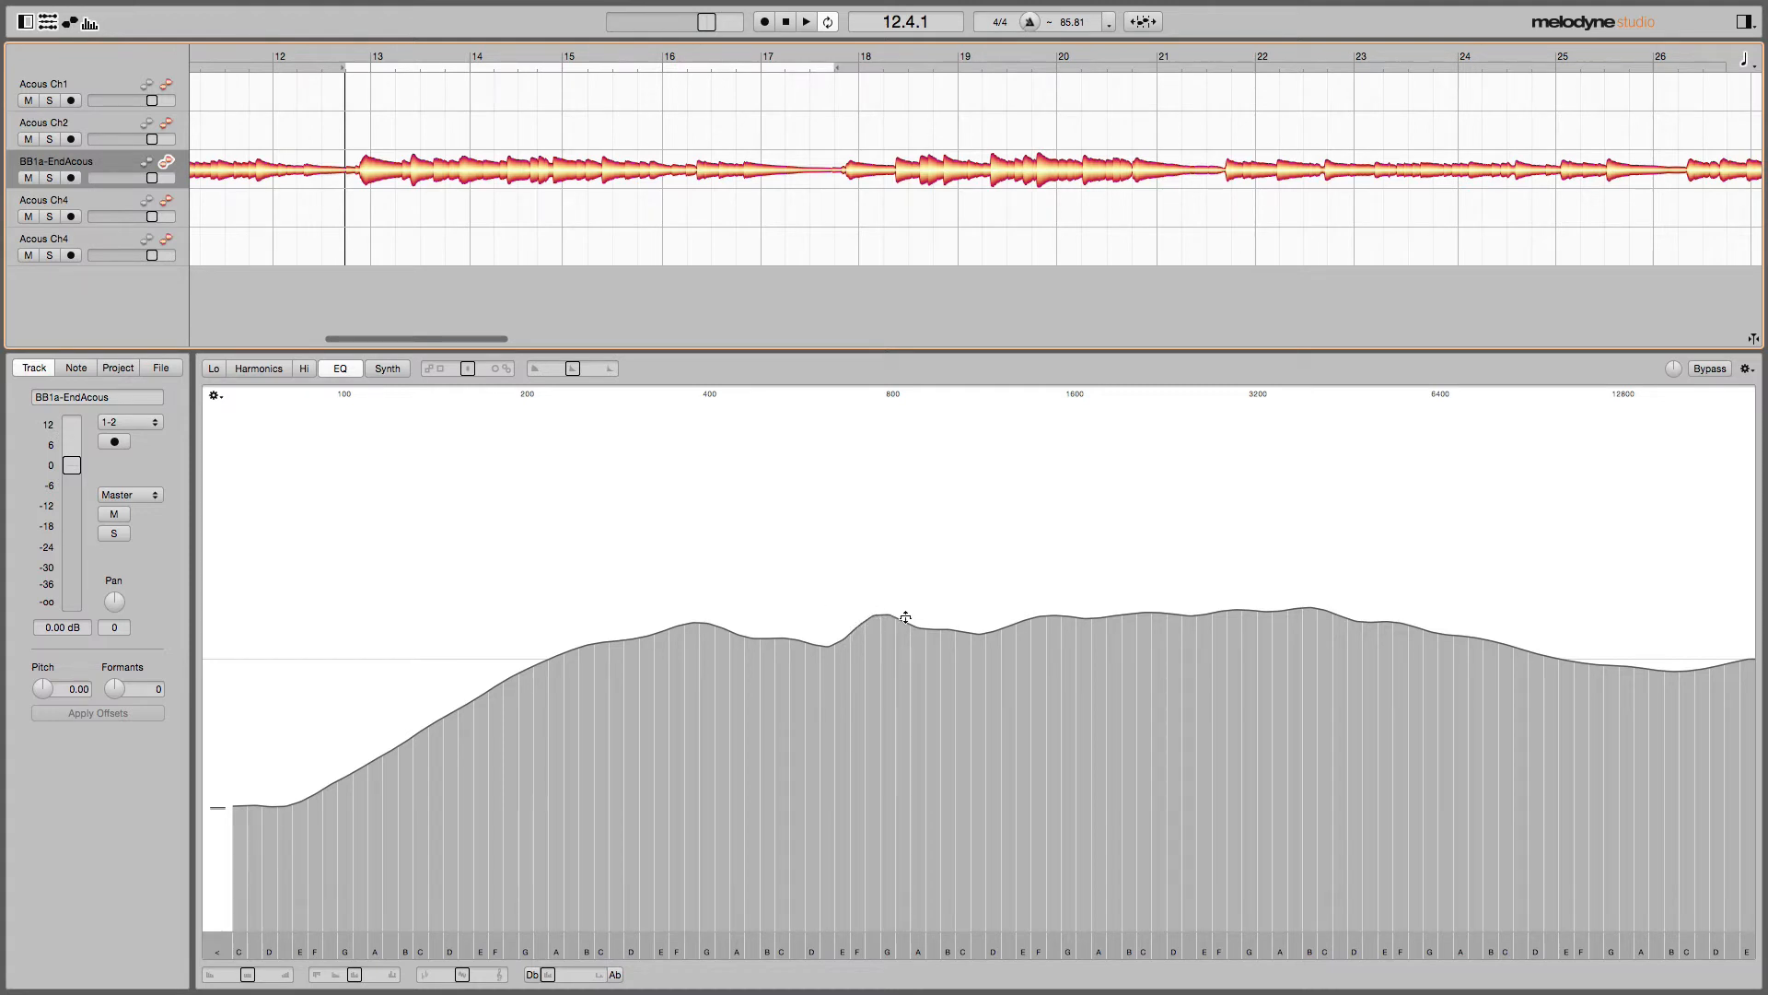
pyautogui.moveTo(914, 622)
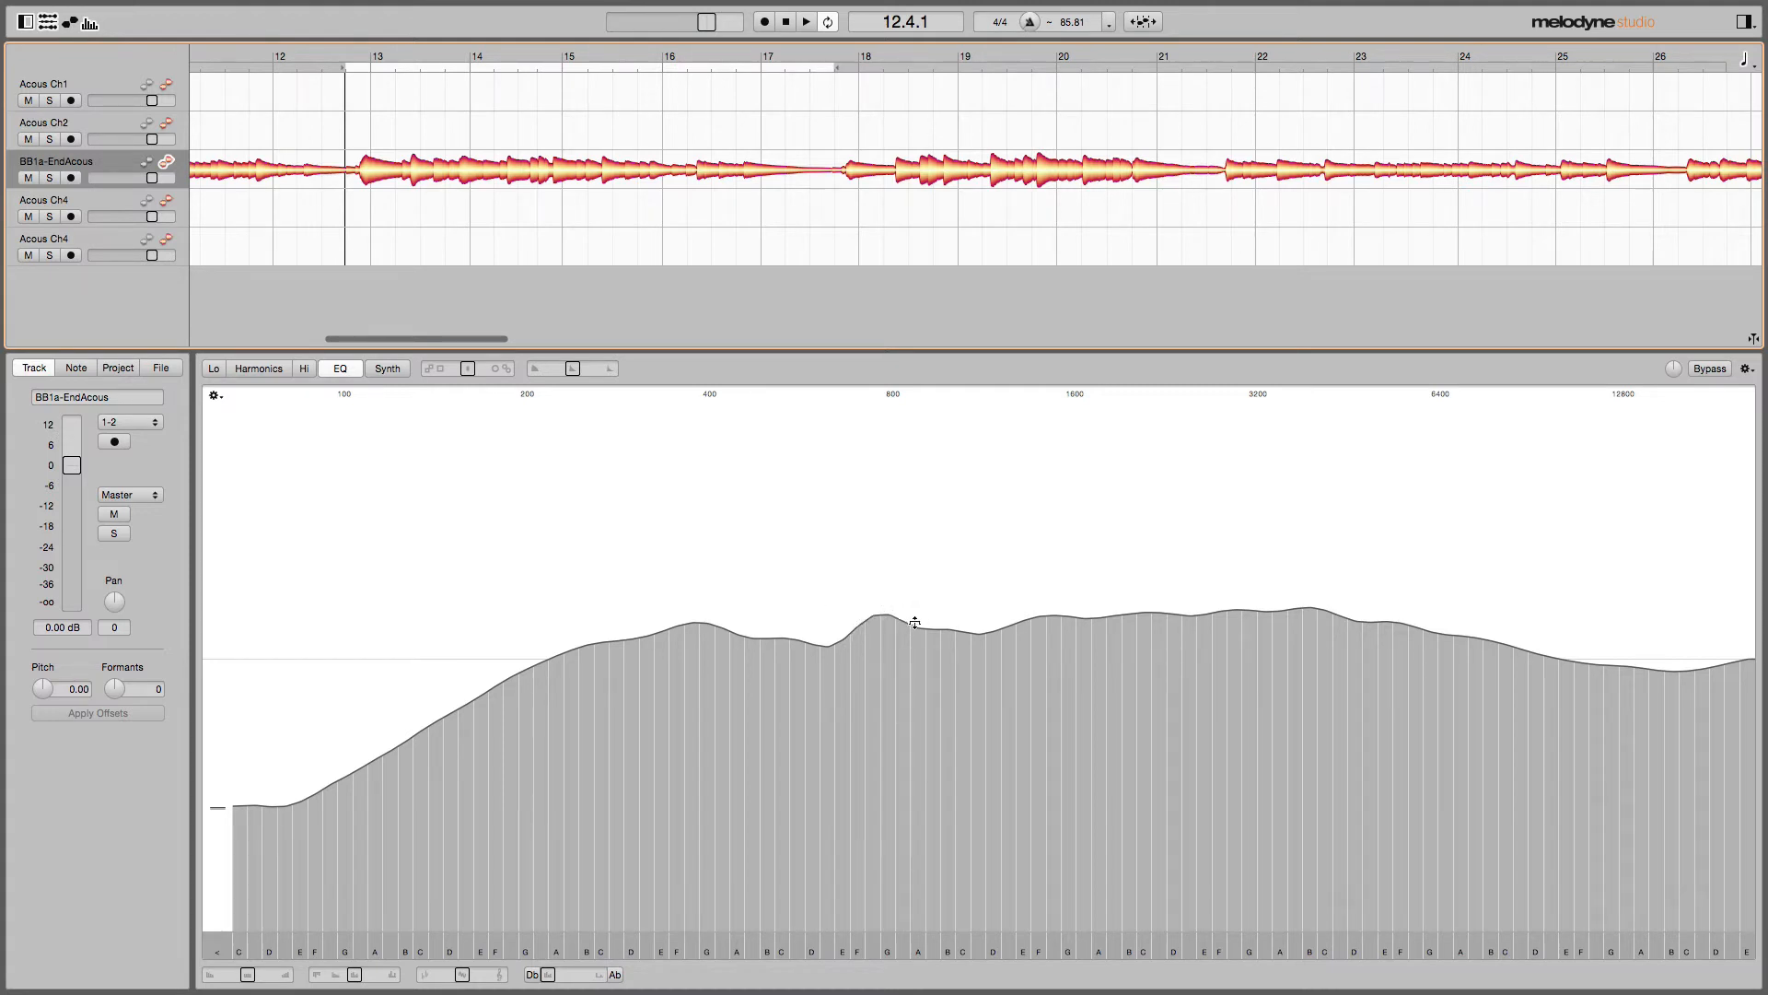
pyautogui.moveTo(867, 619)
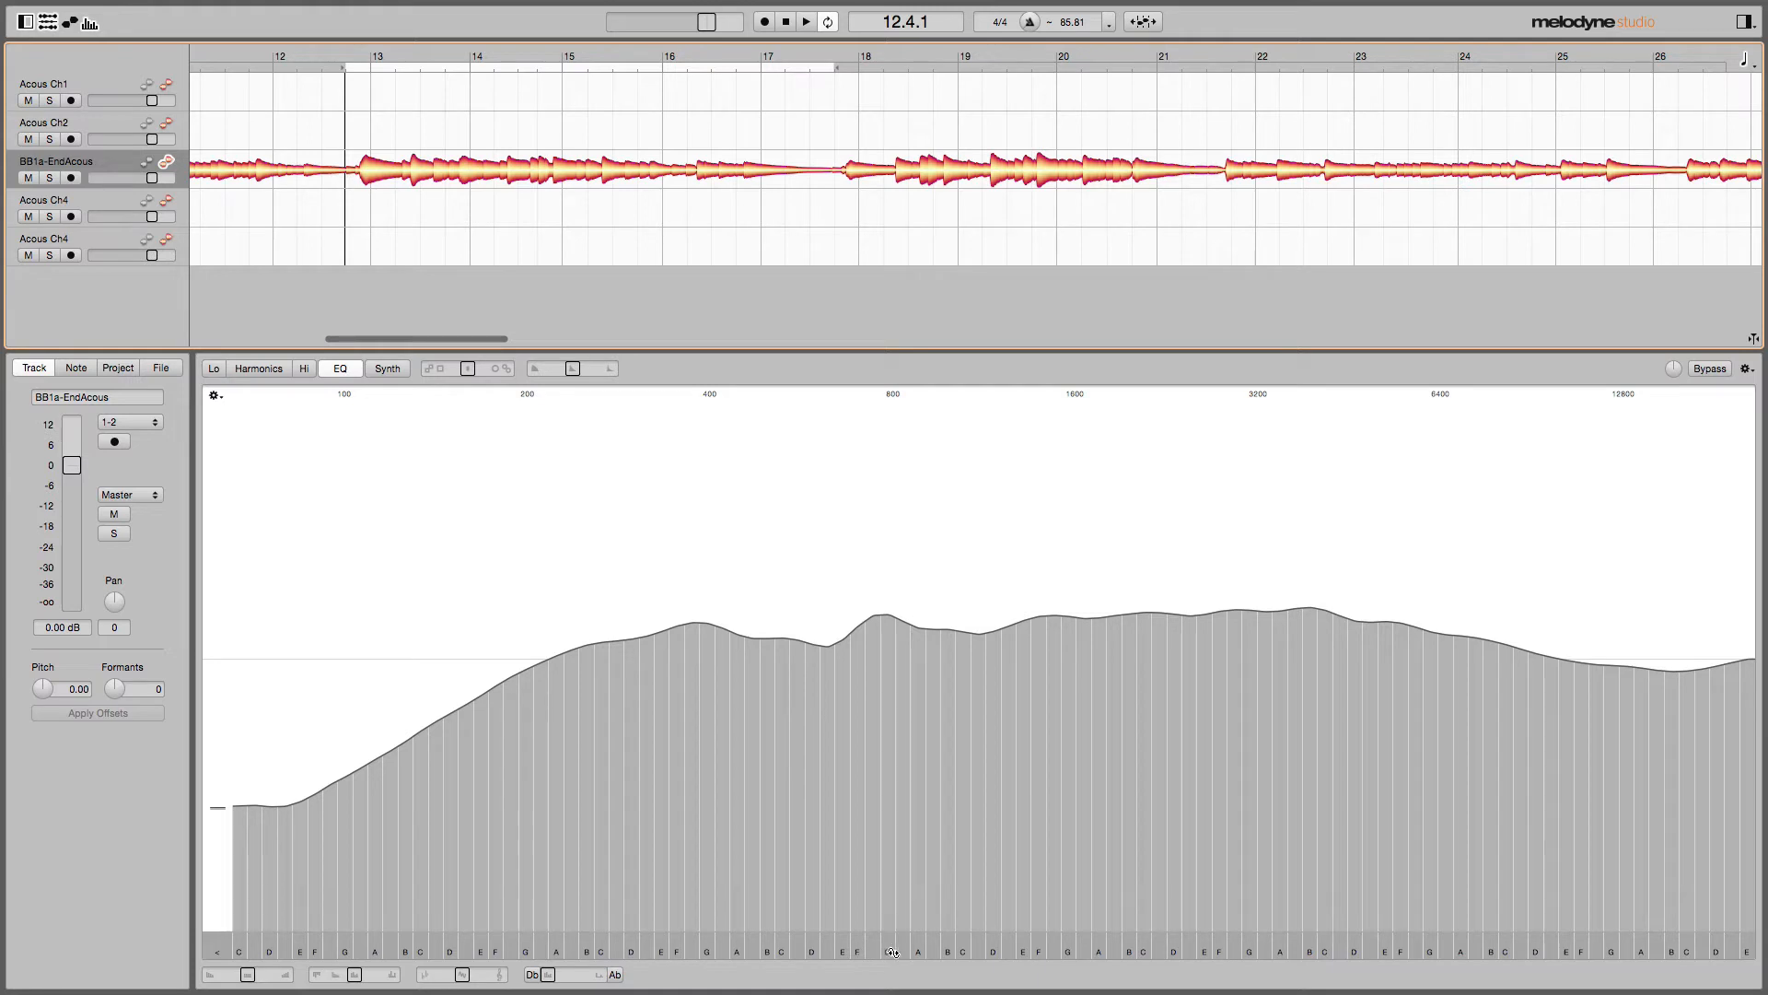
pyautogui.moveTo(881, 946)
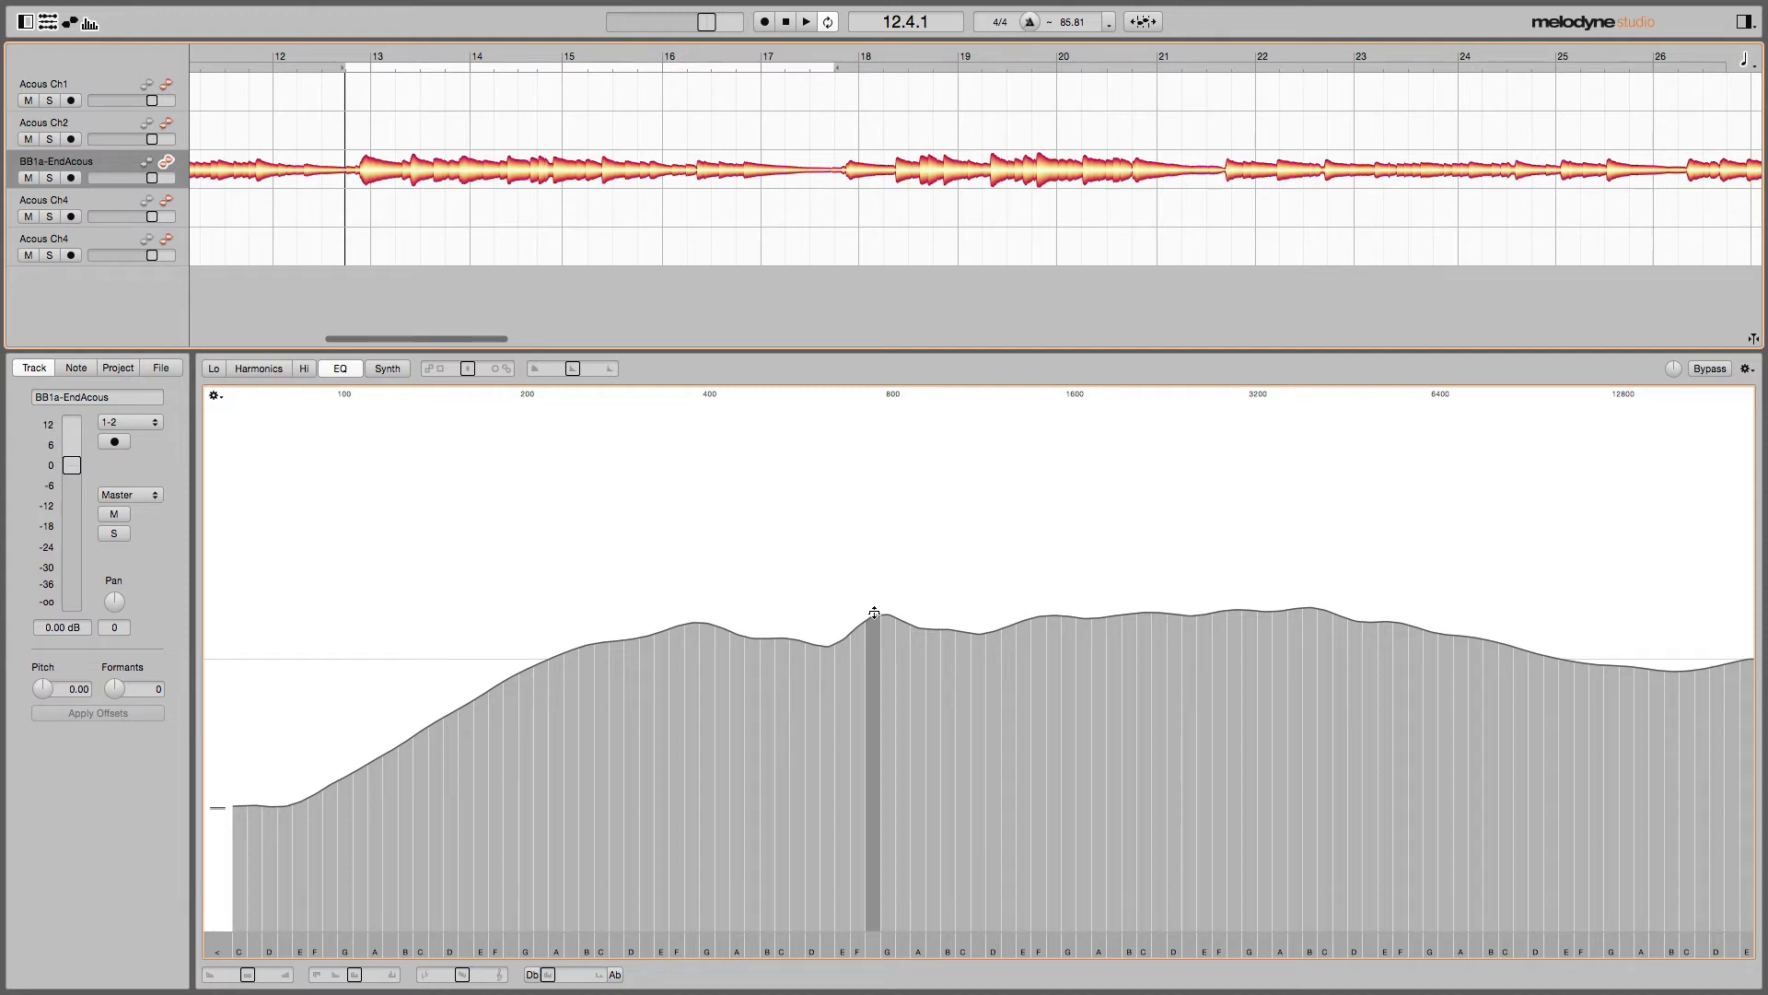
# Boost the F# band near 800 Hz sharply while the loop plays.
pyautogui.click(805, 22)
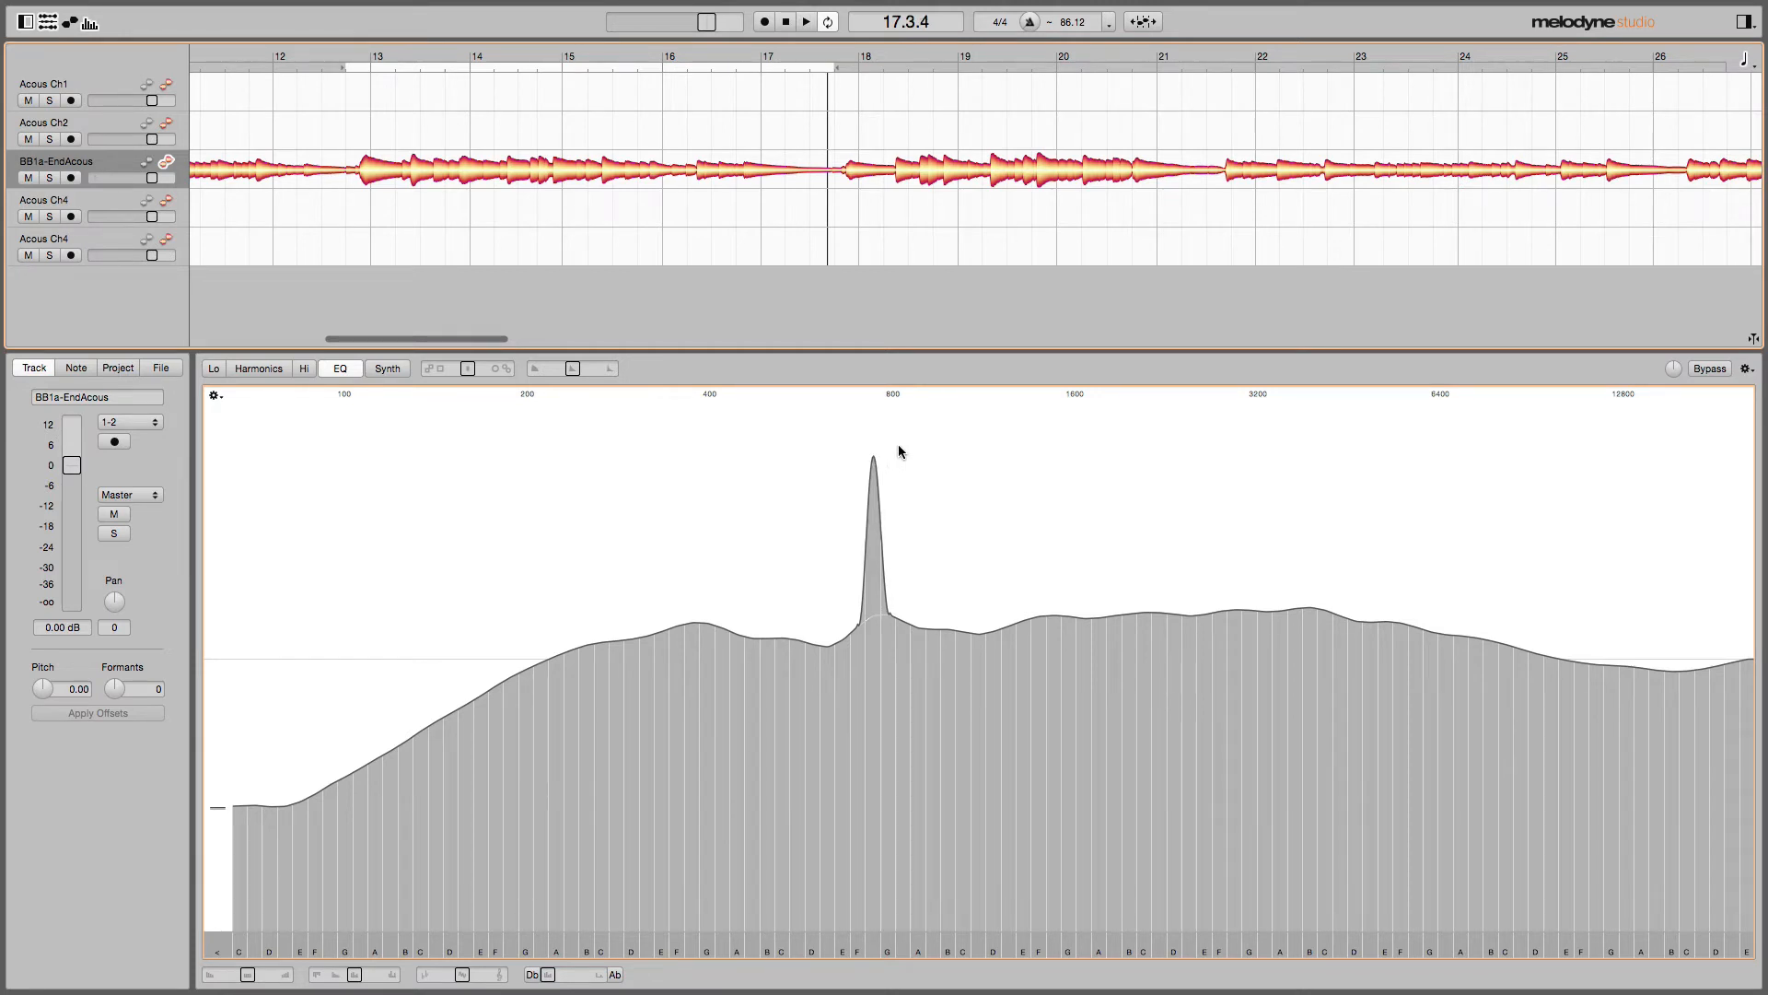
pyautogui.moveTo(534, 551)
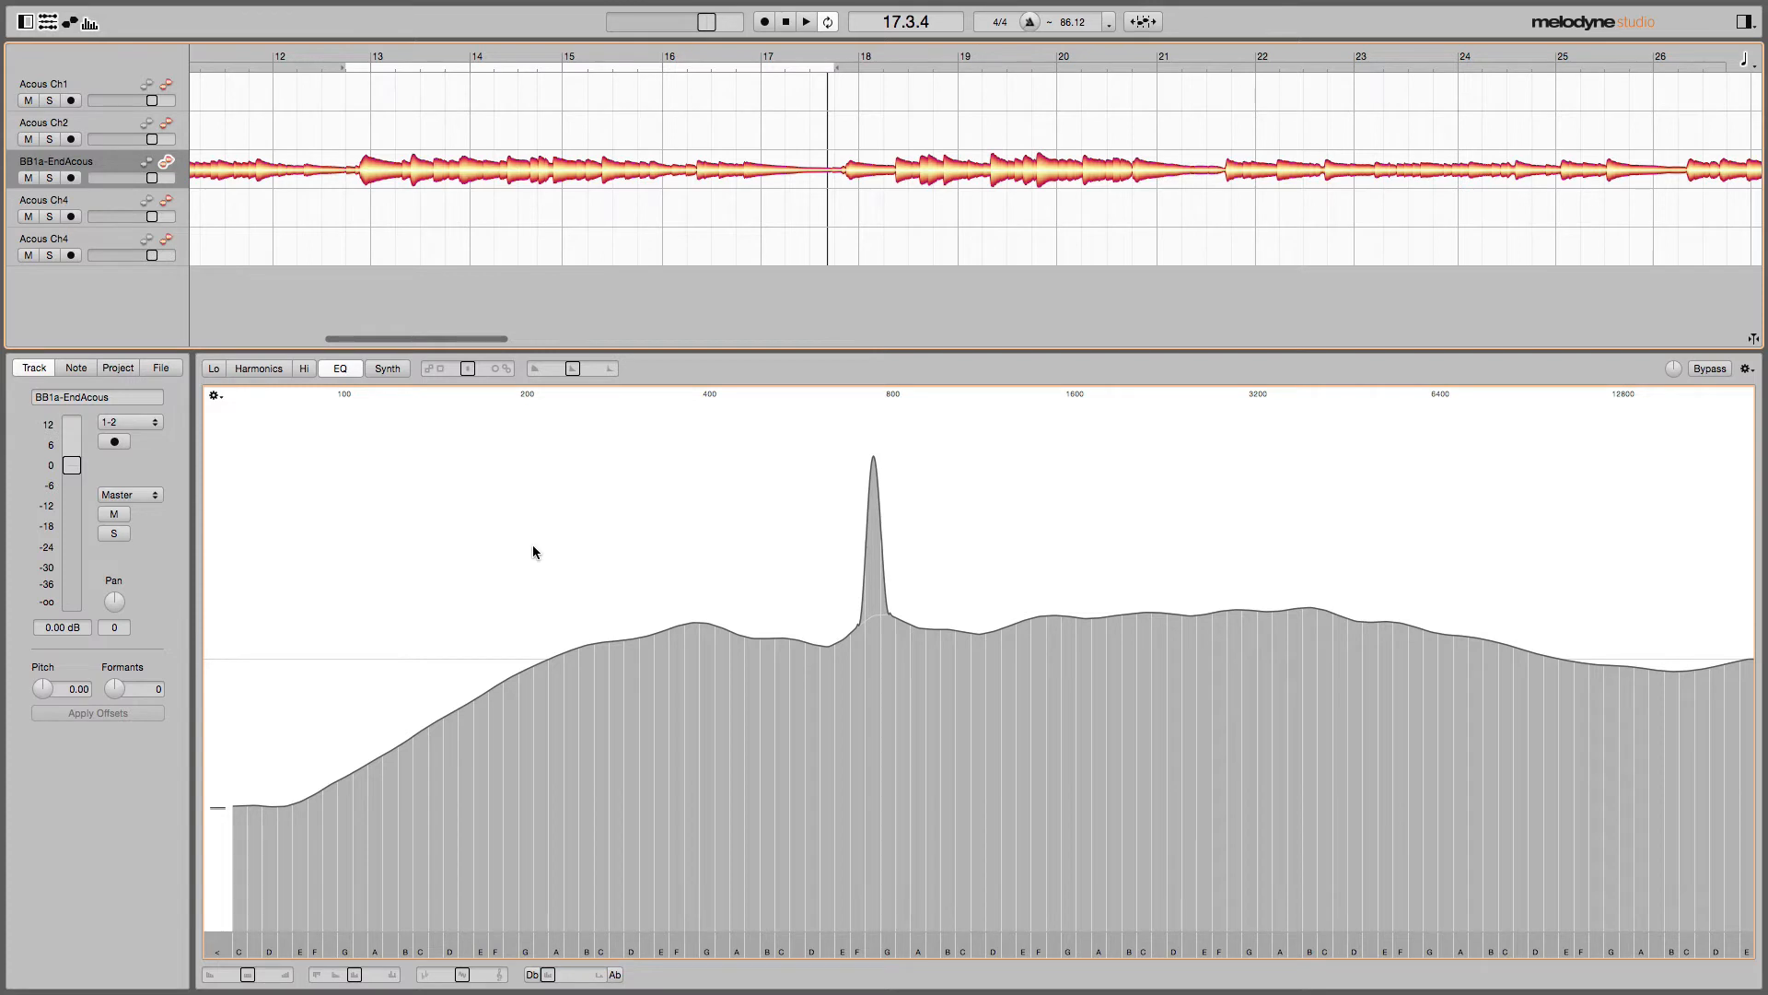
pyautogui.moveTo(216, 394)
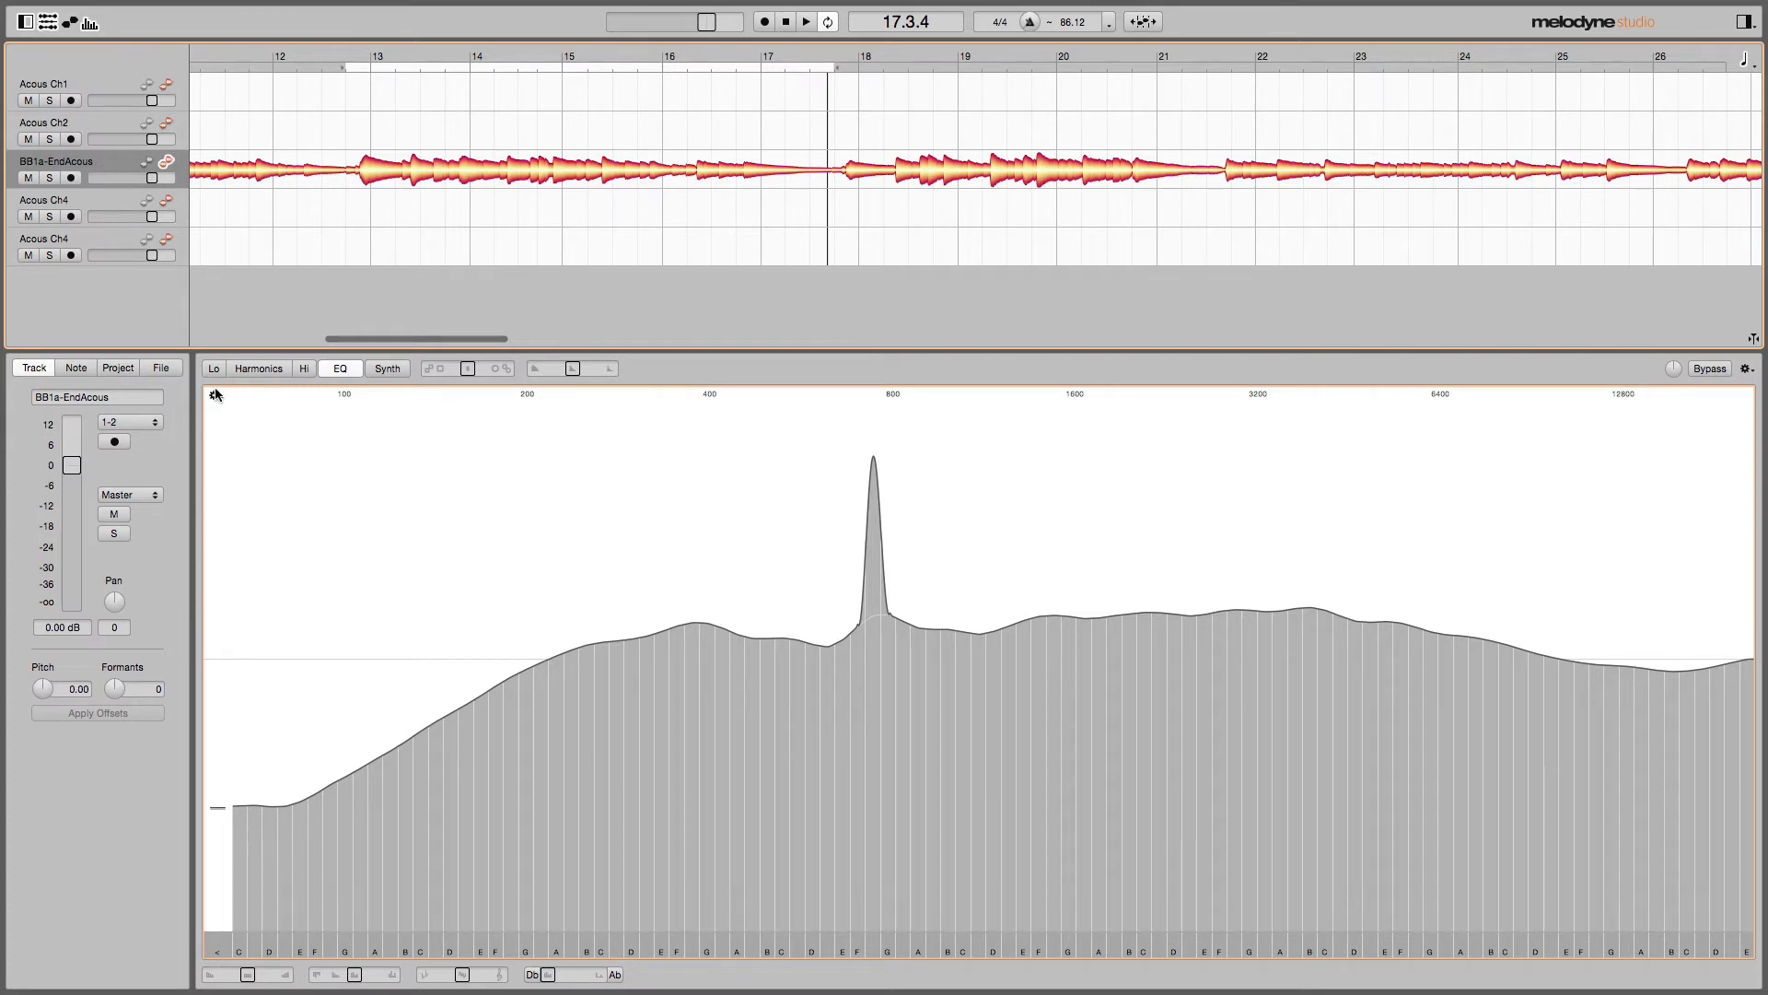
pyautogui.moveTo(219, 403)
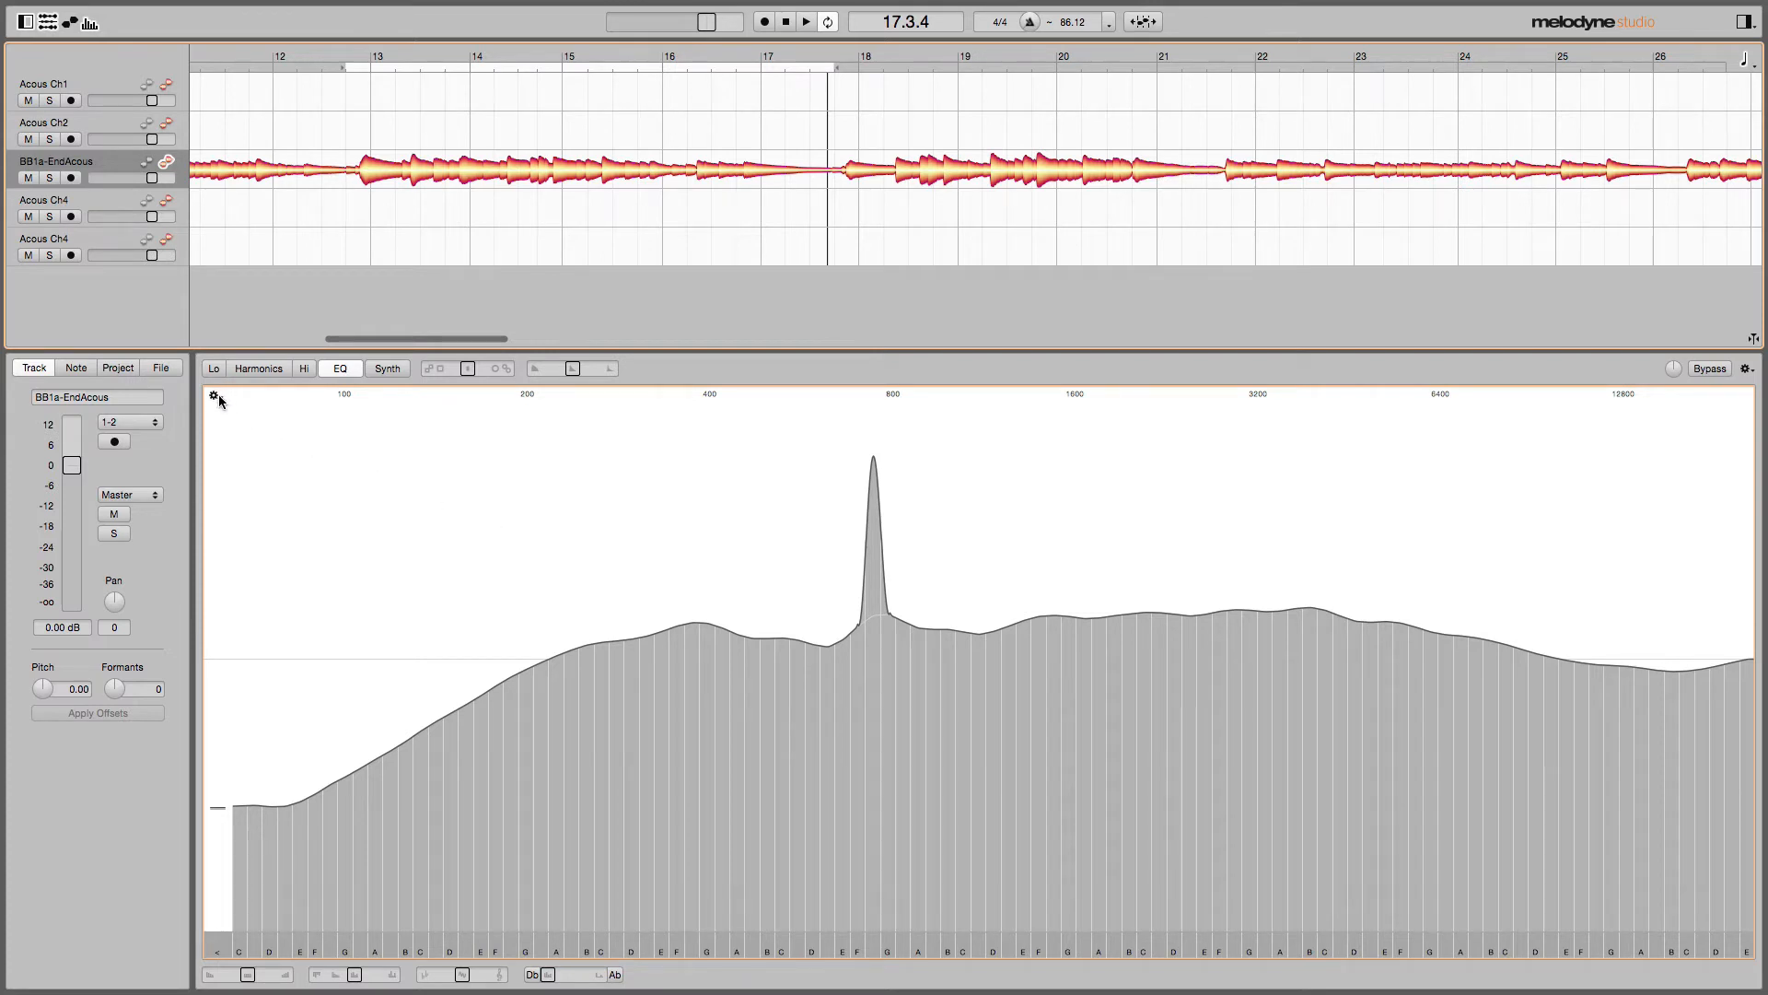
pyautogui.moveTo(224, 420)
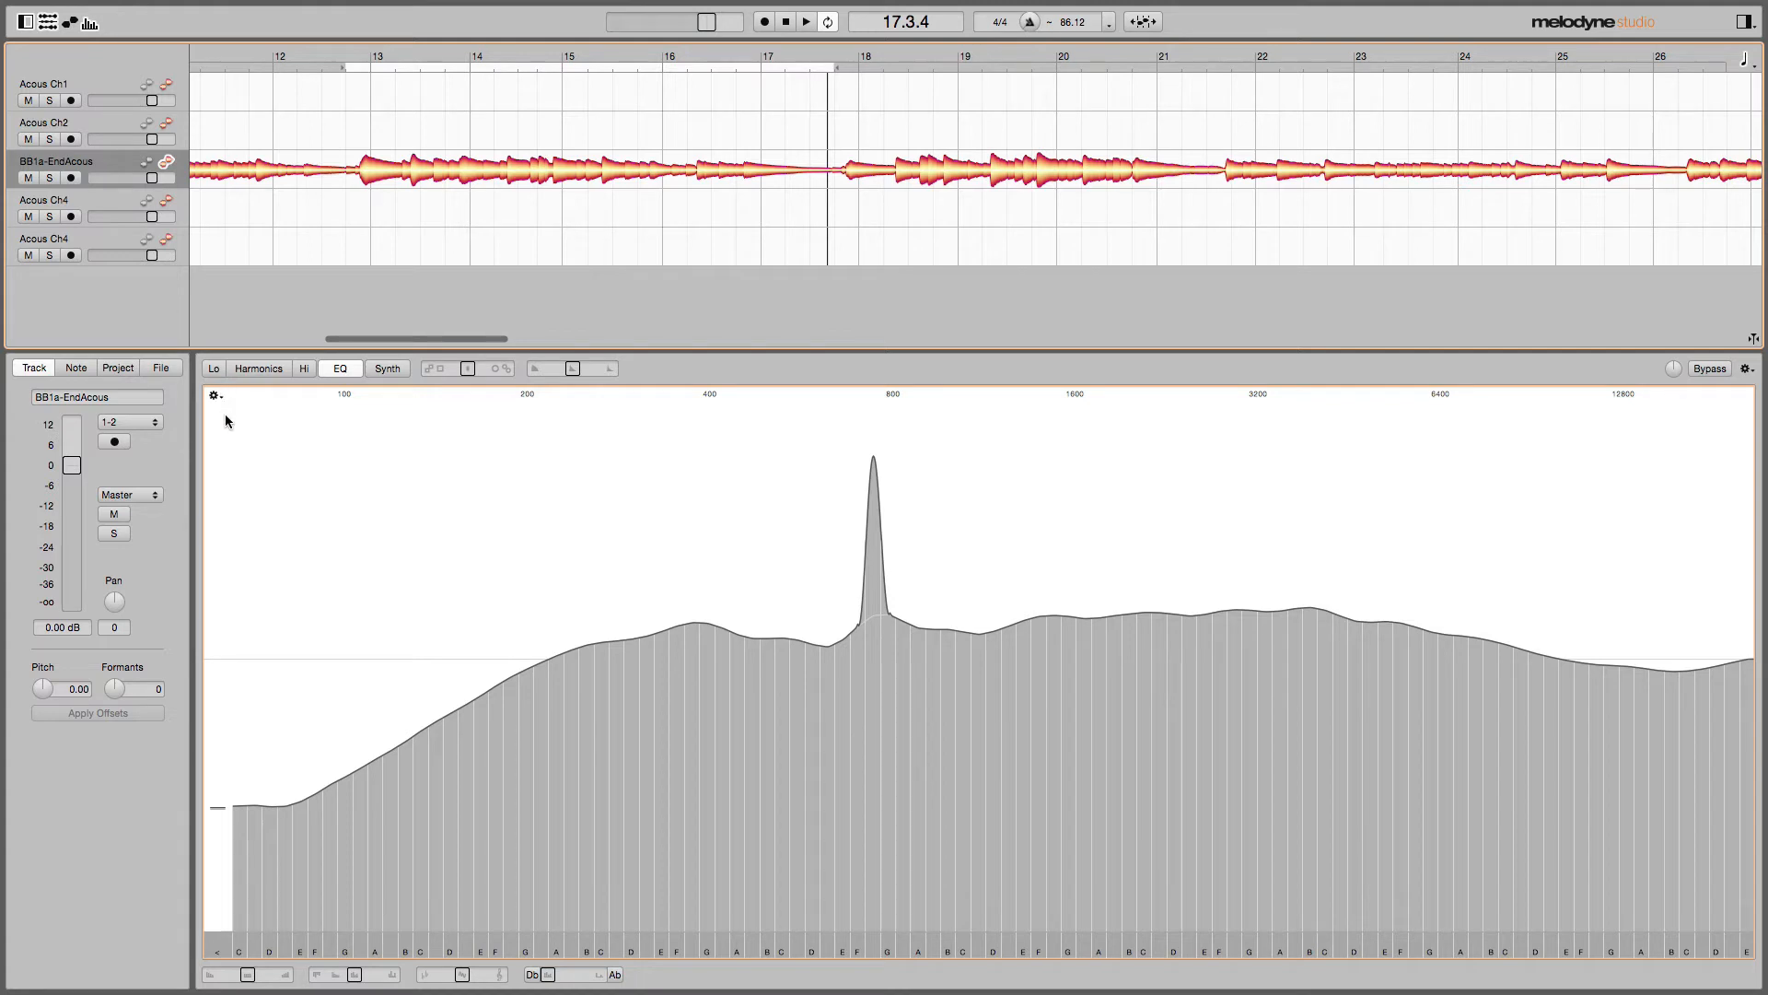
# Reset the EQ spectrum to its original shape via the spectrum options menu.
pyautogui.click(213, 395)
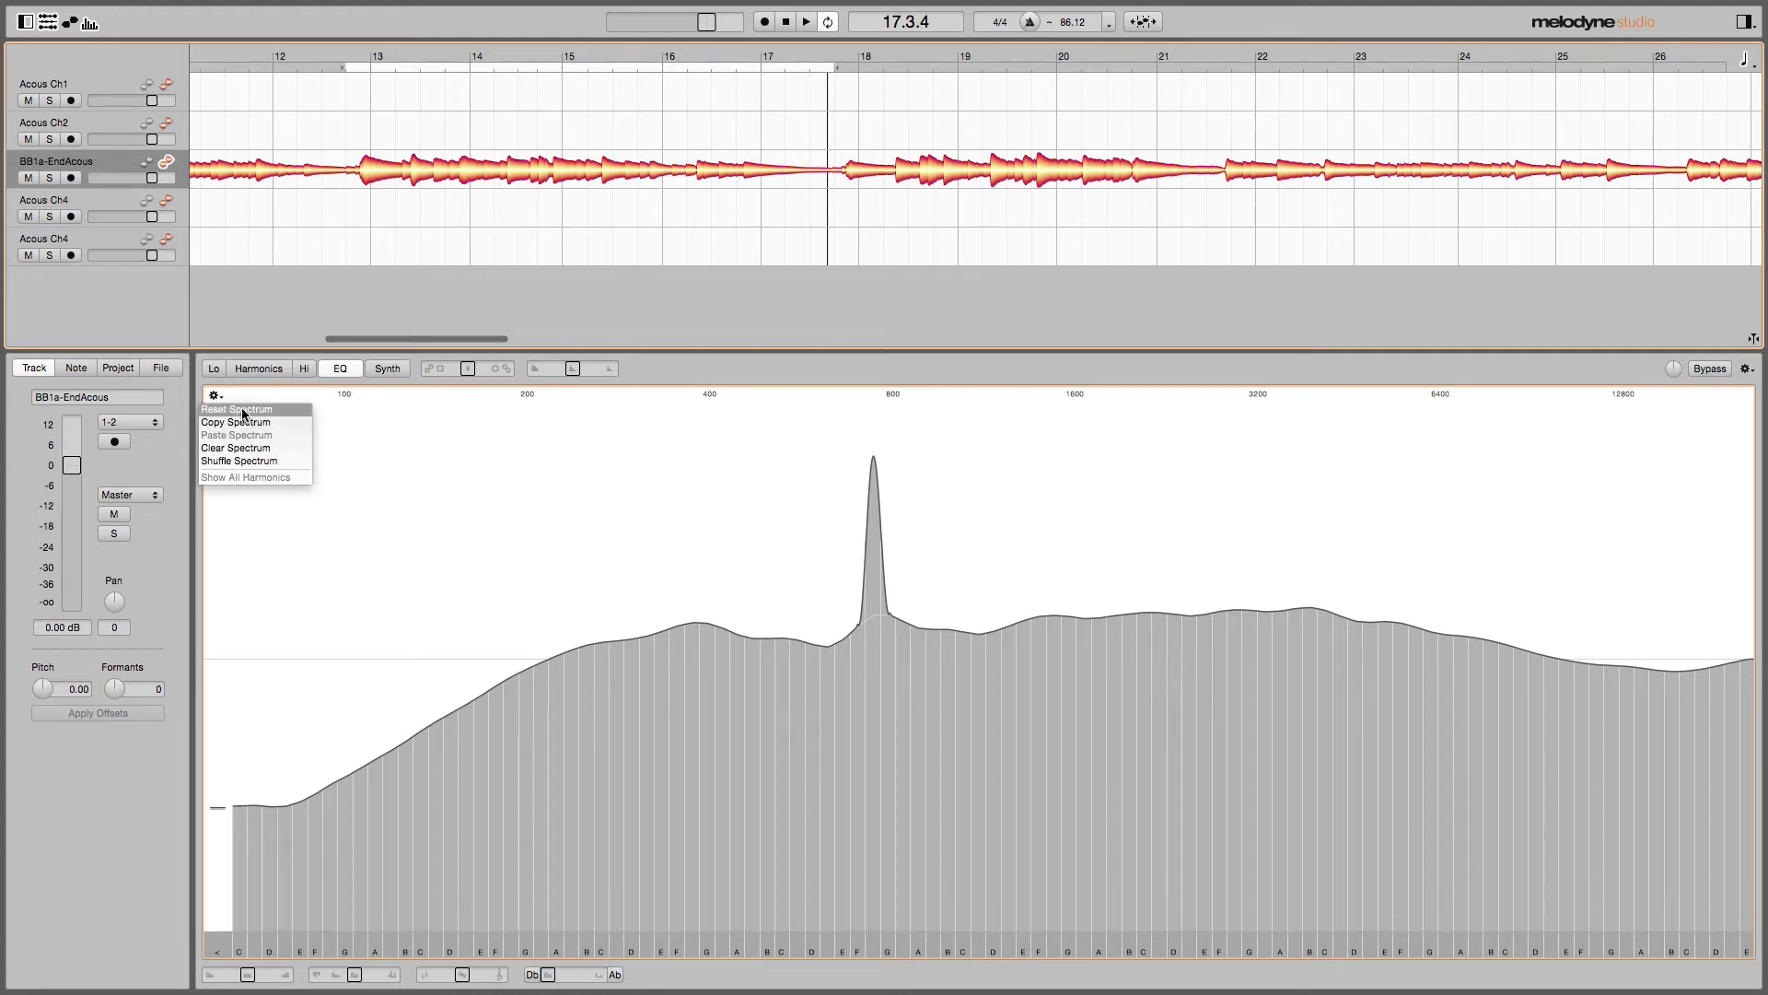
pyautogui.click(236, 409)
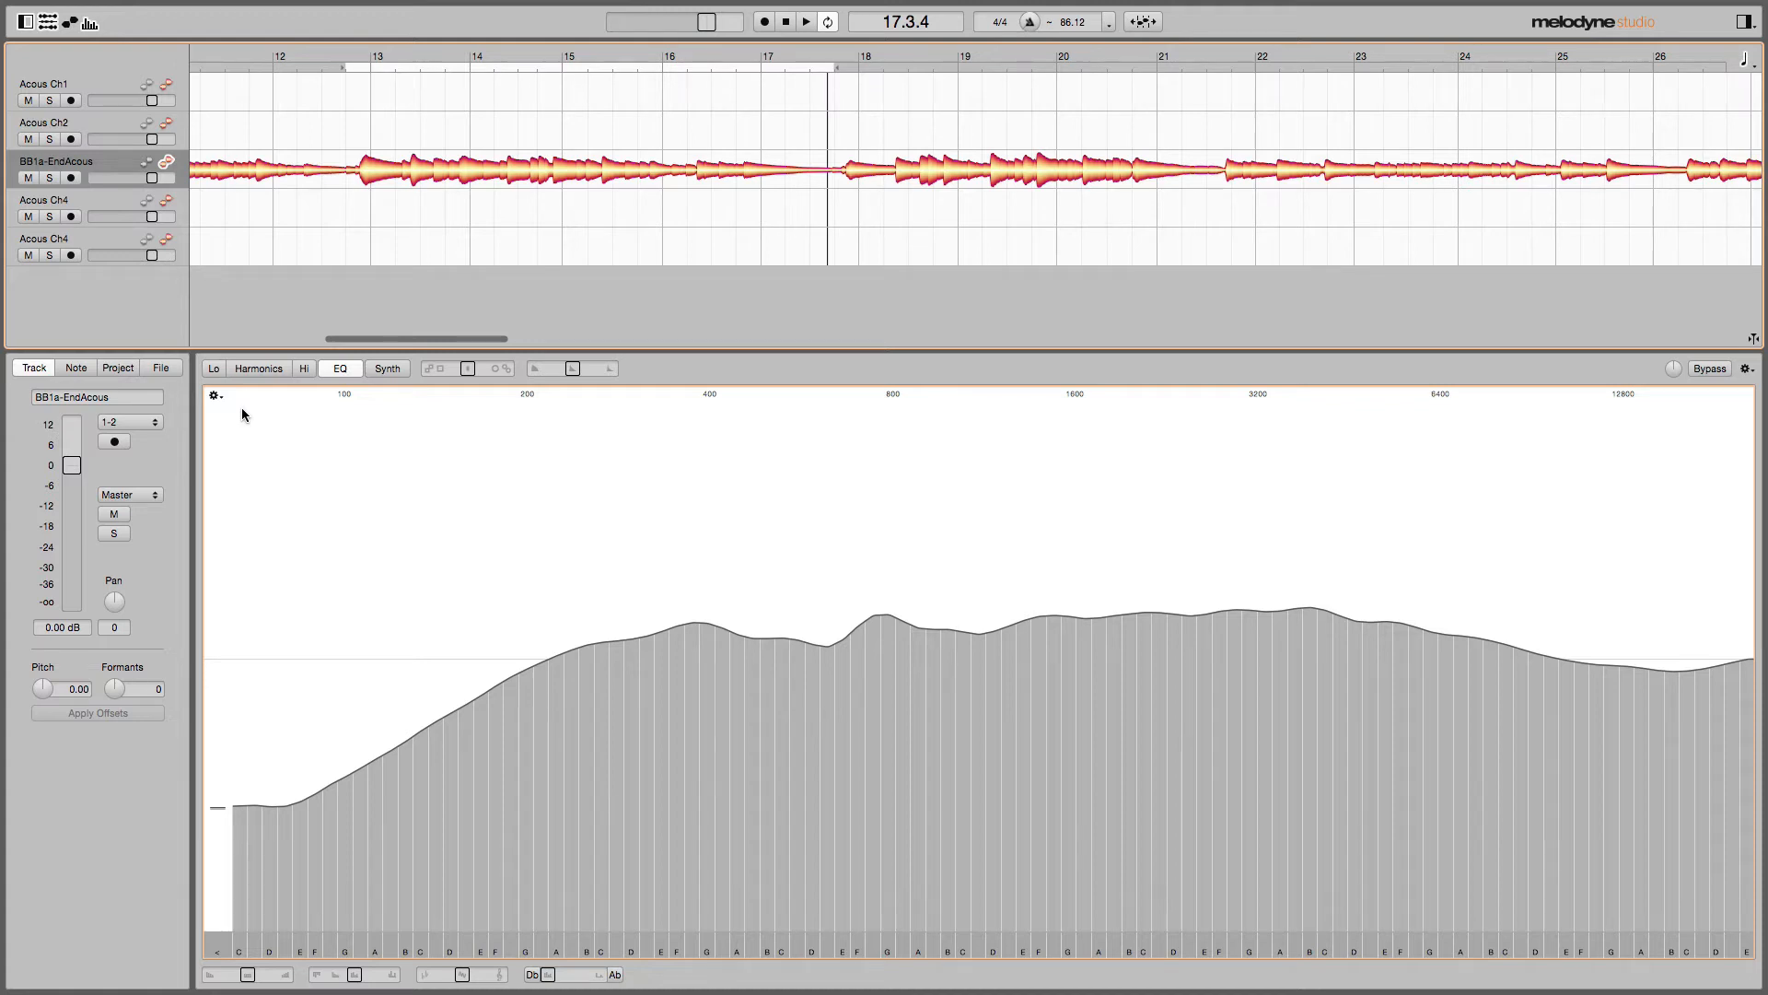
pyautogui.moveTo(665, 776)
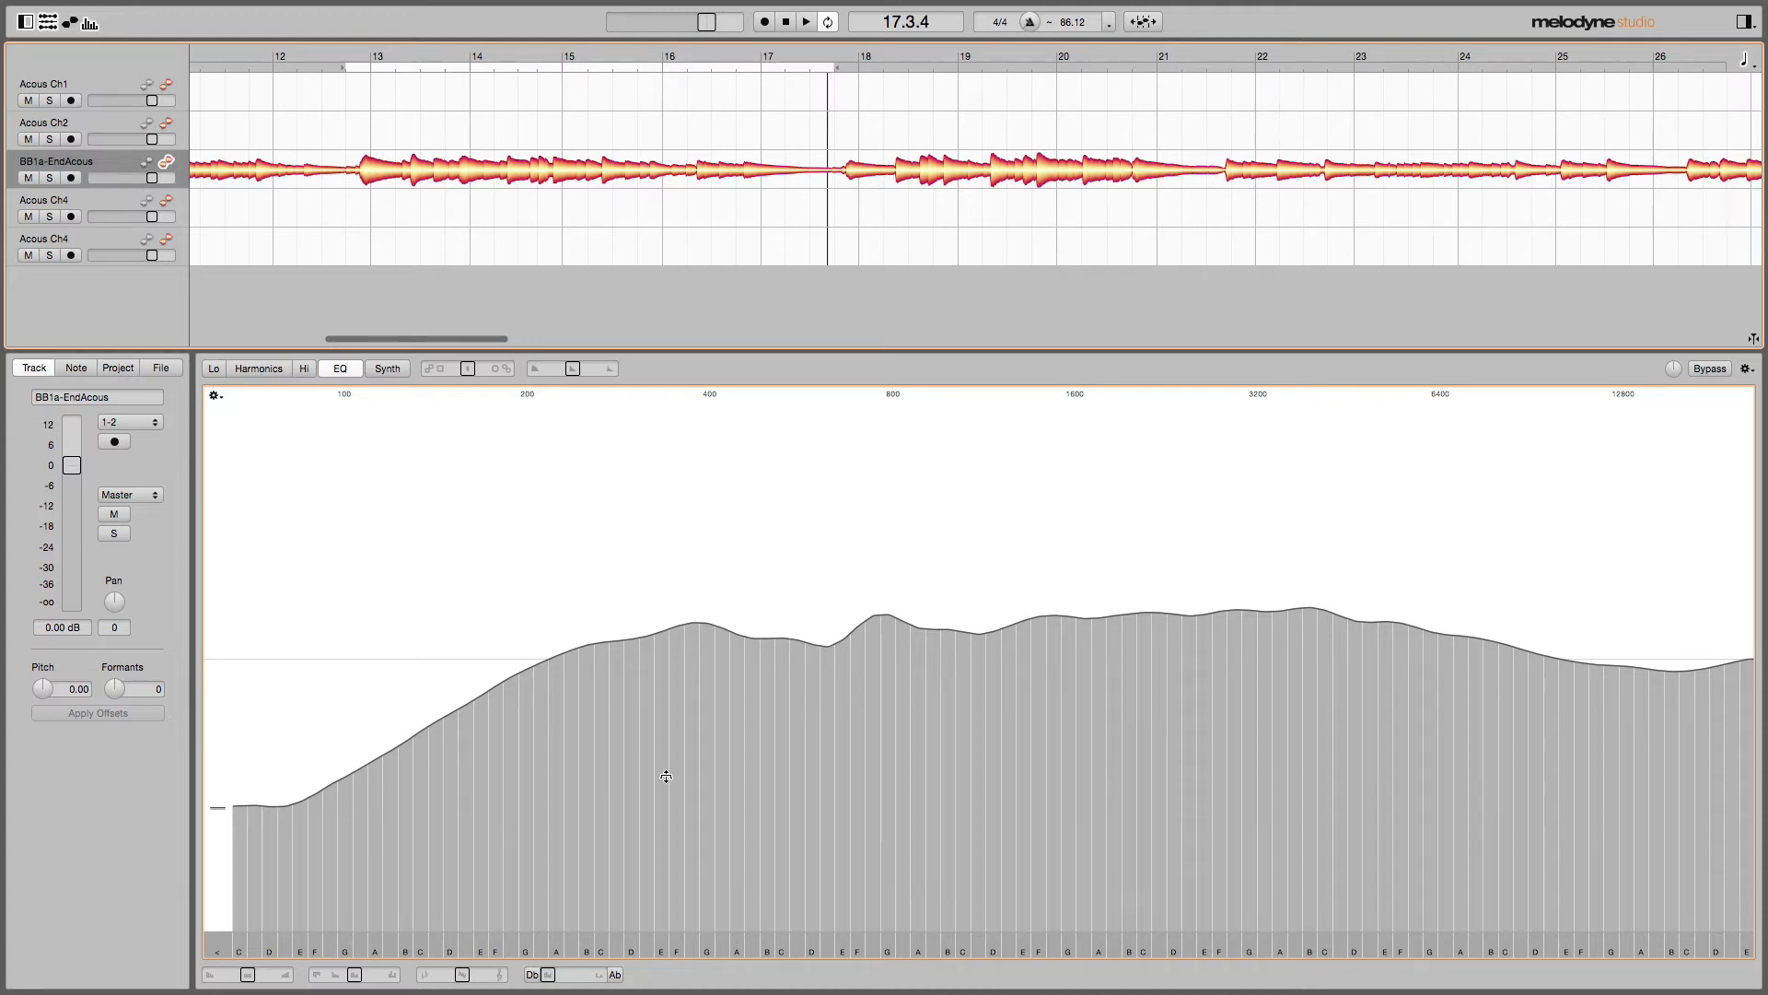
pyautogui.moveTo(879, 741)
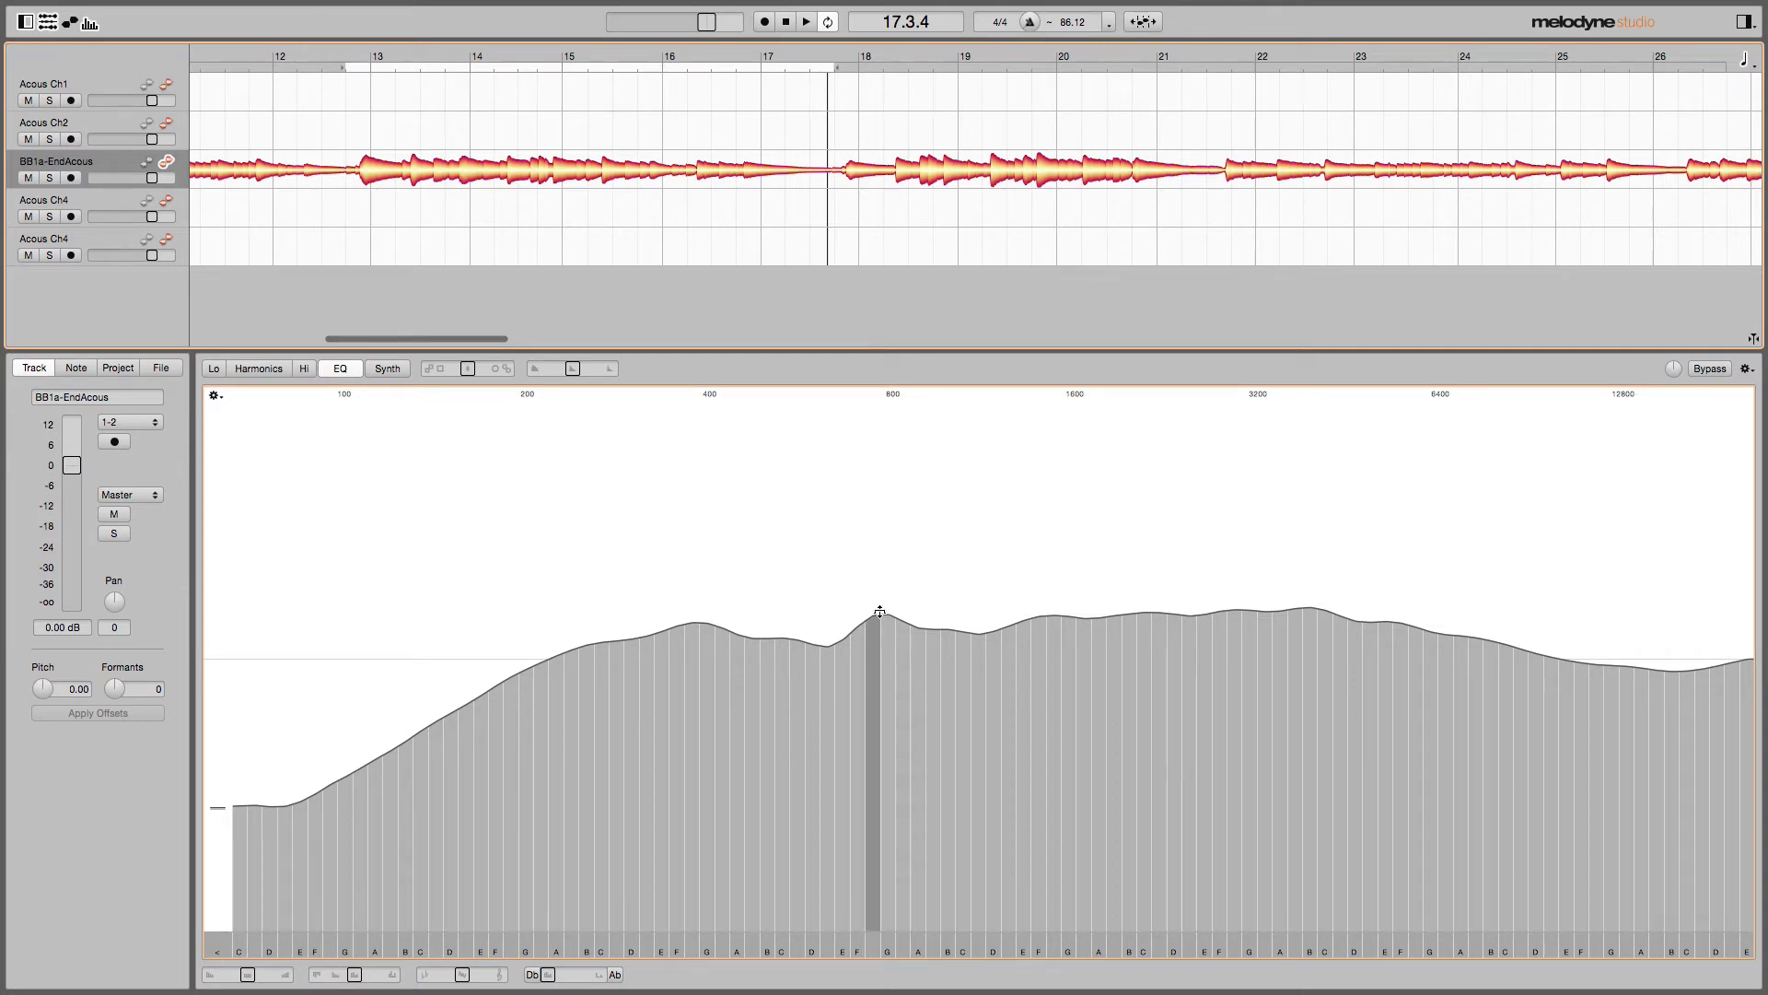
pyautogui.moveTo(877, 610)
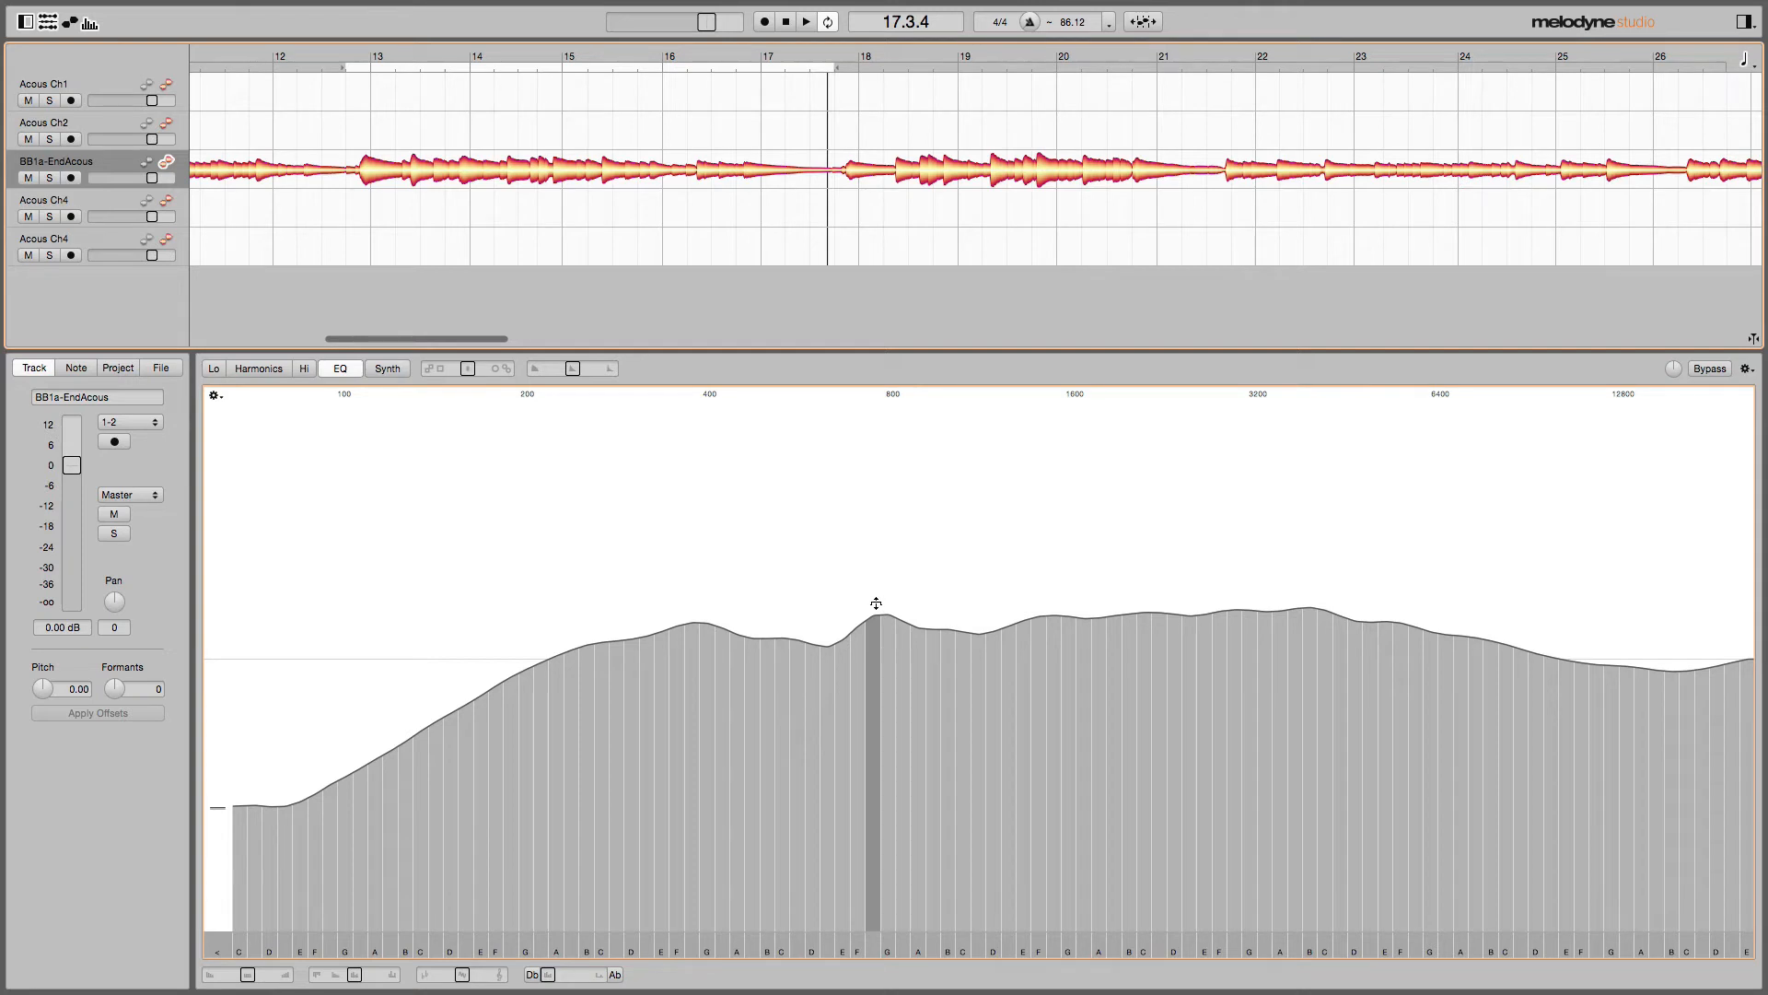
pyautogui.moveTo(855, 742)
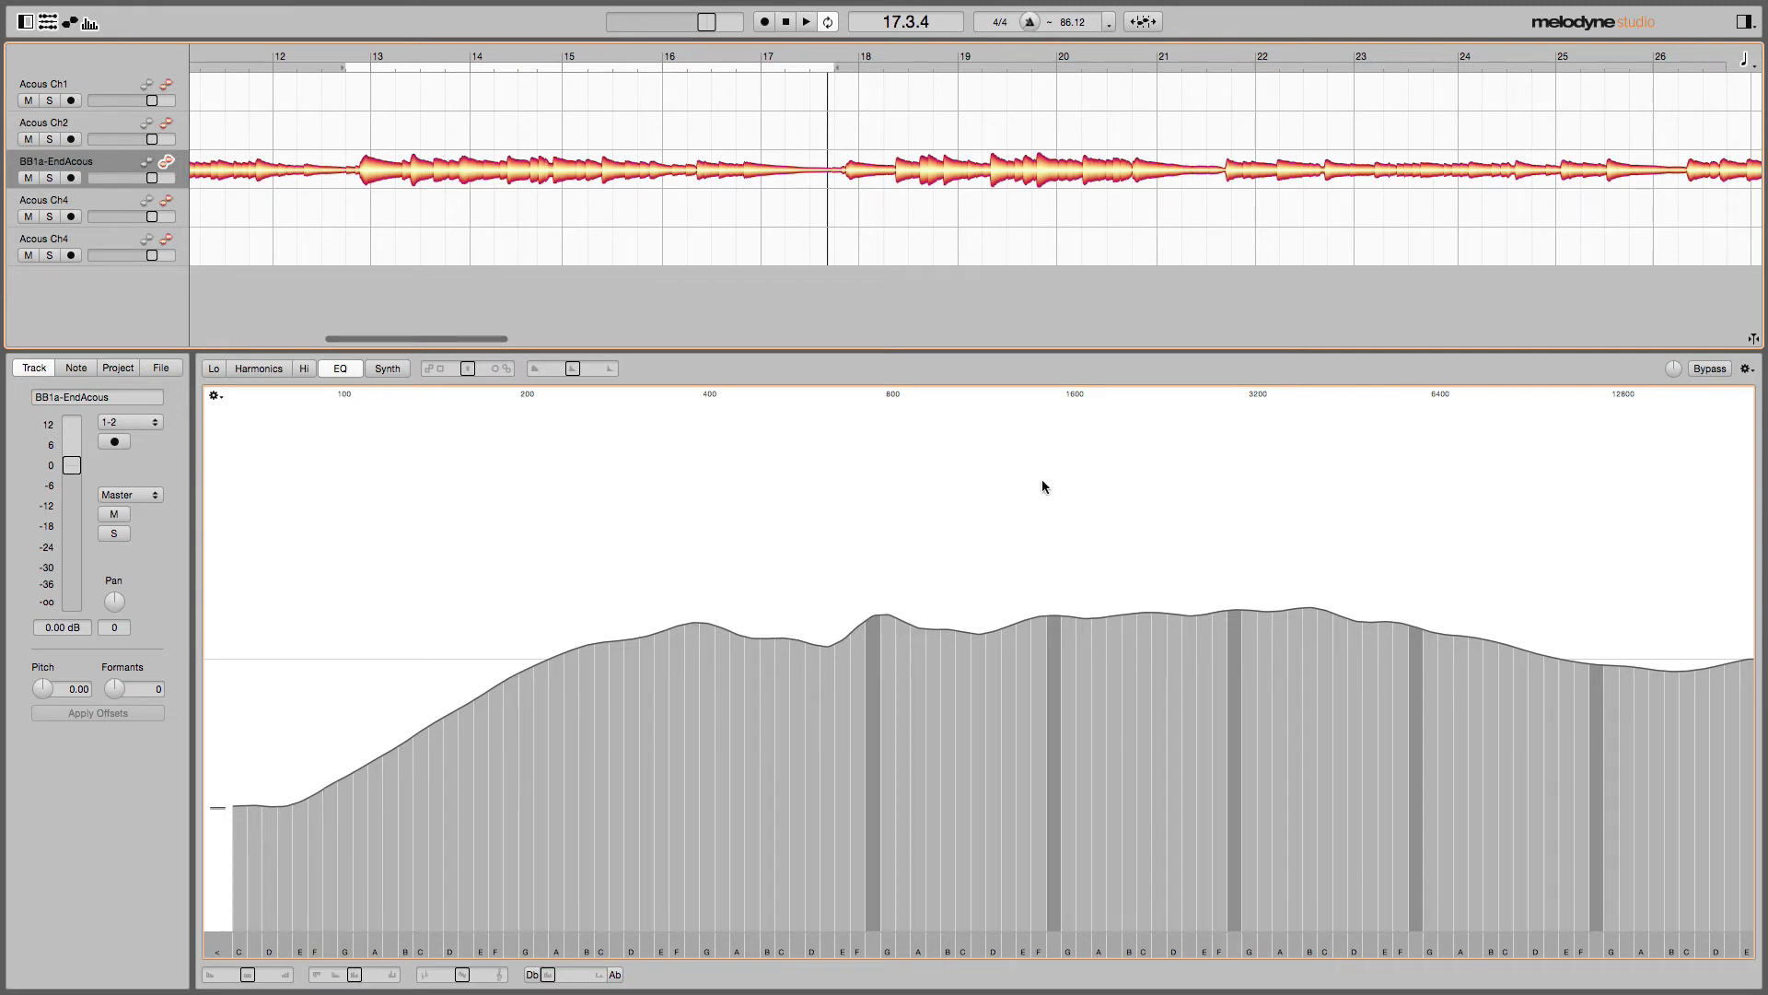
pyautogui.moveTo(871, 606)
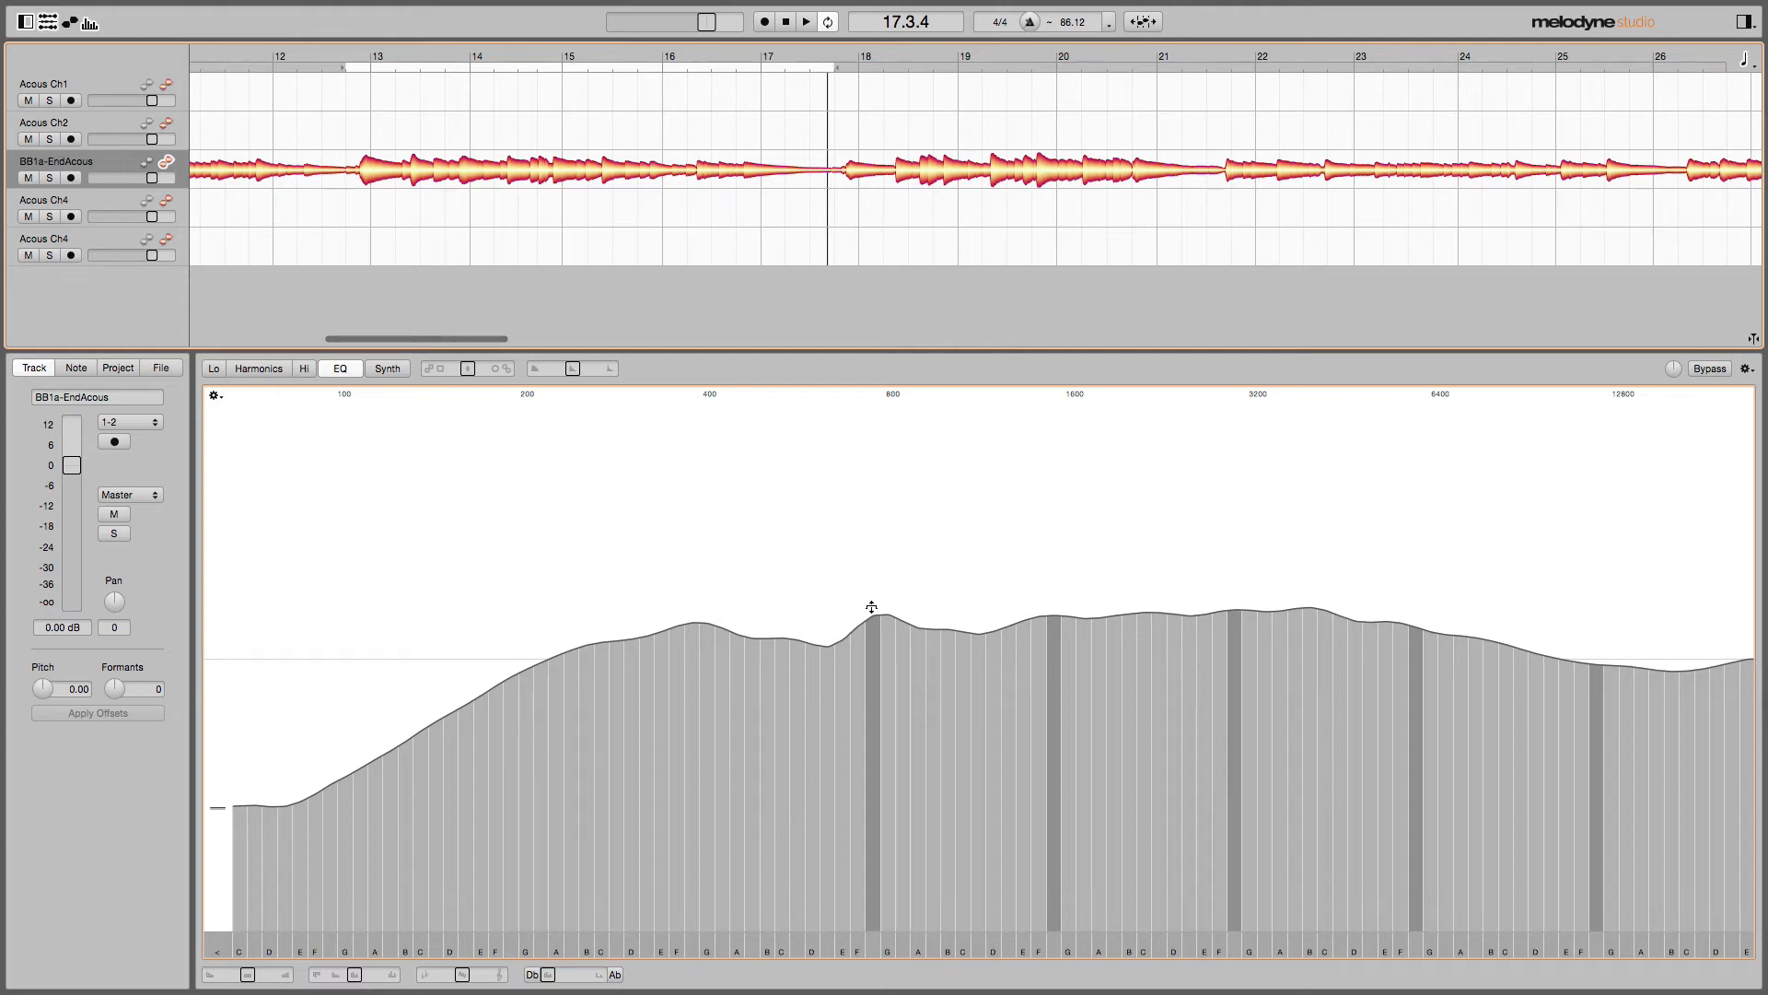
pyautogui.moveTo(794, 489)
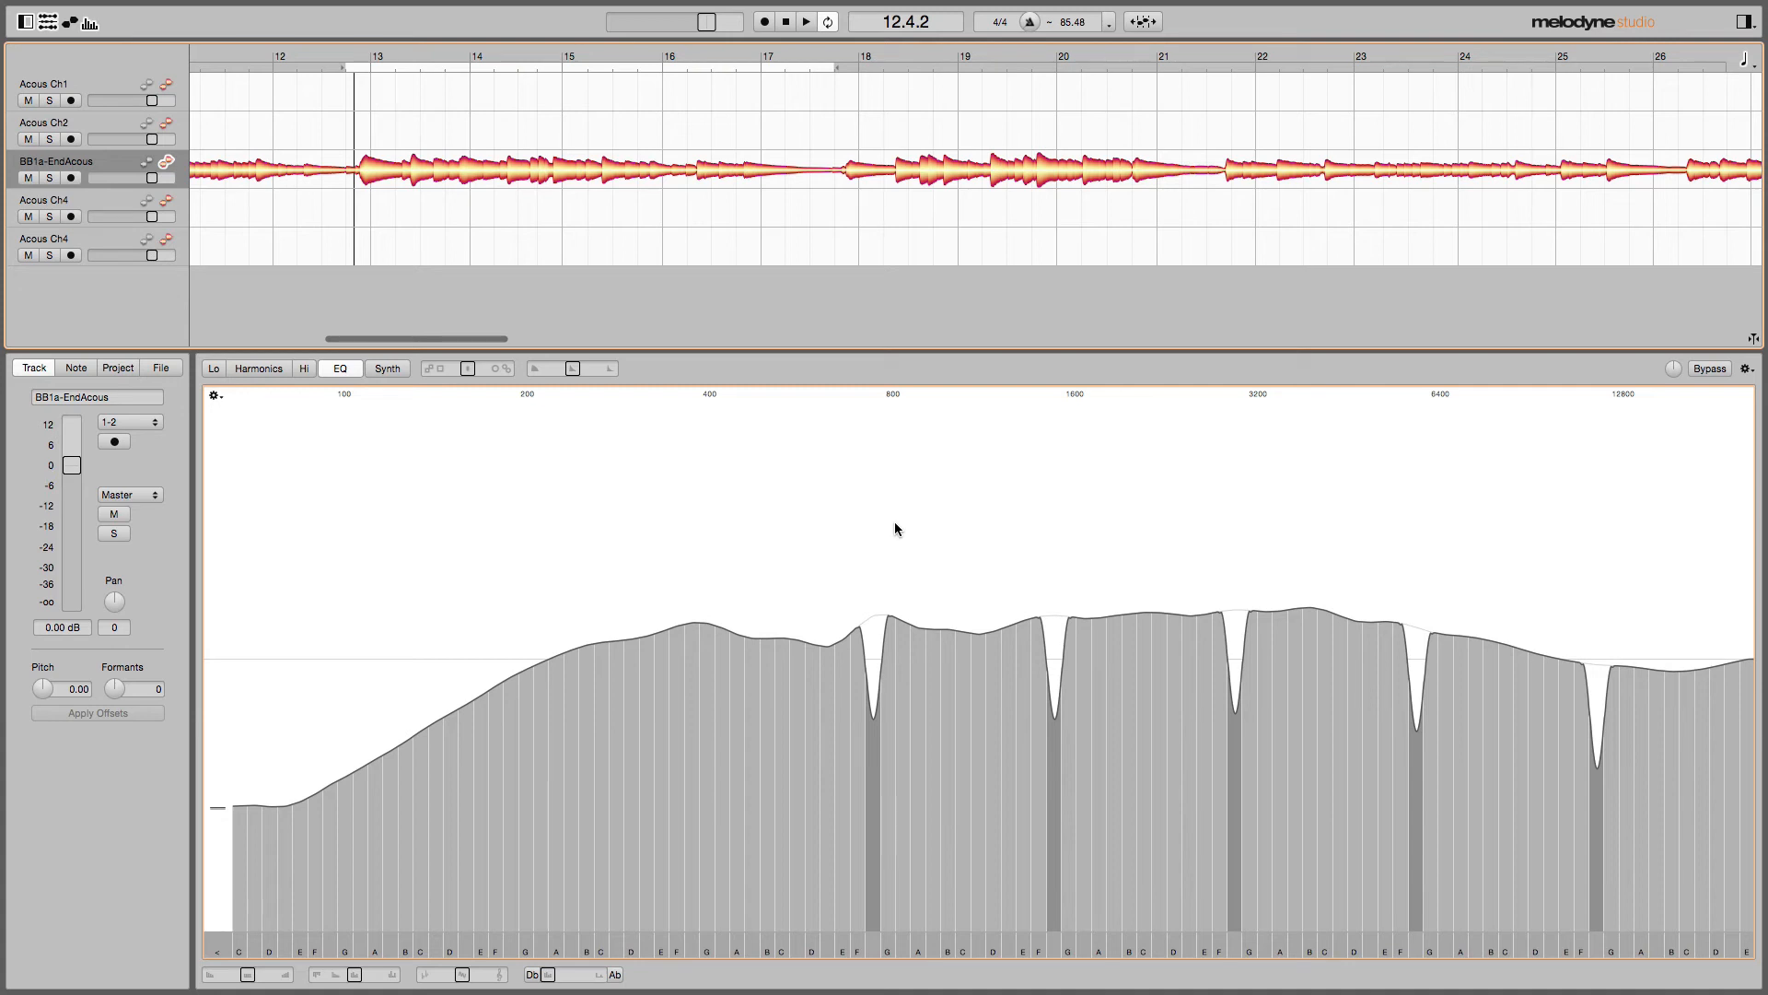
pyautogui.moveTo(921, 532)
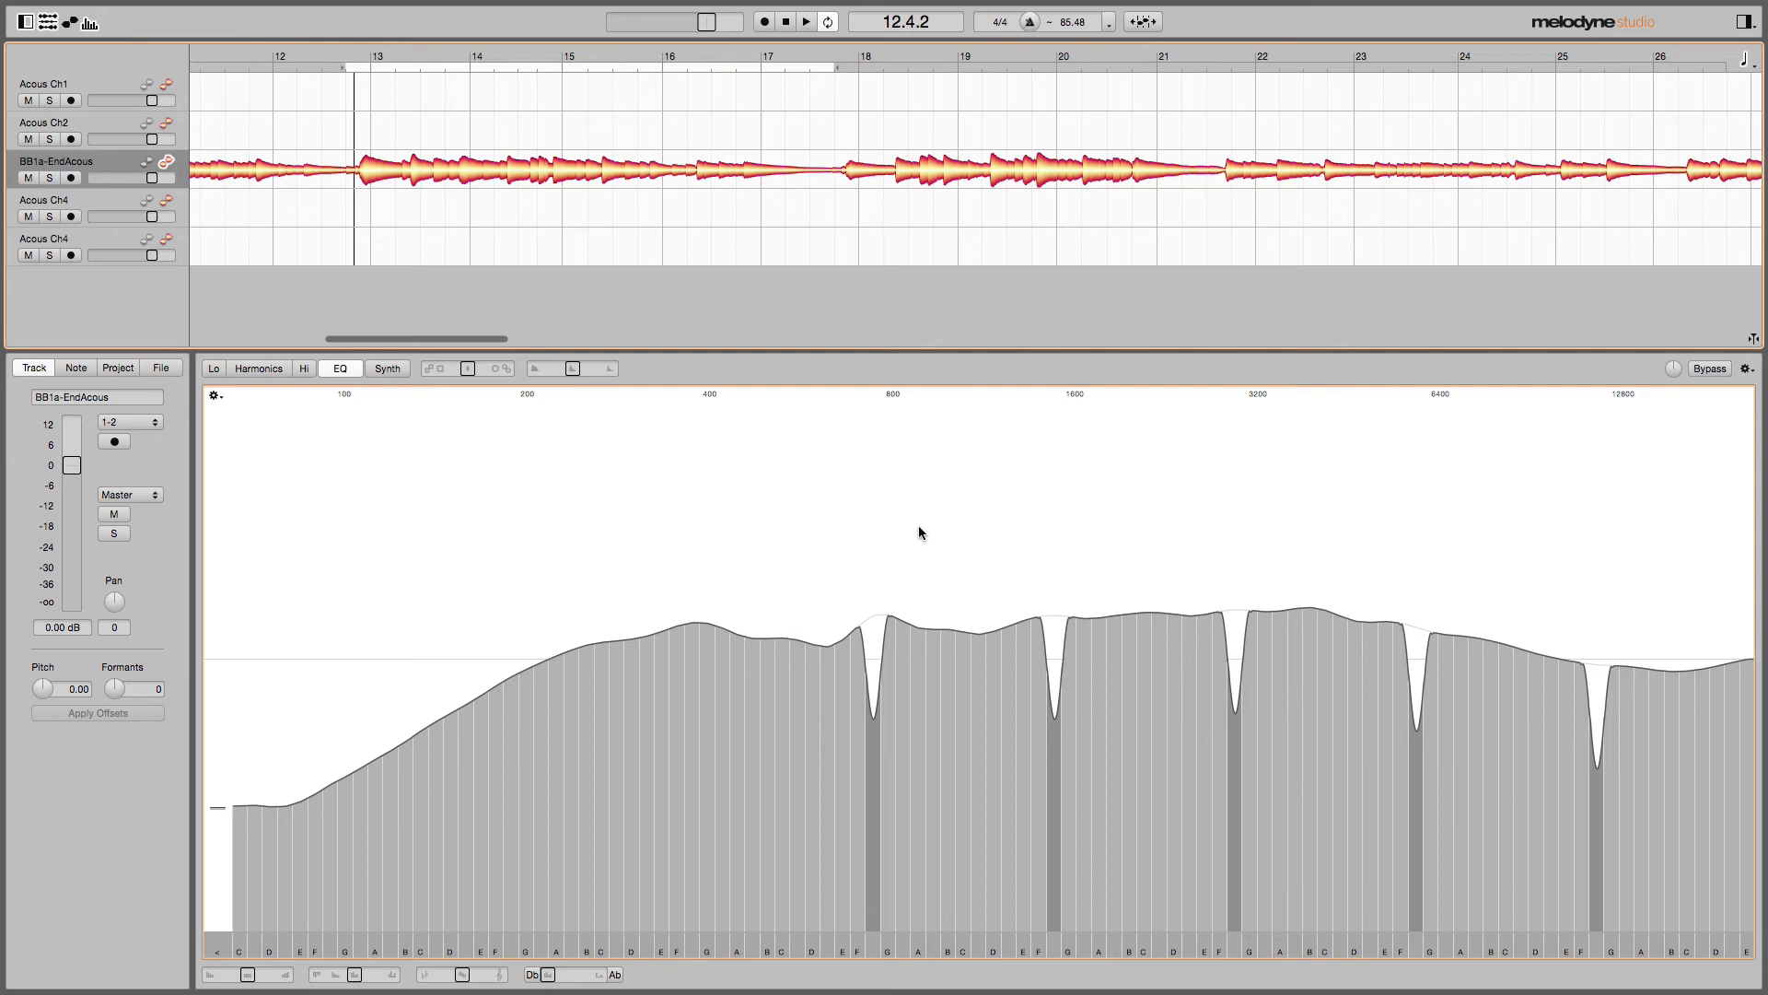
pyautogui.moveTo(1708, 431)
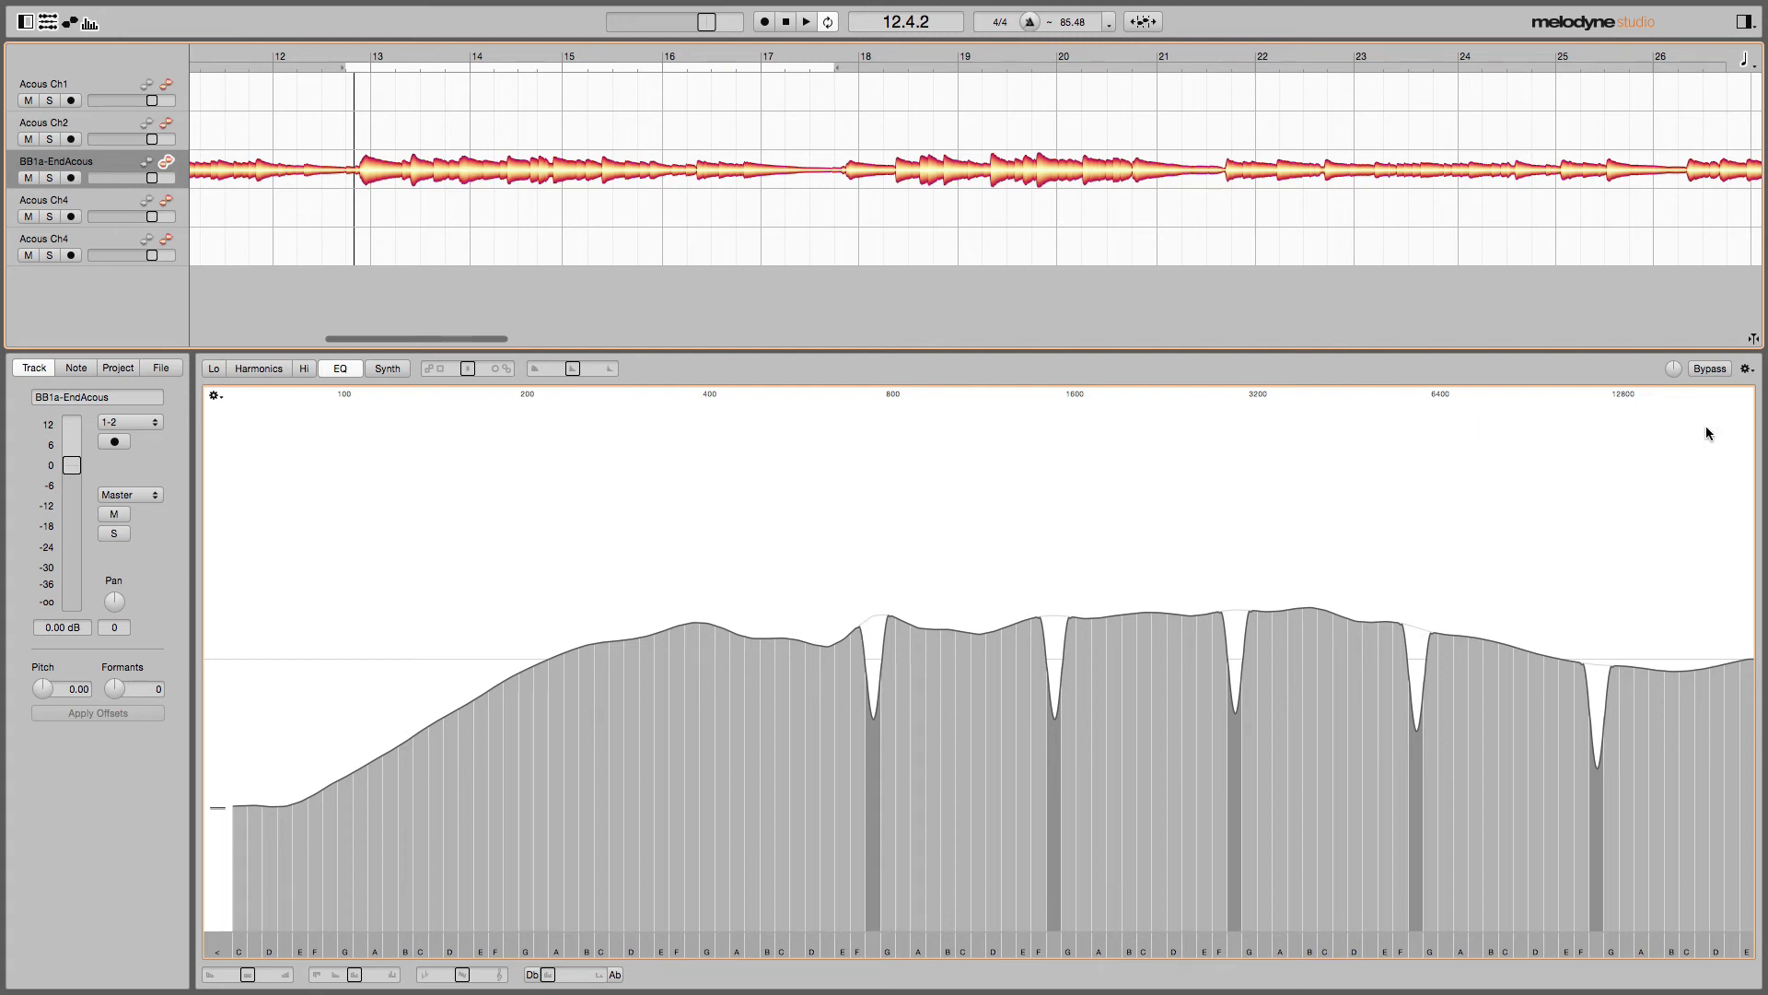
# Attenuate the F# harmonic bands into deep notches across the octaves.
pyautogui.click(1709, 368)
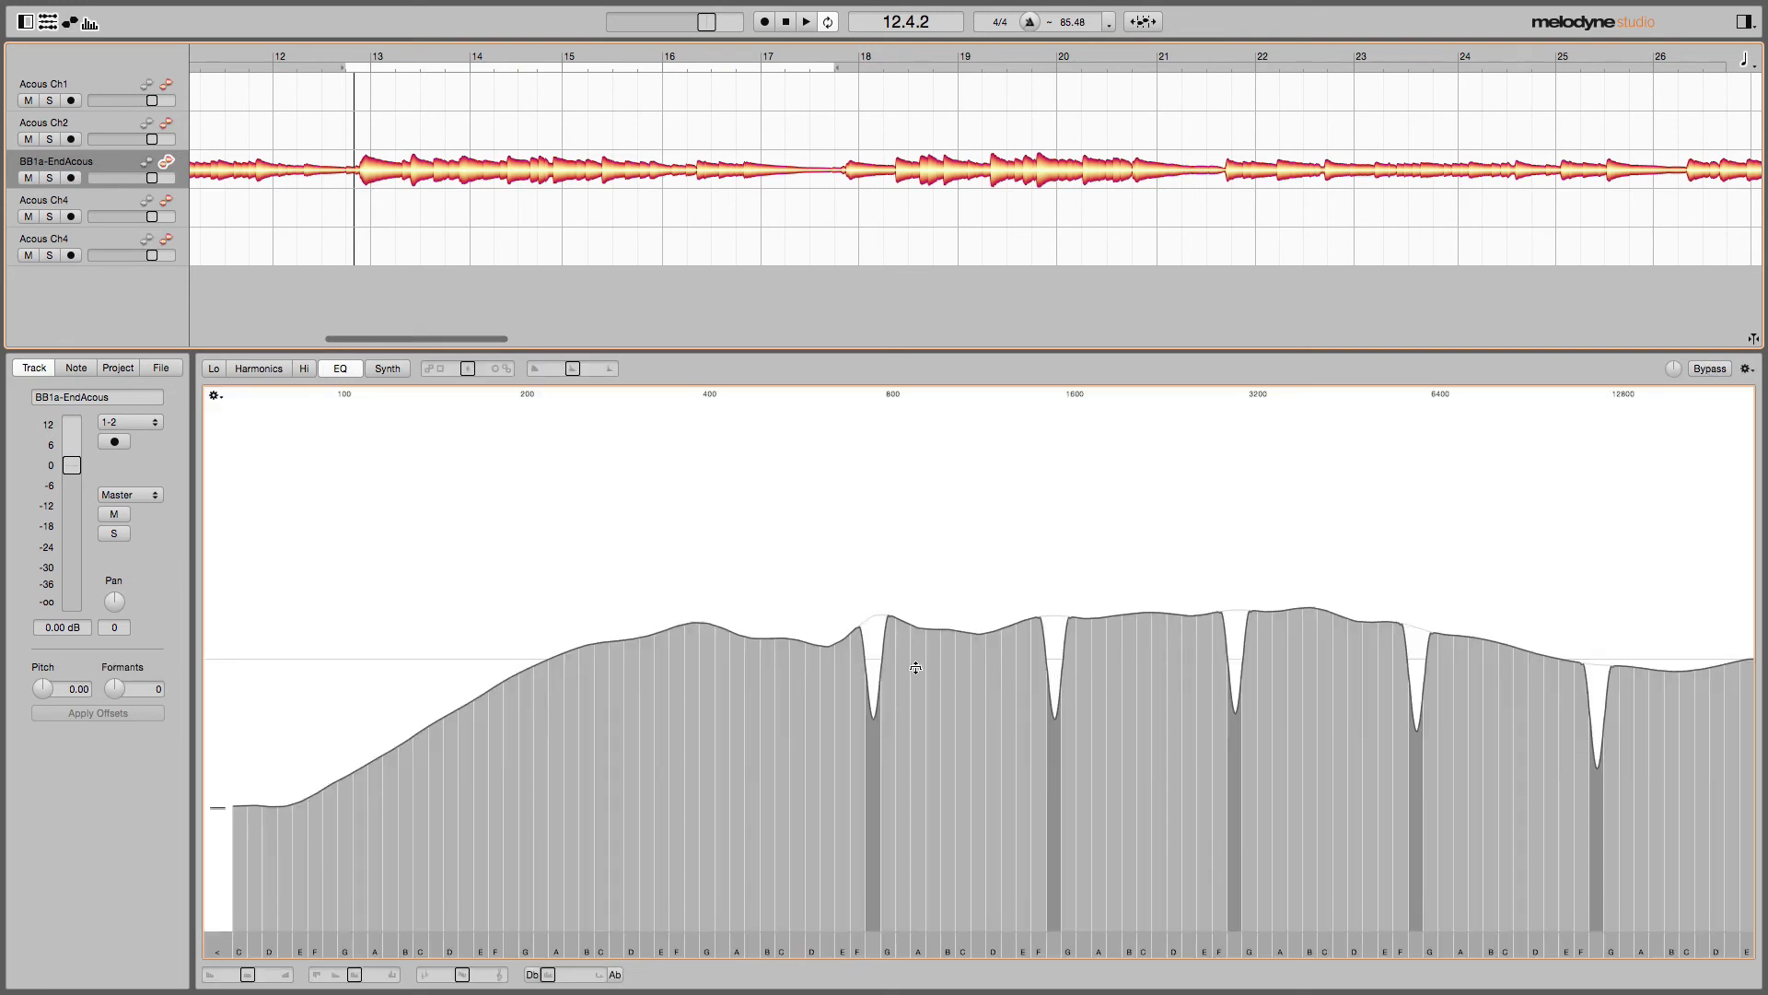
pyautogui.moveTo(876, 652)
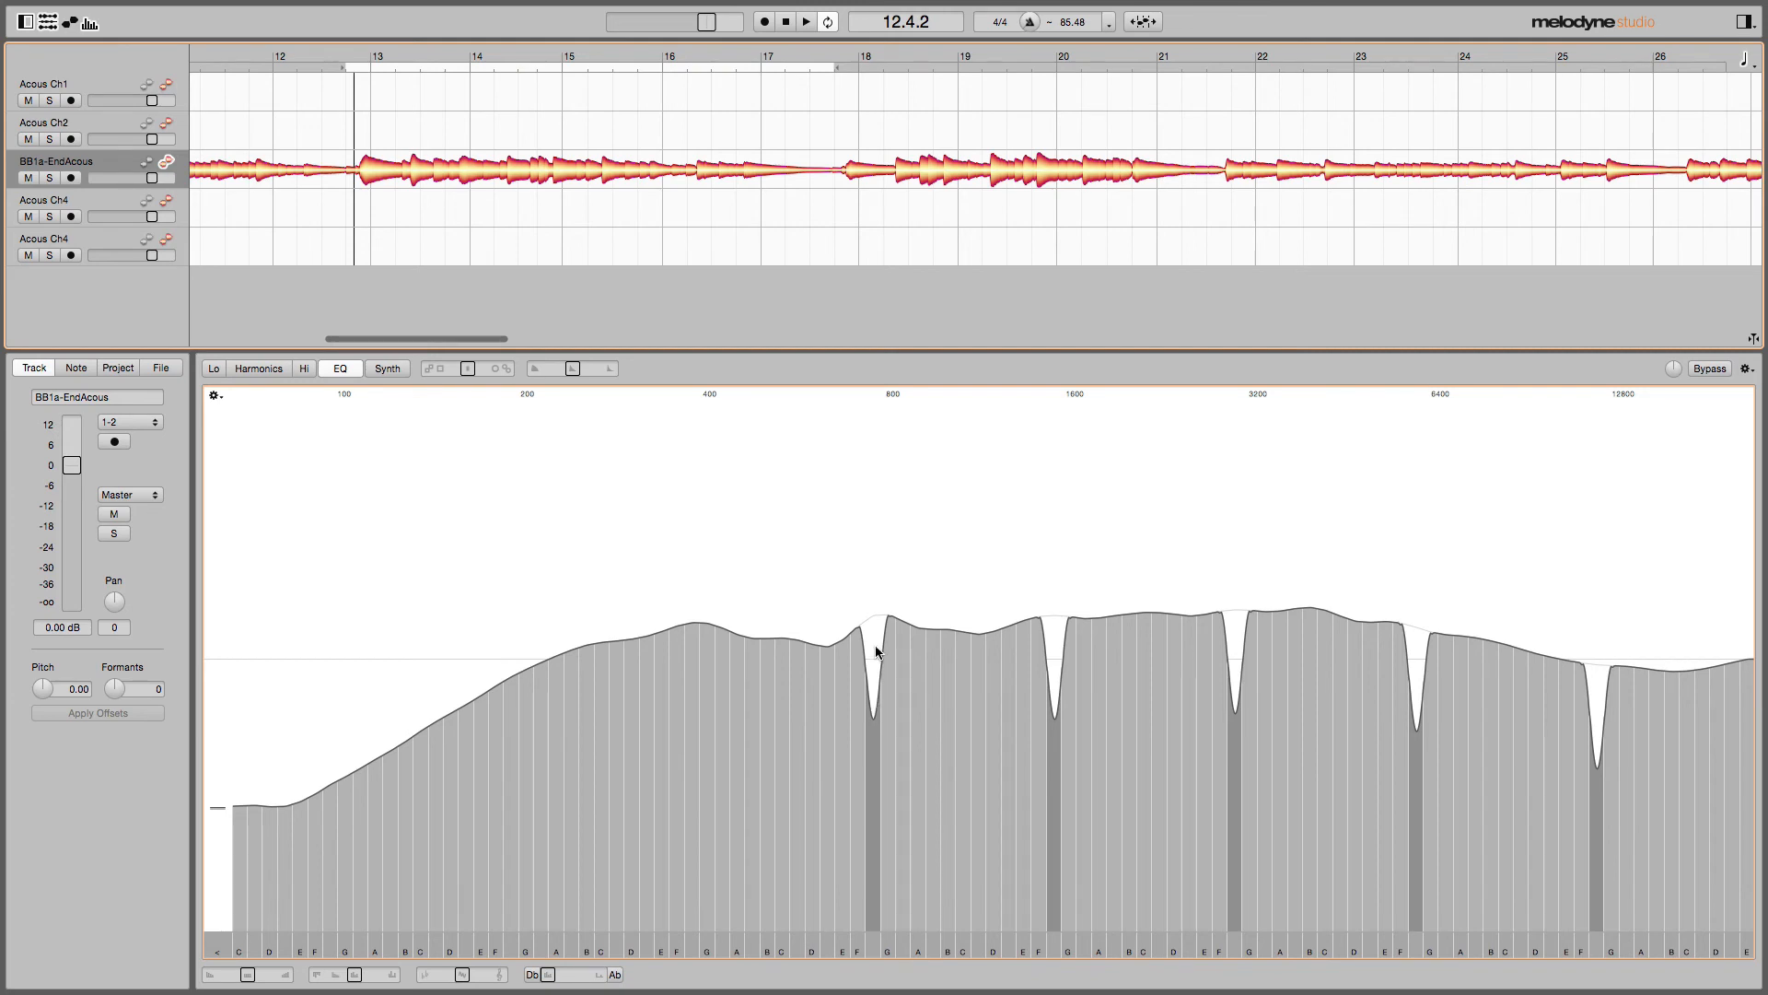
pyautogui.moveTo(1625, 639)
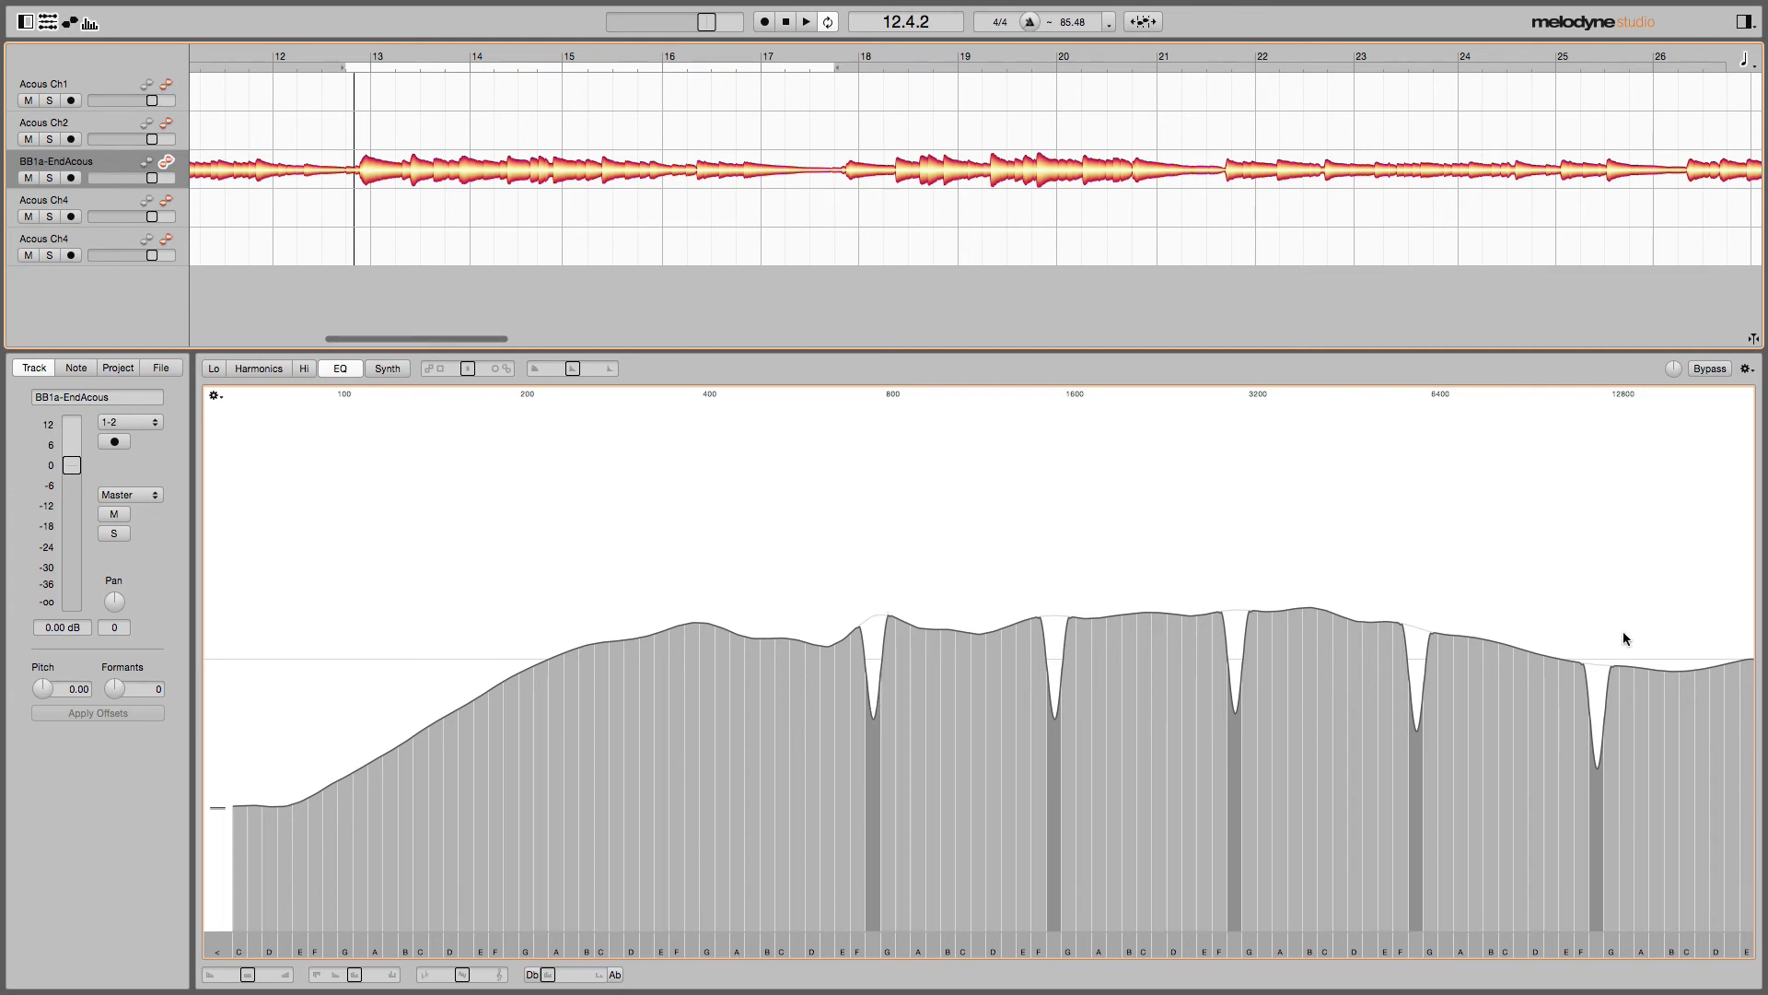
pyautogui.moveTo(831, 547)
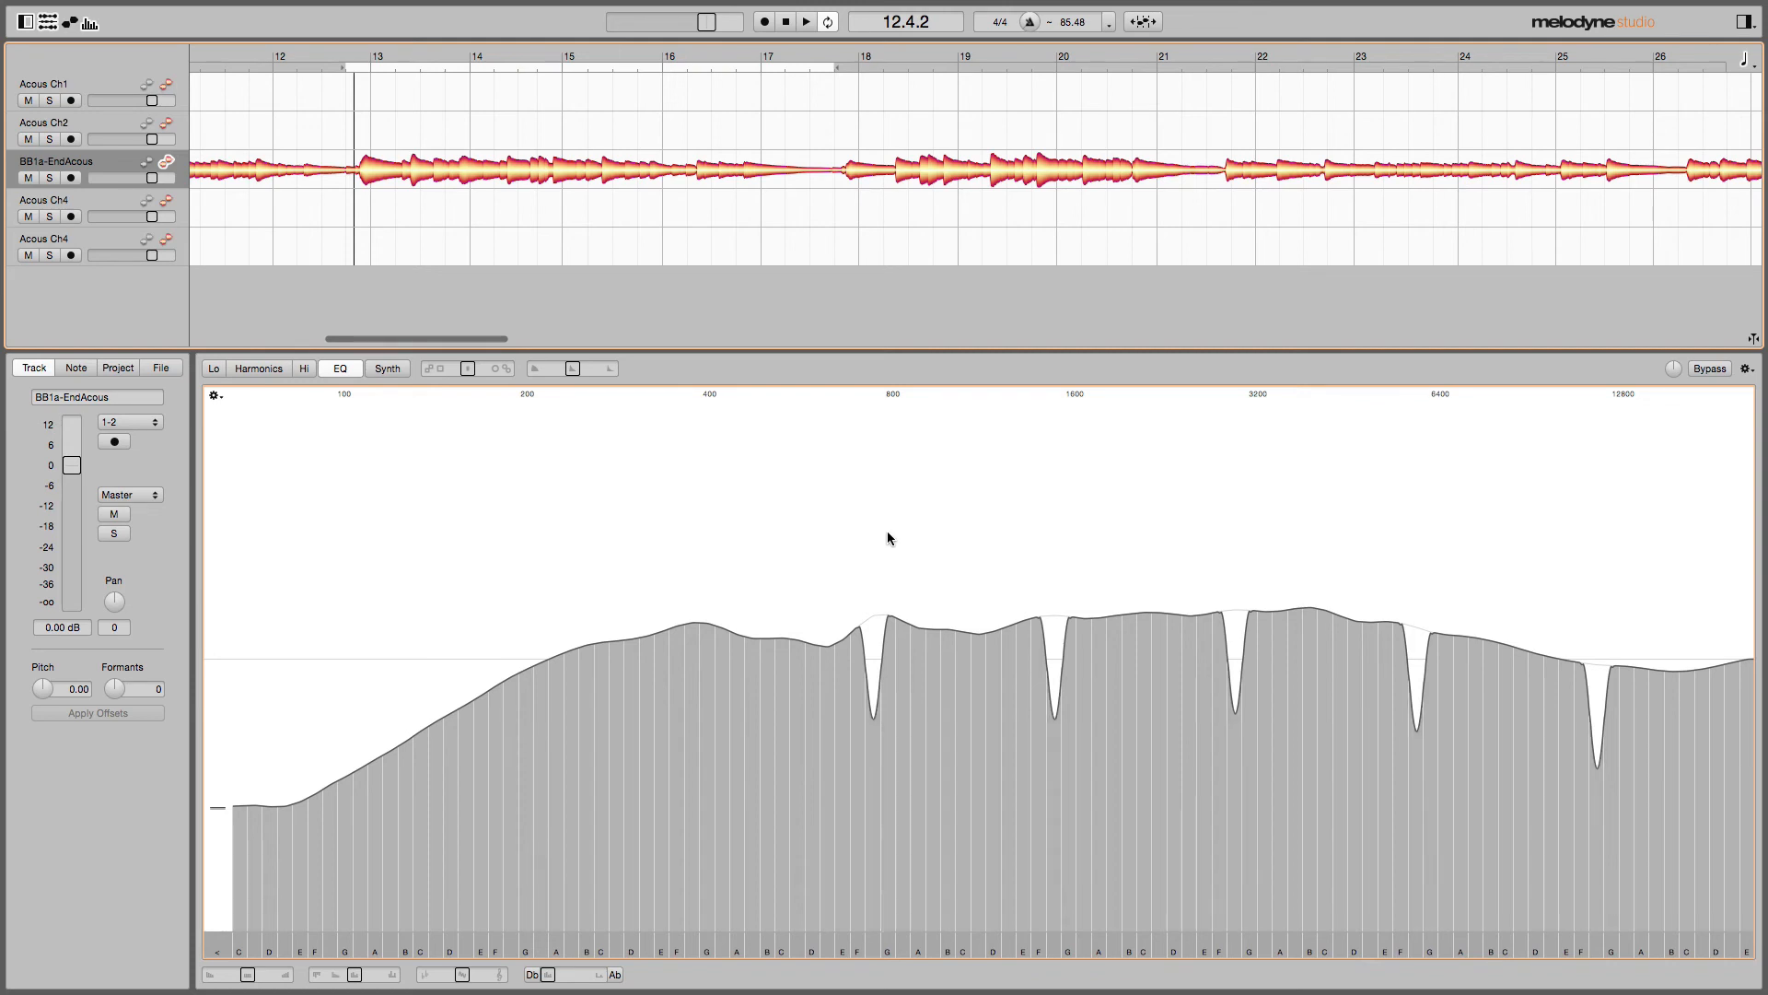
pyautogui.moveTo(1711, 374)
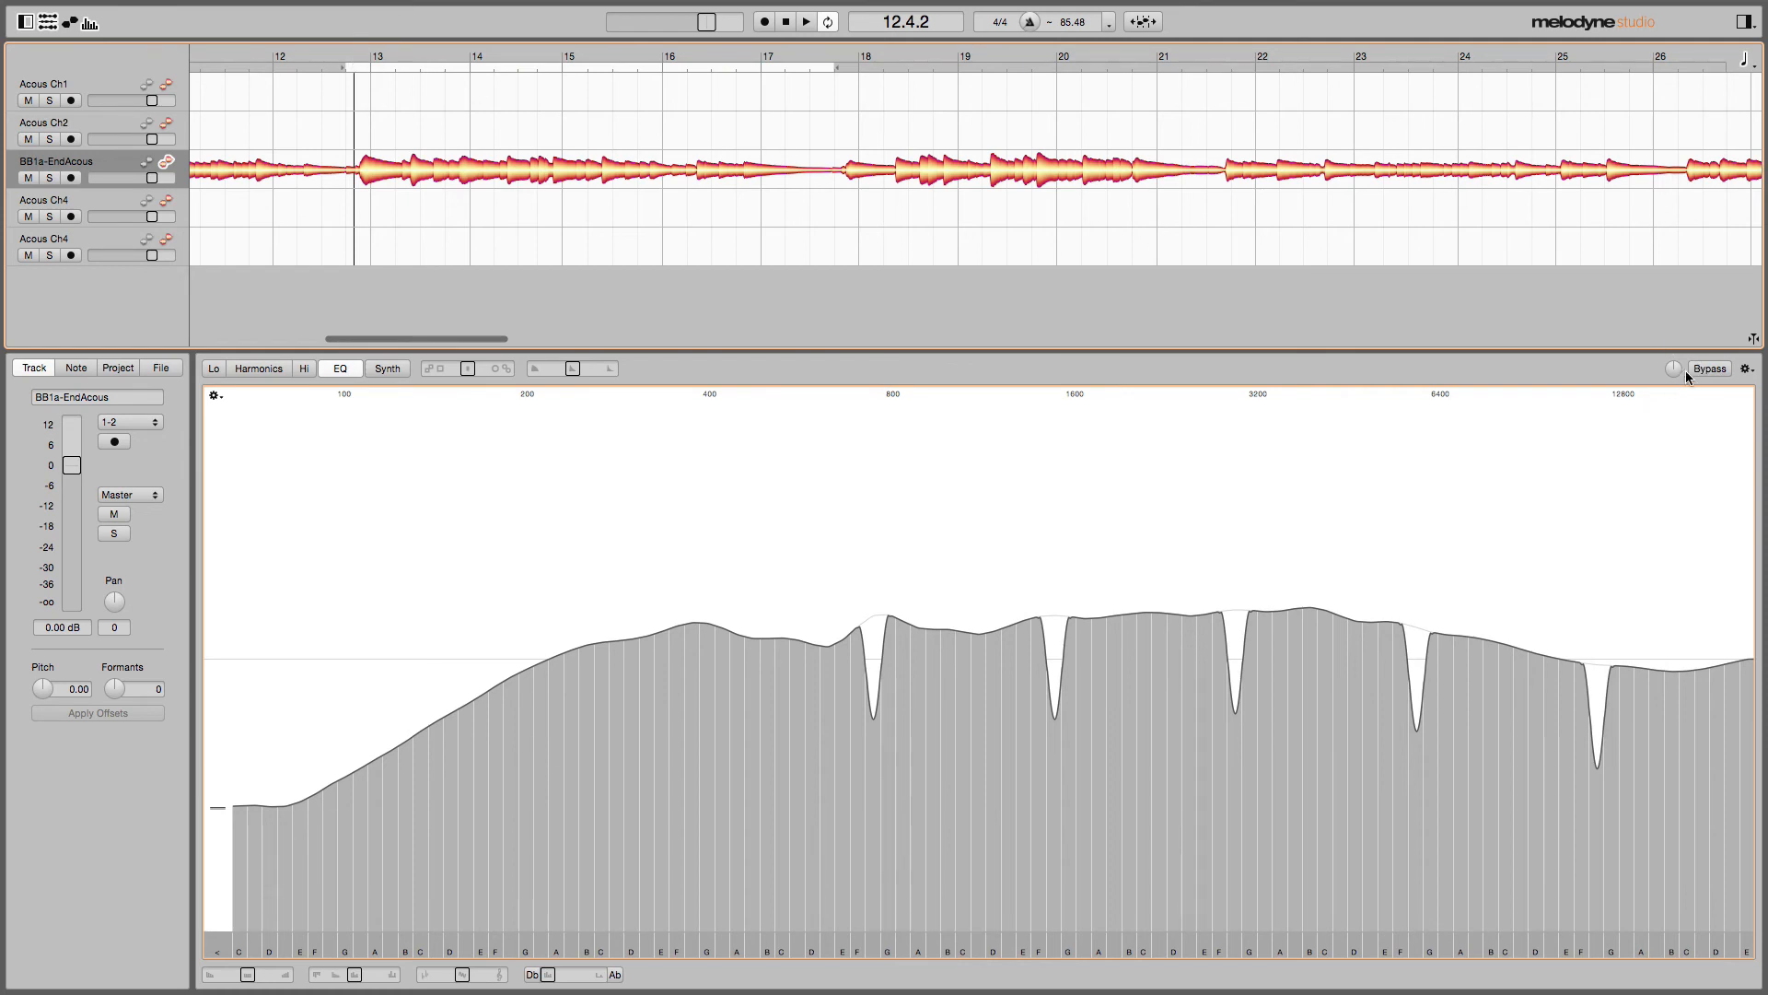
# Play the looped guitar track and A/B the F# cuts against the original with Bypass.
pyautogui.click(1674, 368)
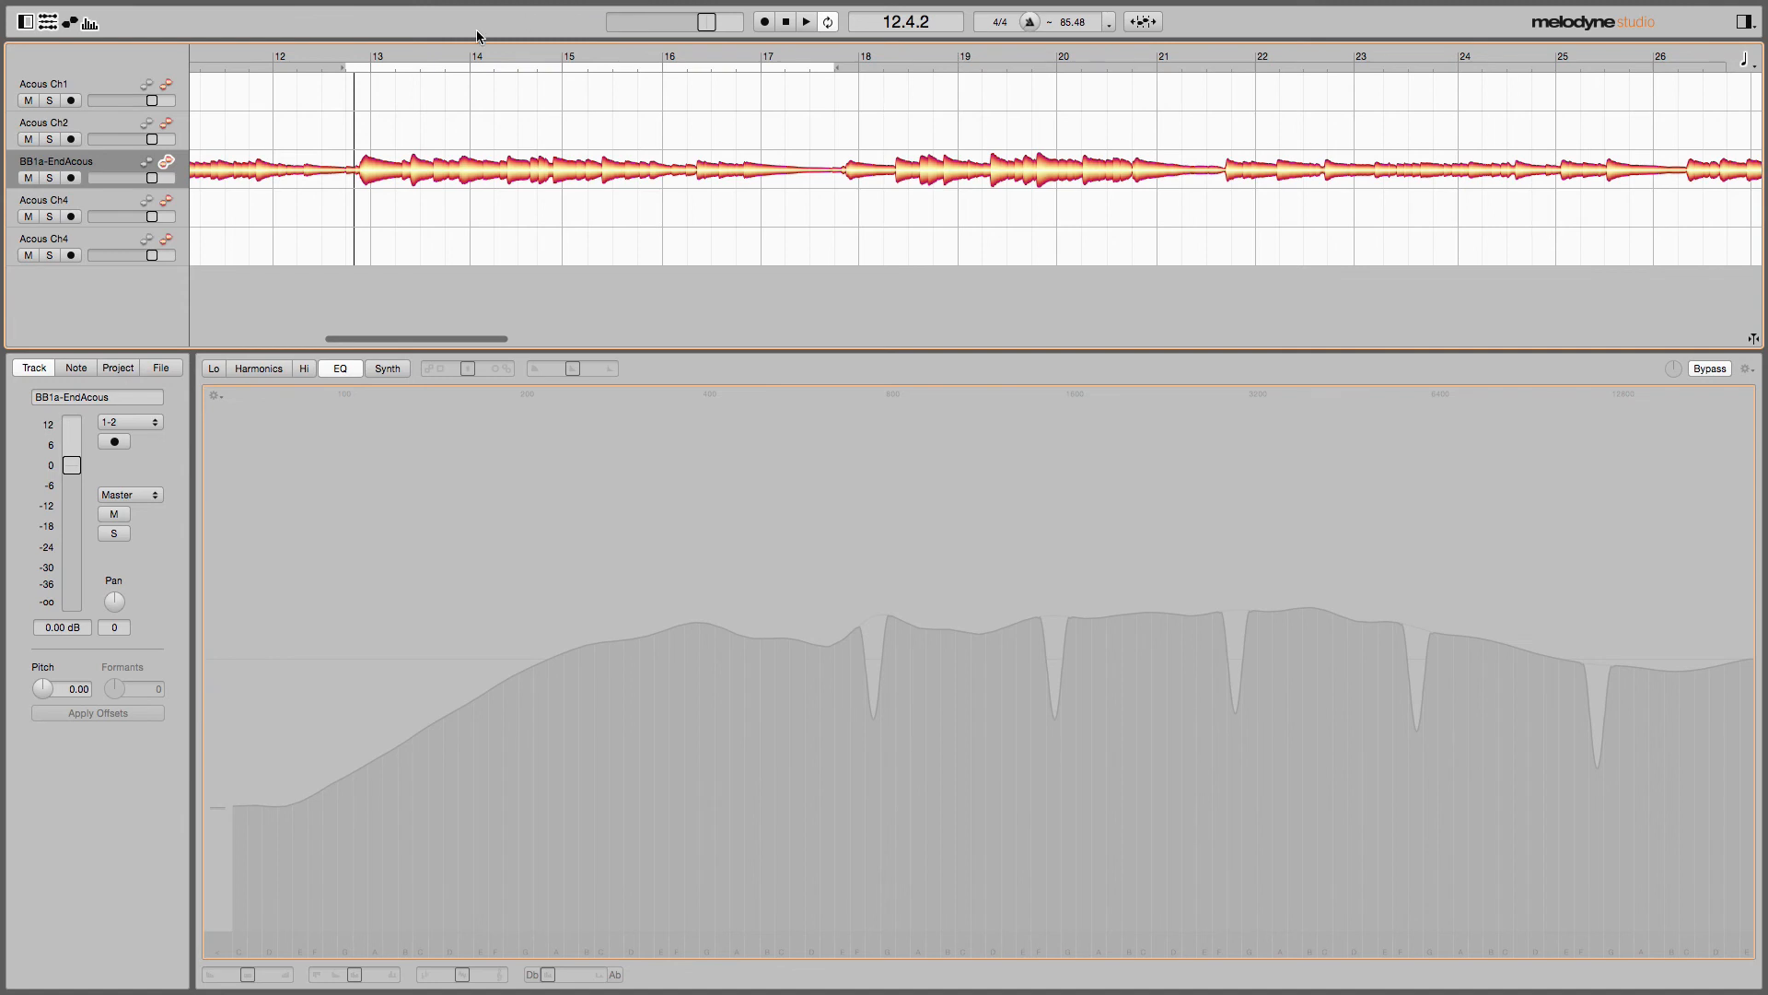
pyautogui.click(805, 22)
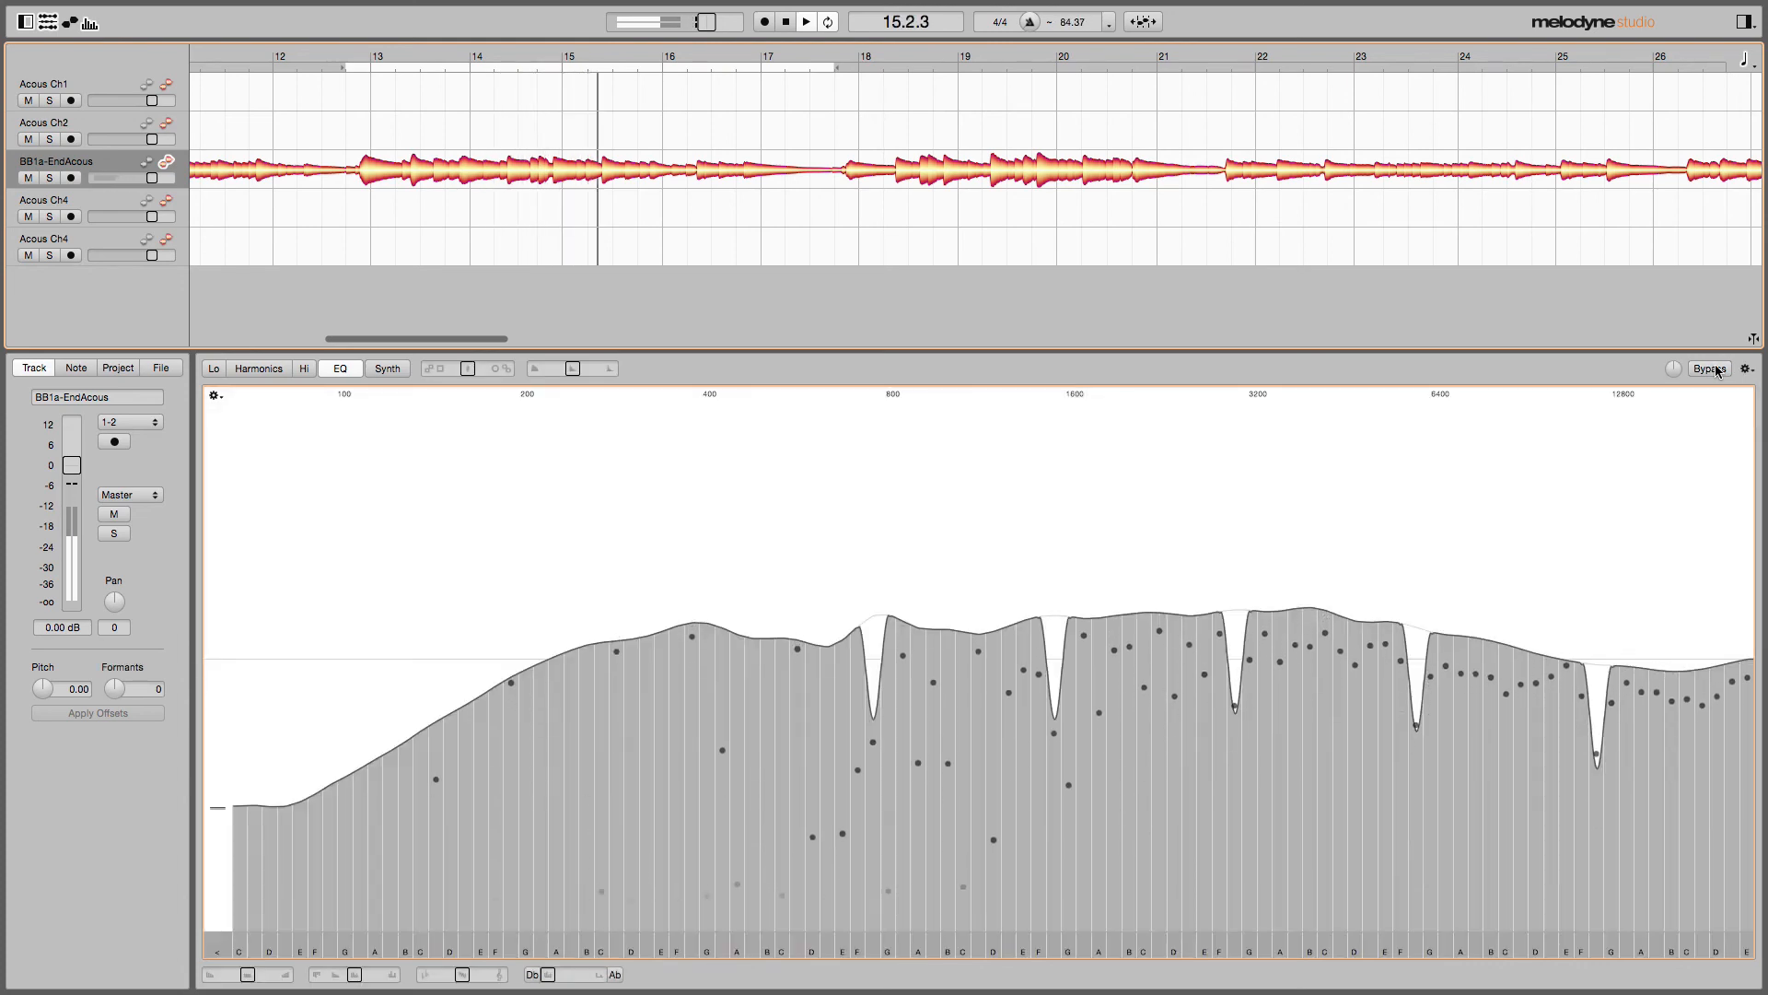
pyautogui.click(805, 22)
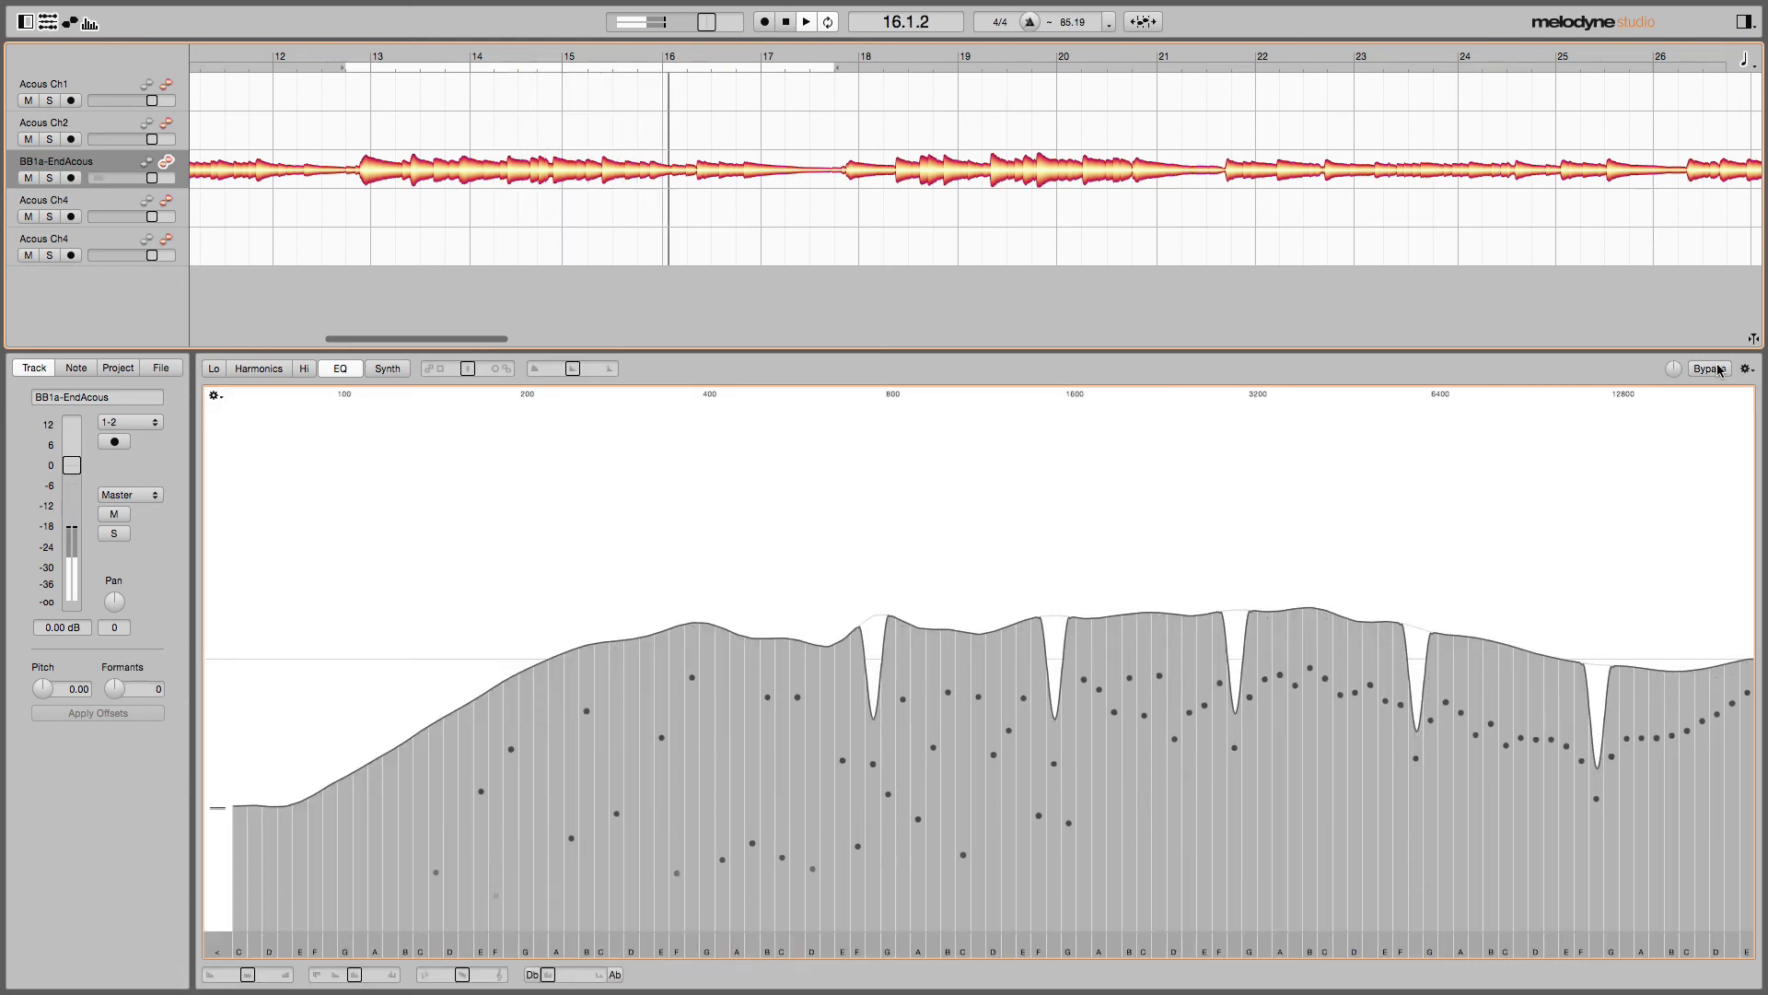
pyautogui.click(1711, 368)
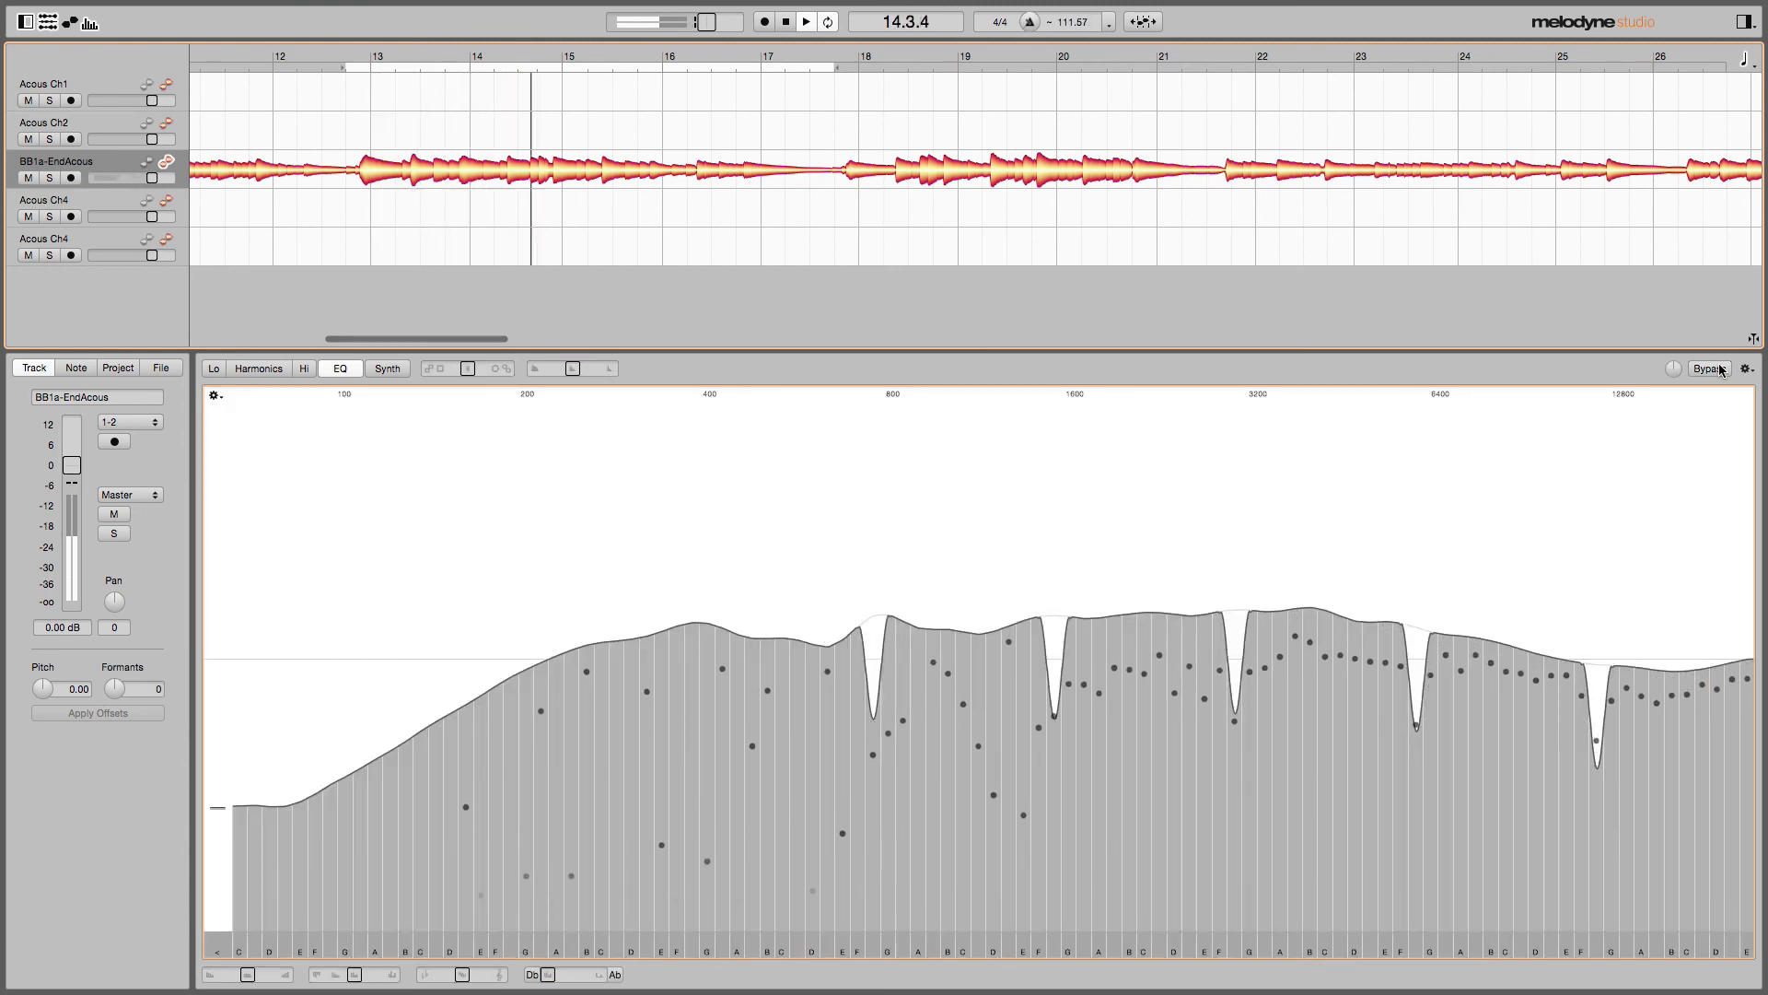
pyautogui.click(1713, 368)
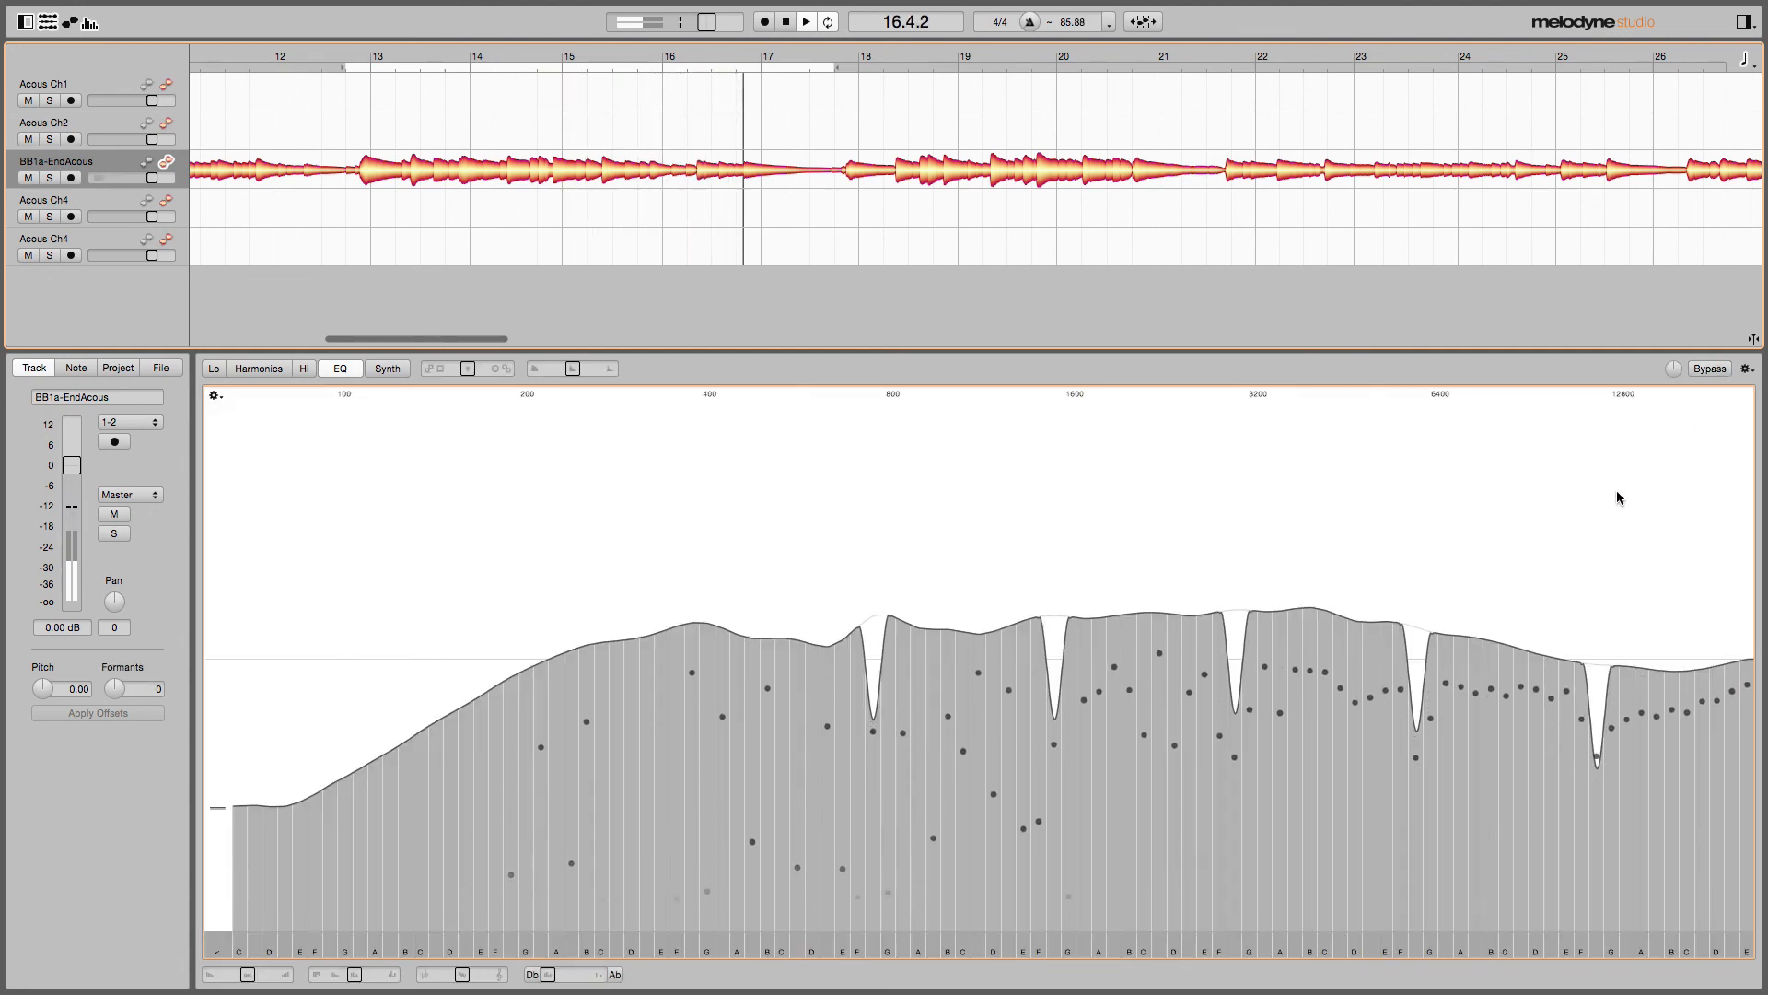
pyautogui.click(803, 22)
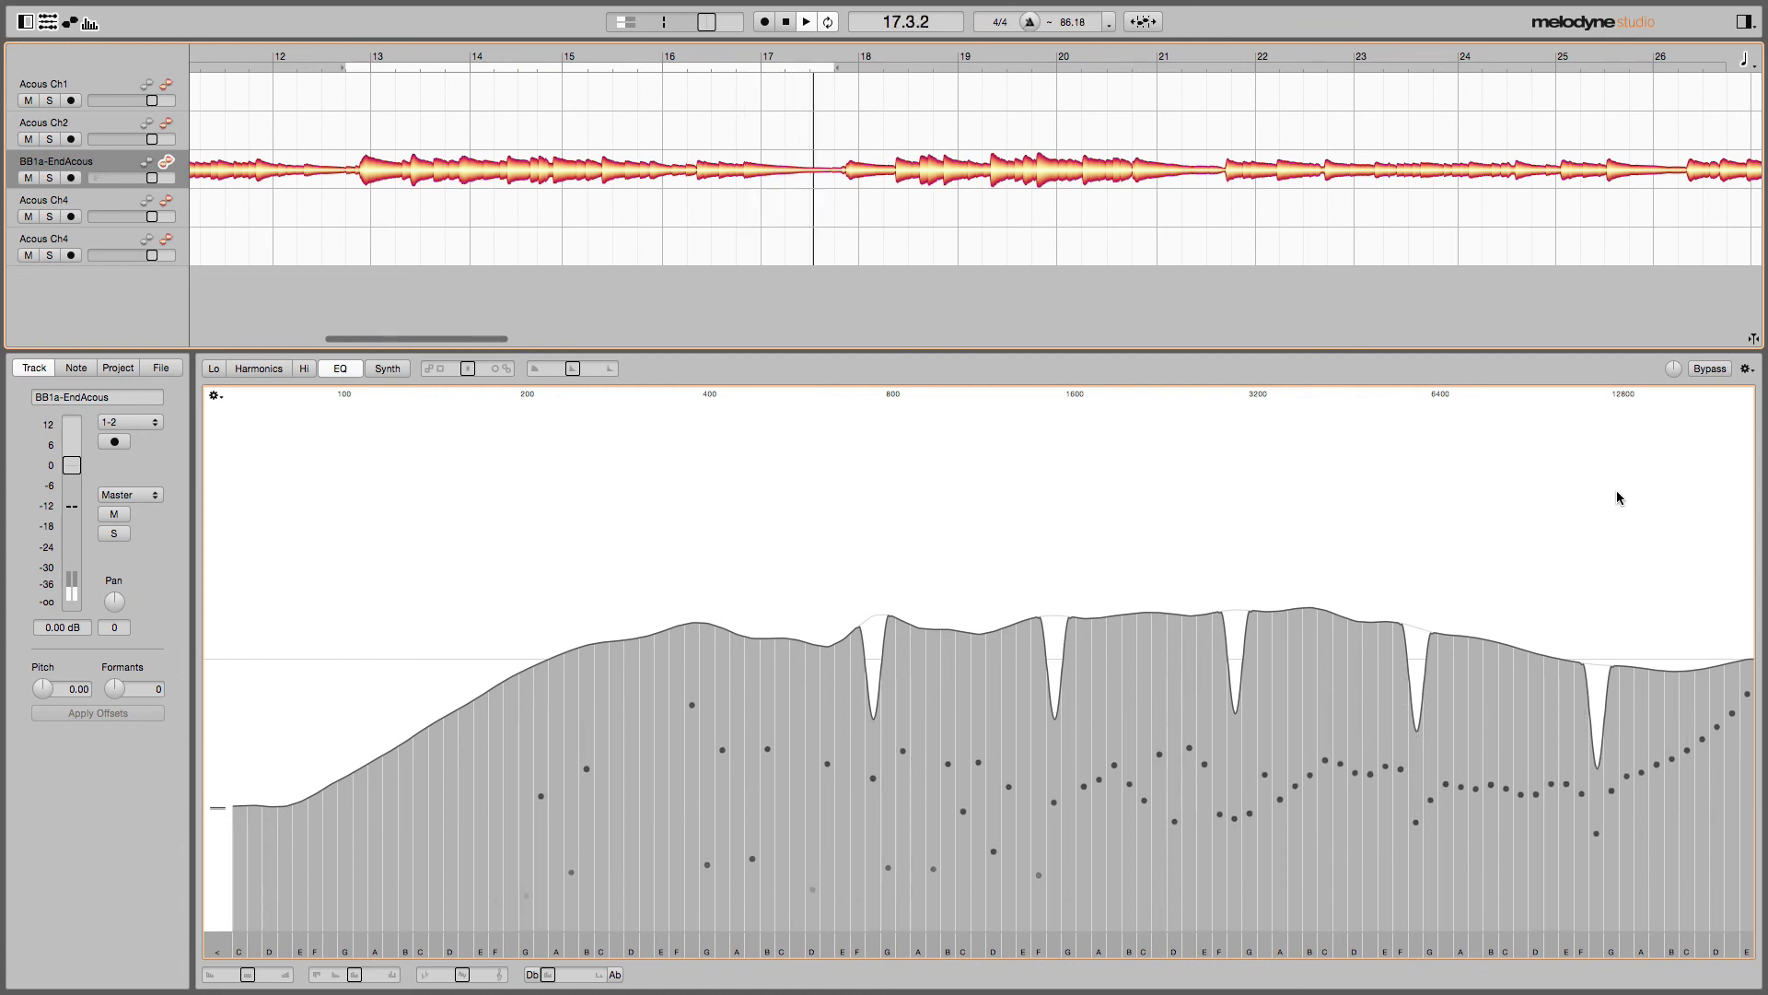